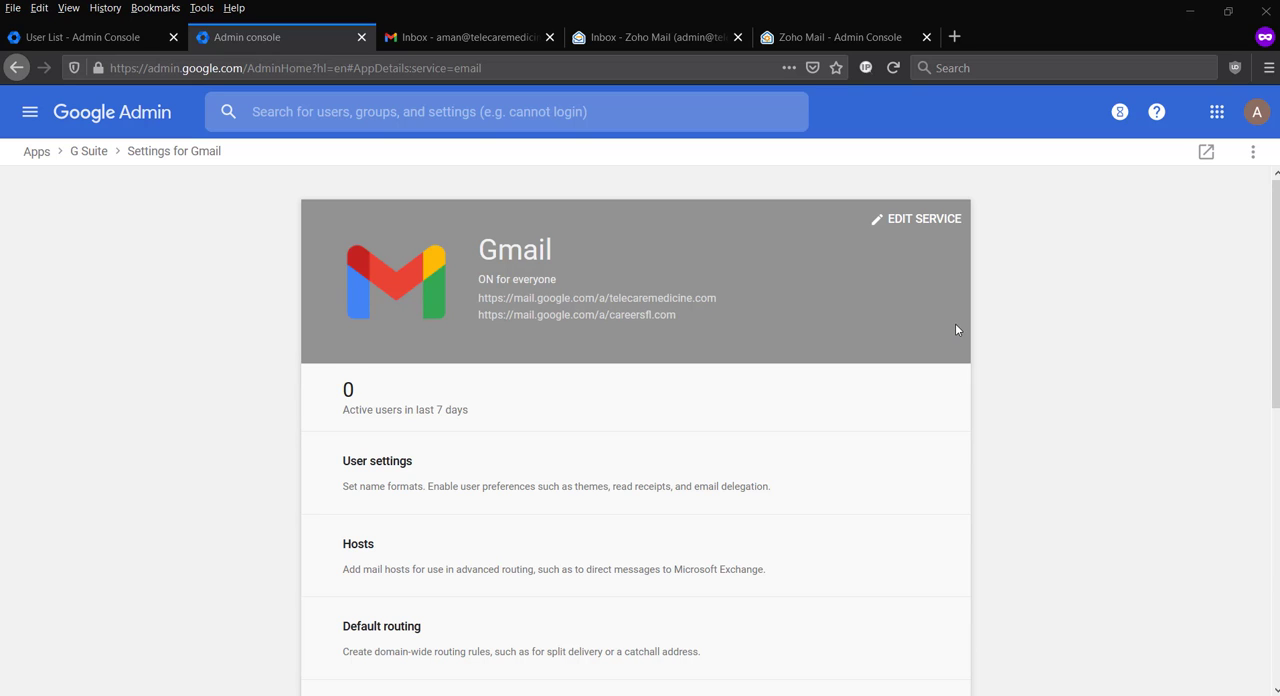
mouse_move(1000, 314)
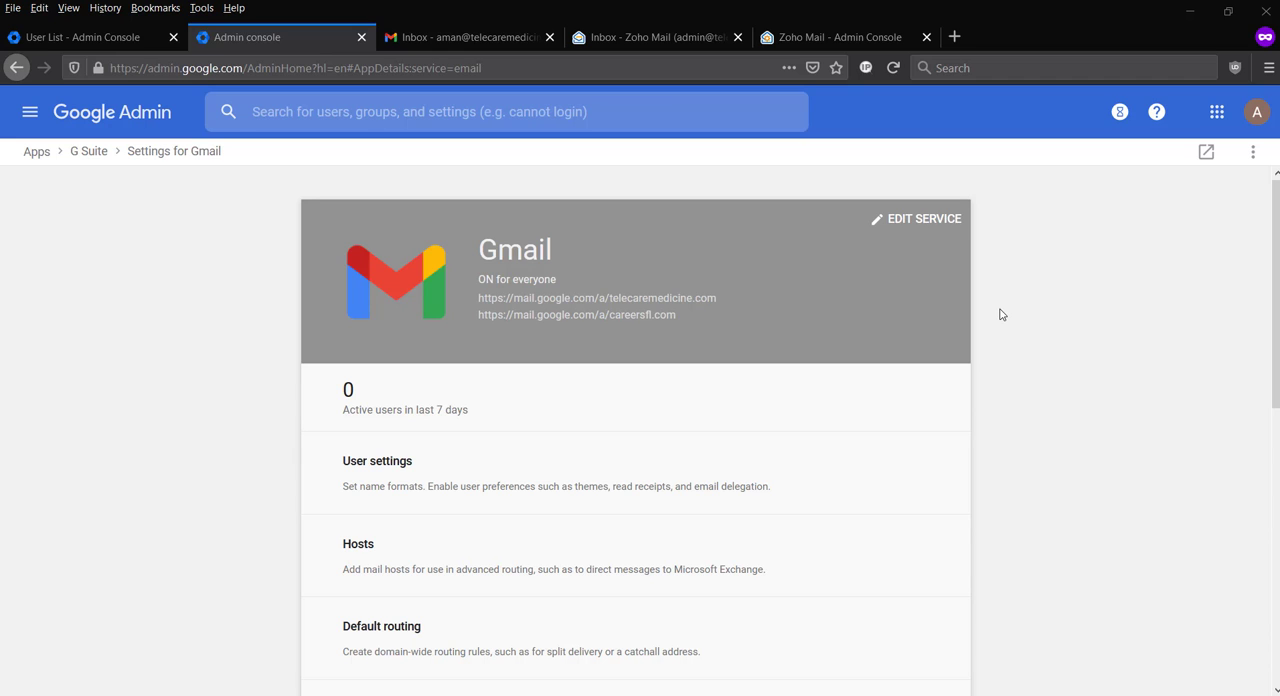
mouse_move(244, 156)
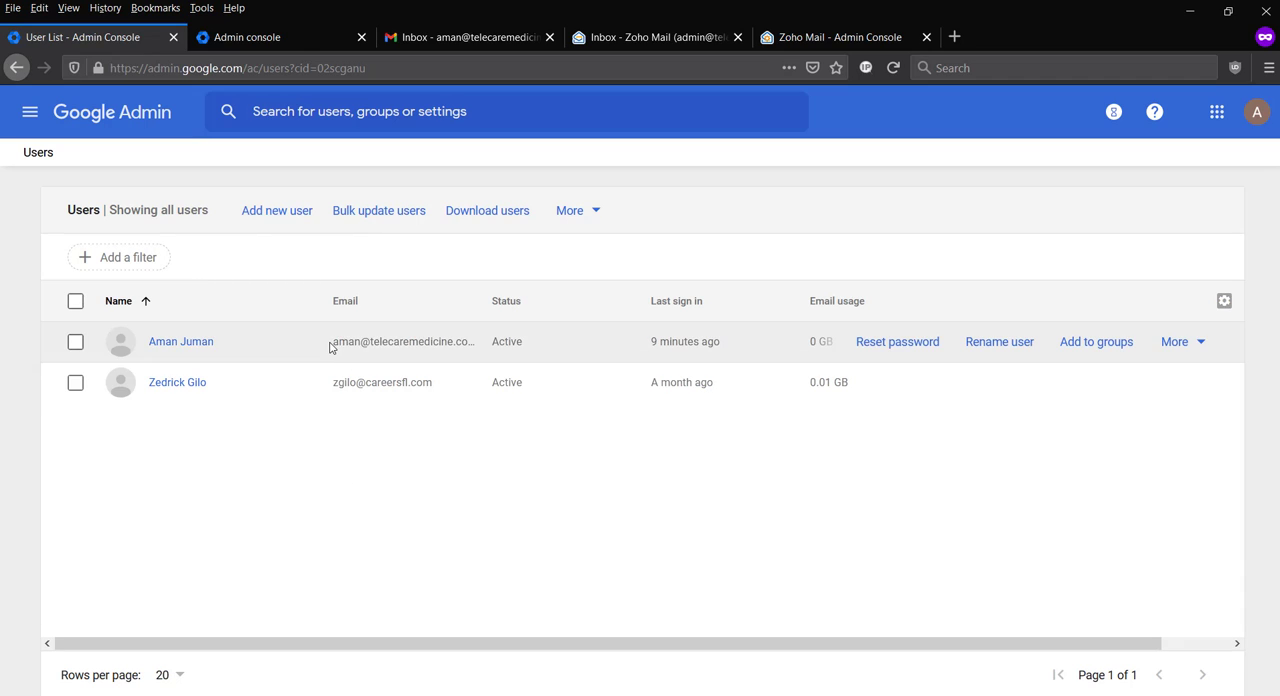
- Select the first user's email address in the Google Admin users list
double_click(392, 340)
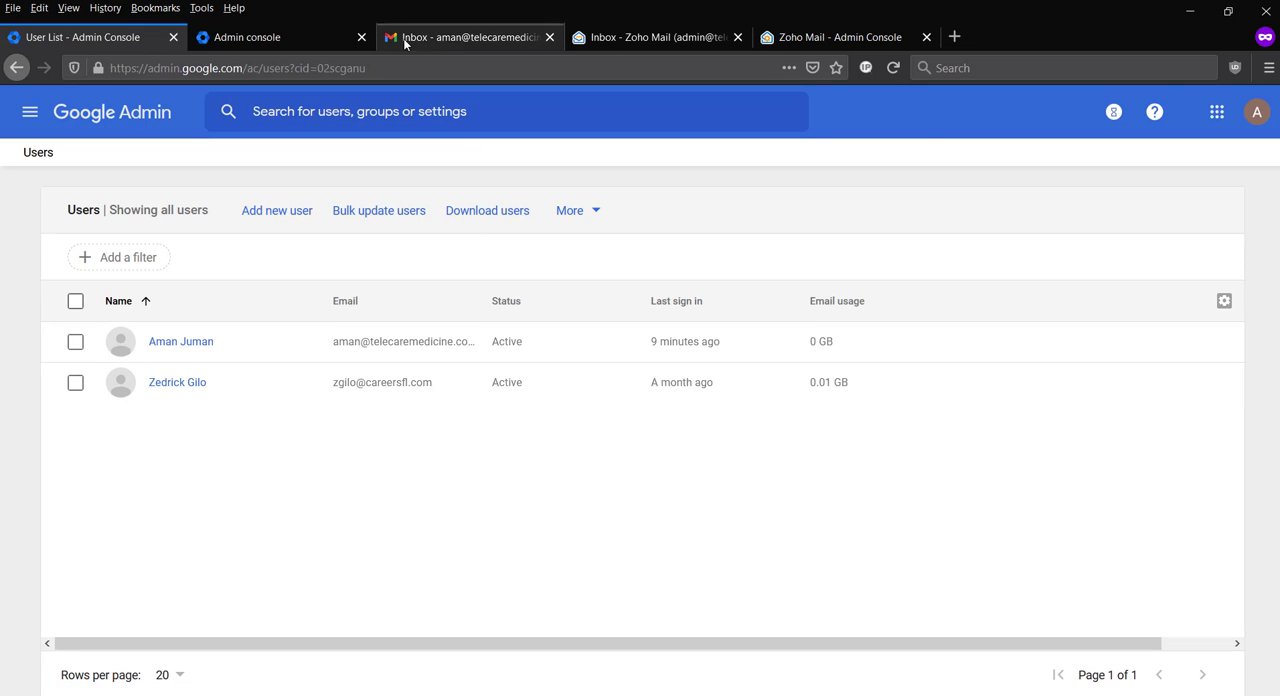
- Switch to the Zoho Mail Admin Console showing the Tele Care Admin user
left_click(844, 36)
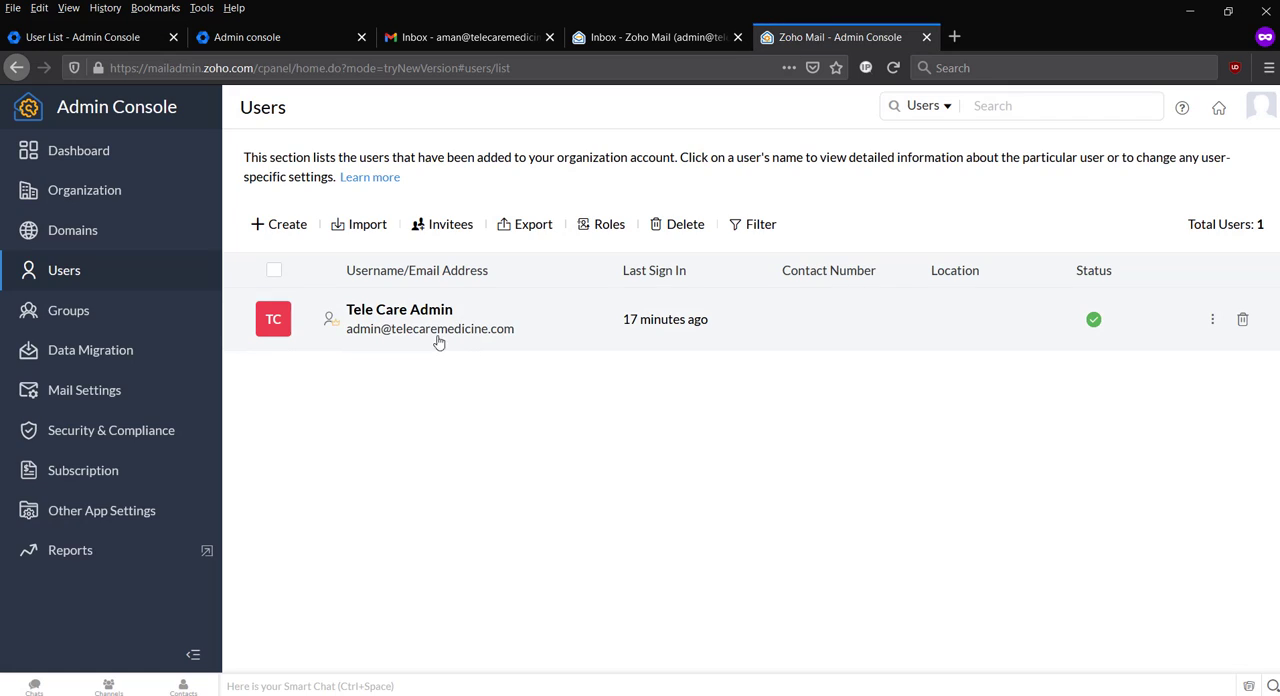
mouse_move(508, 340)
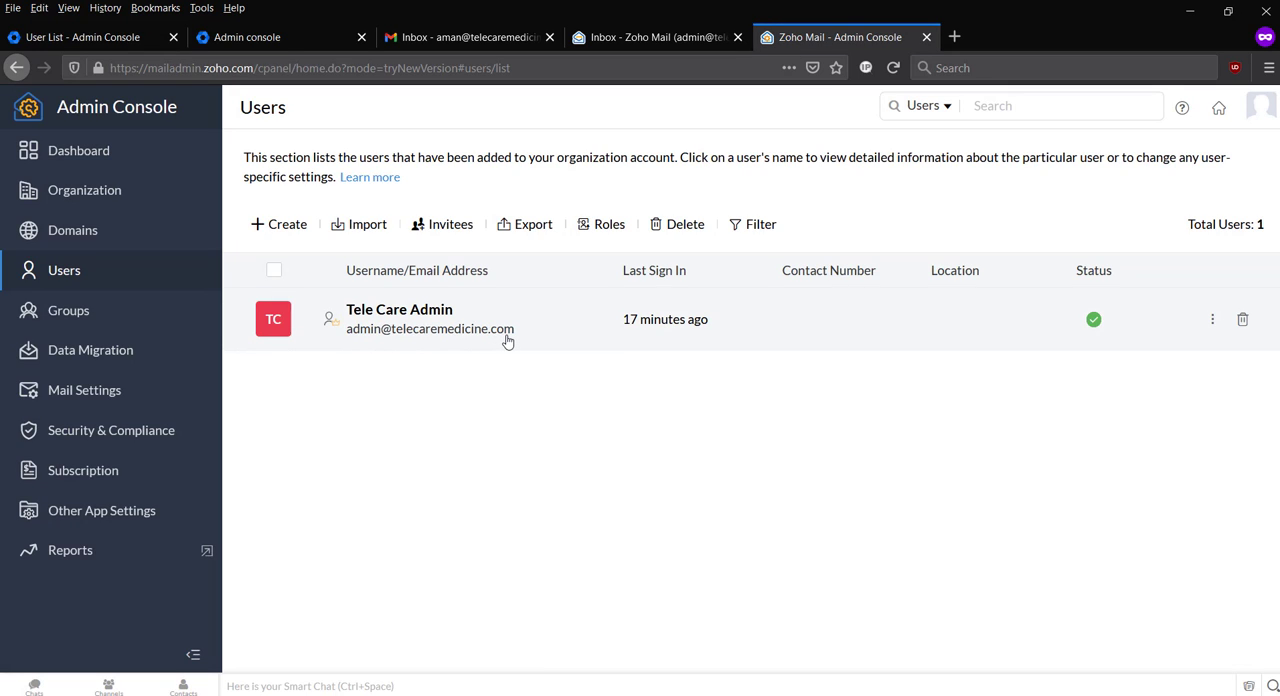
mouse_move(364, 610)
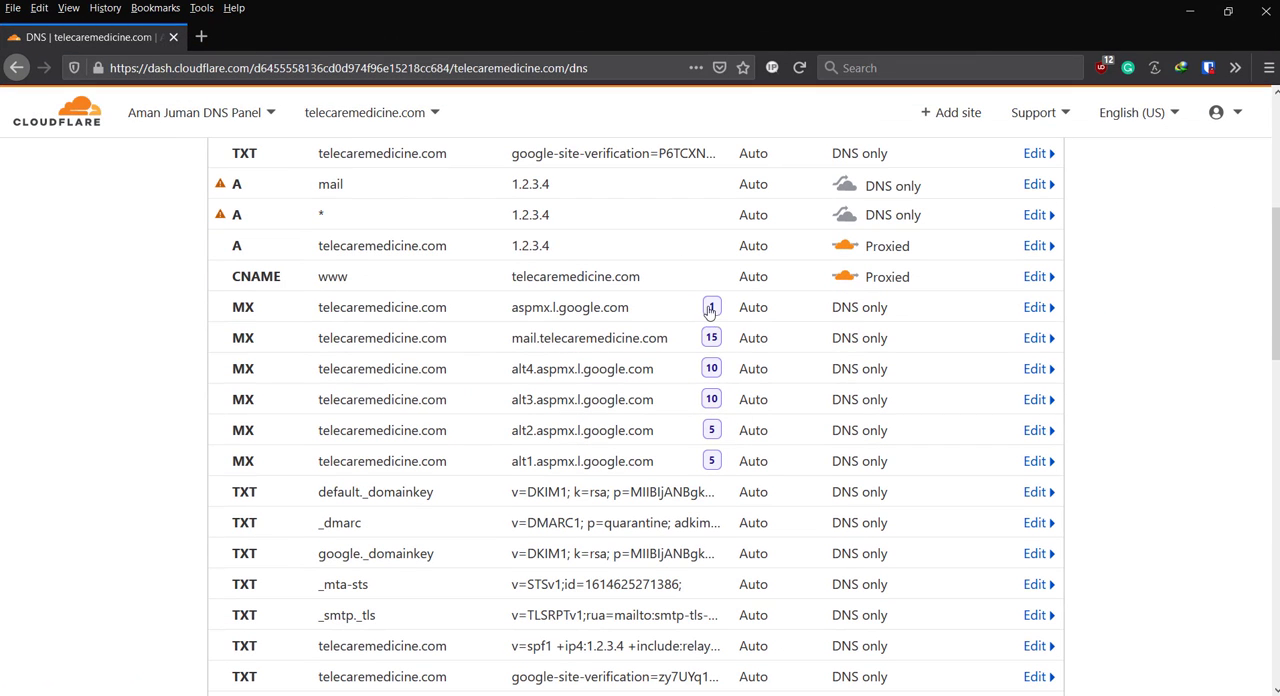
mouse_move(712, 308)
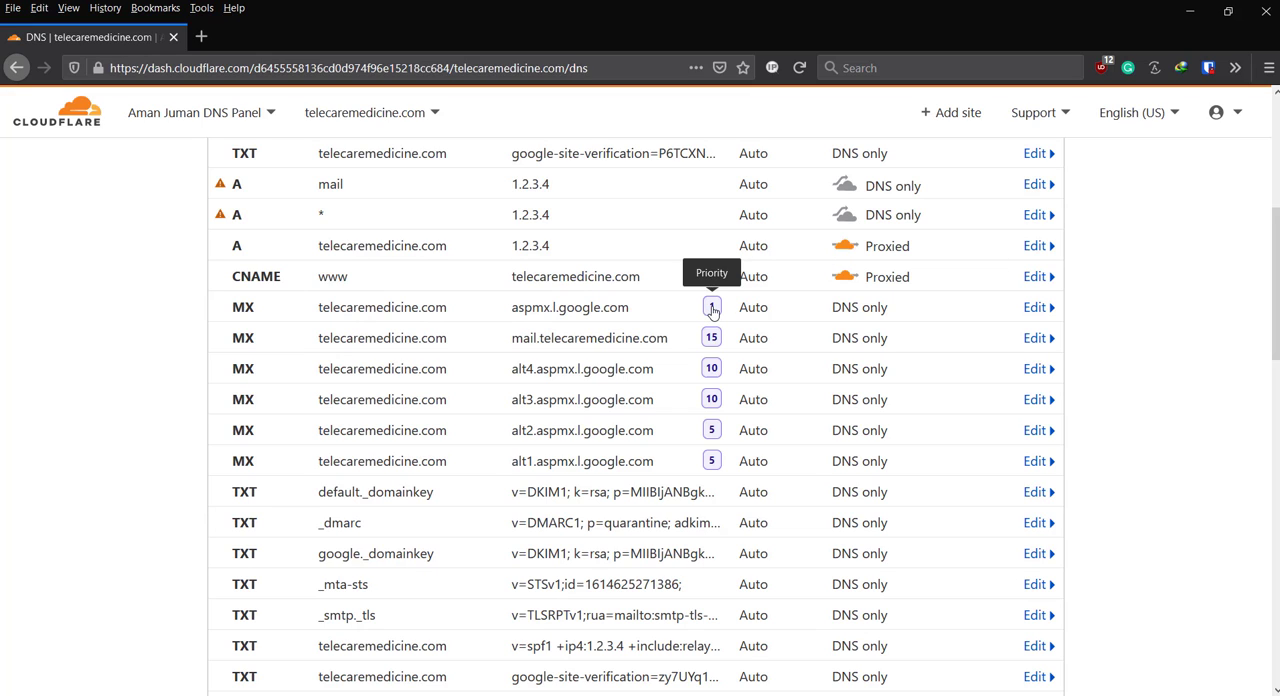
mouse_move(684, 316)
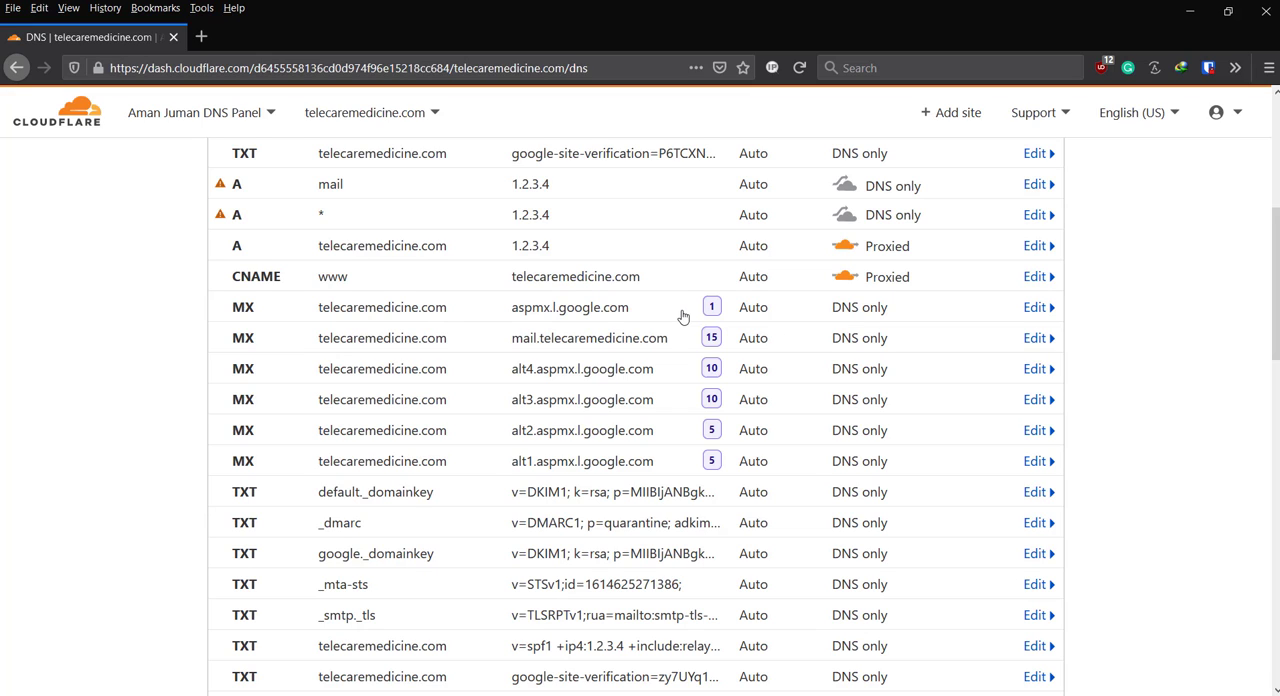
mouse_move(712, 308)
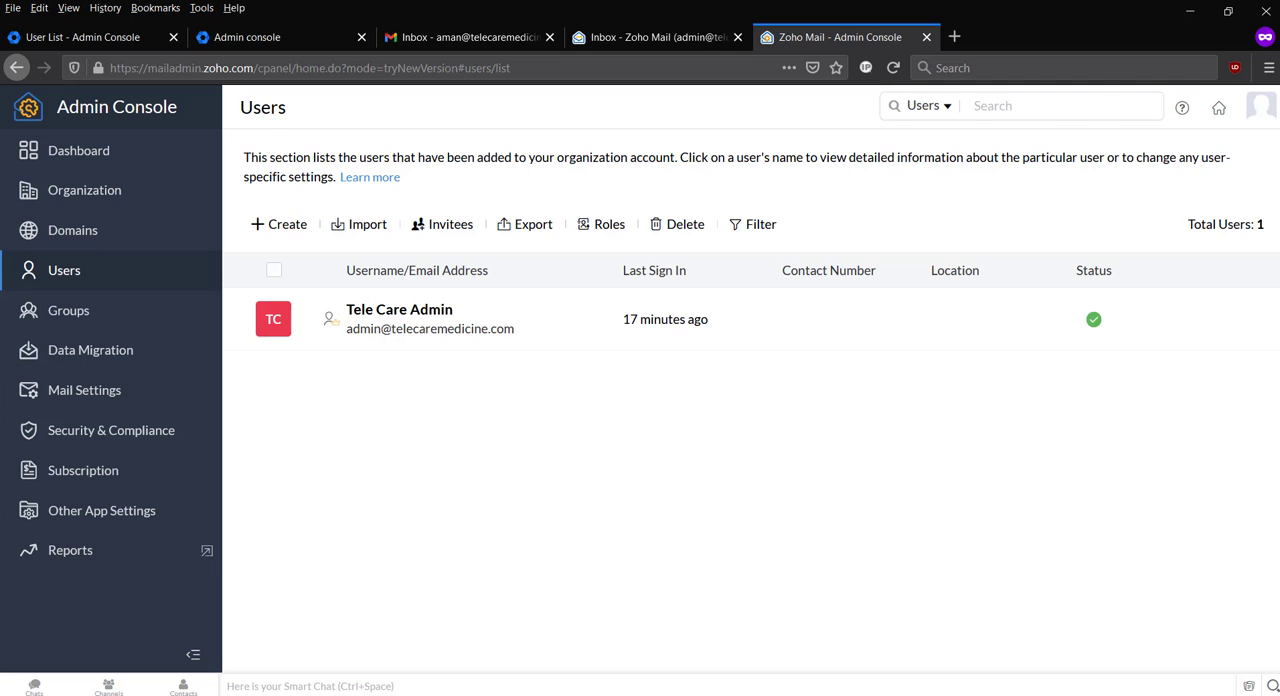
left_click(90, 36)
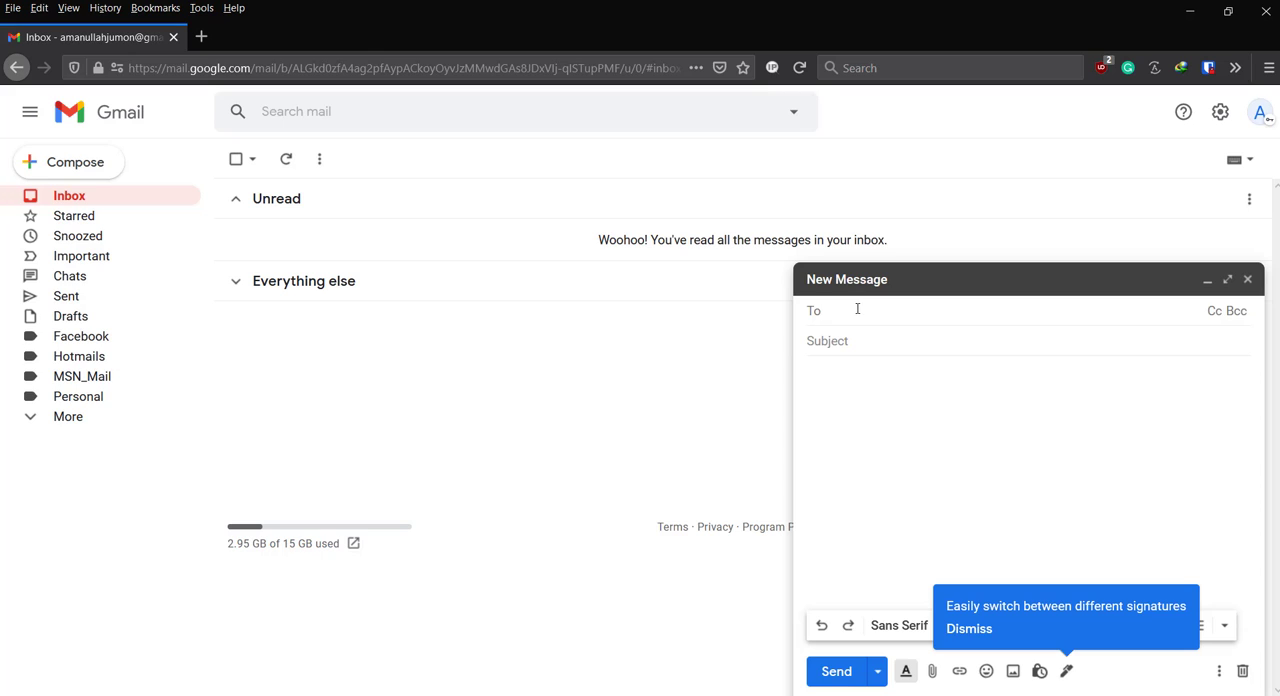
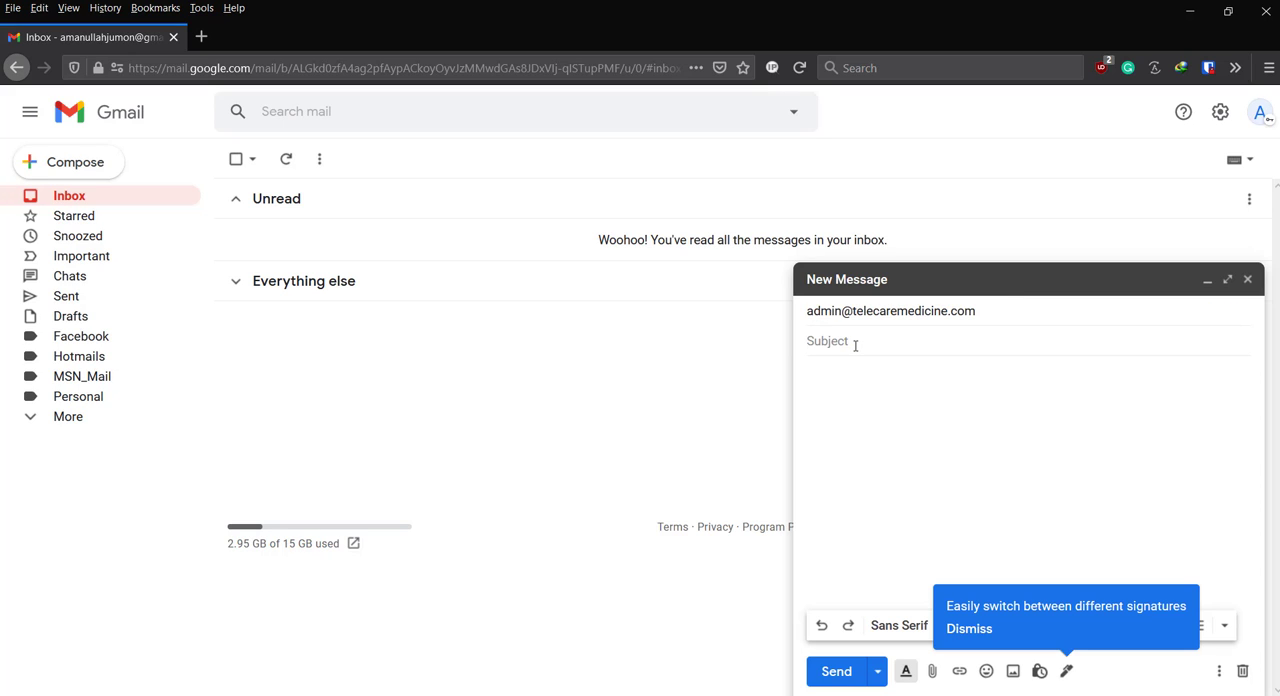
type("Mail Test #1")
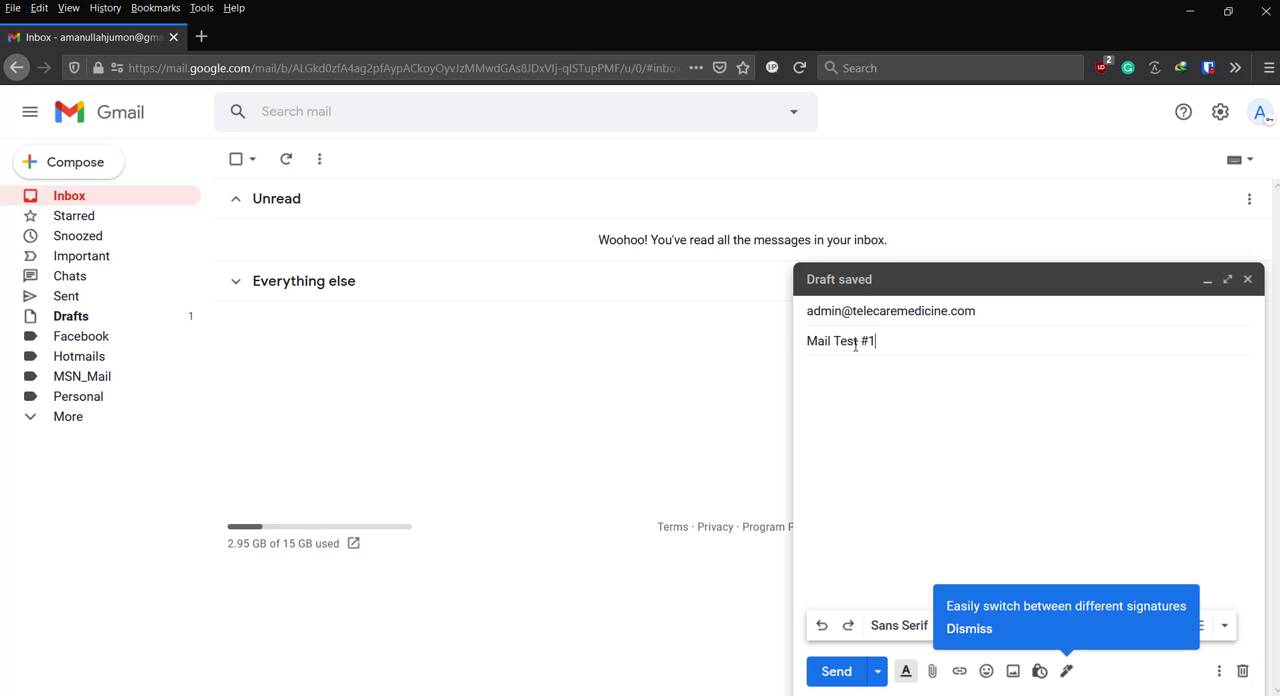
left_click(836, 672)
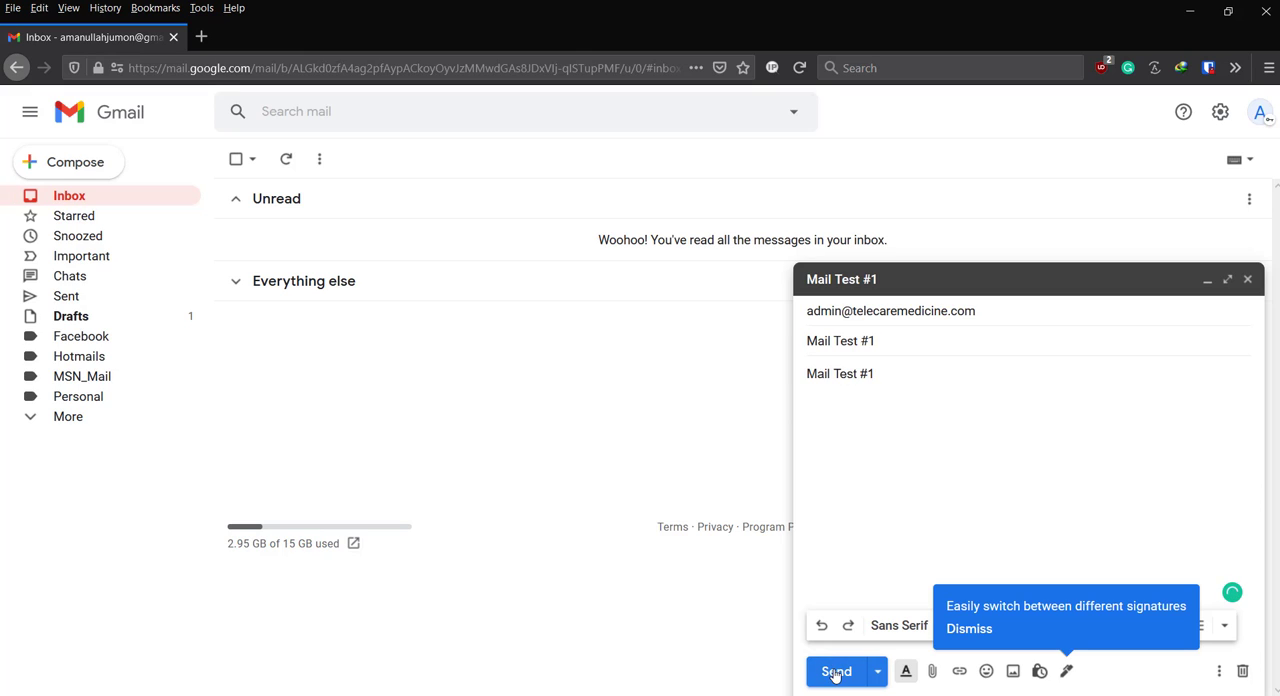
left_click(836, 672)
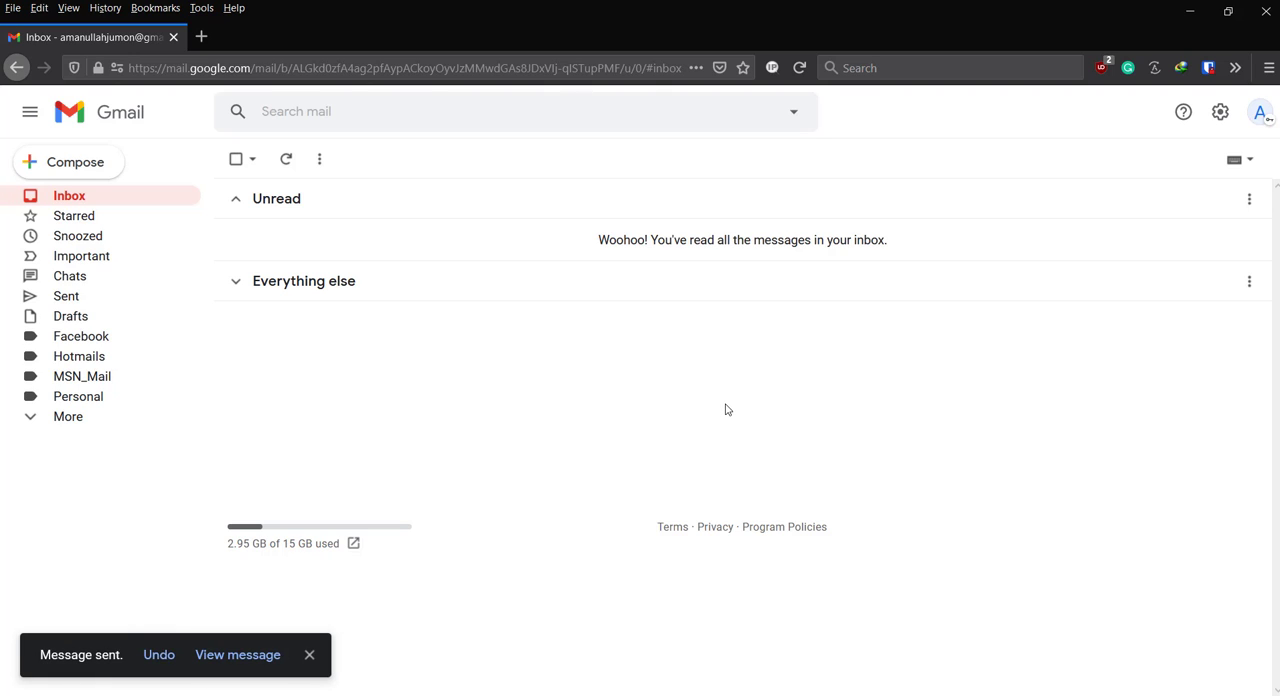
mouse_move(528, 410)
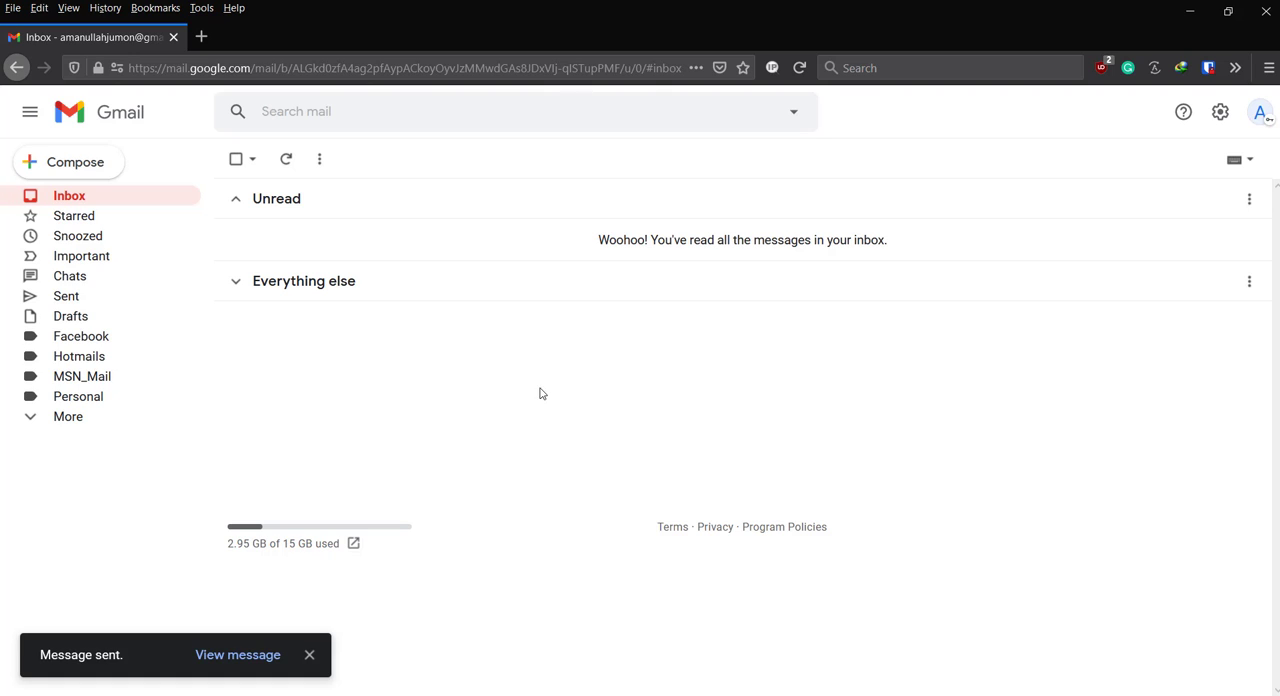
mouse_move(516, 360)
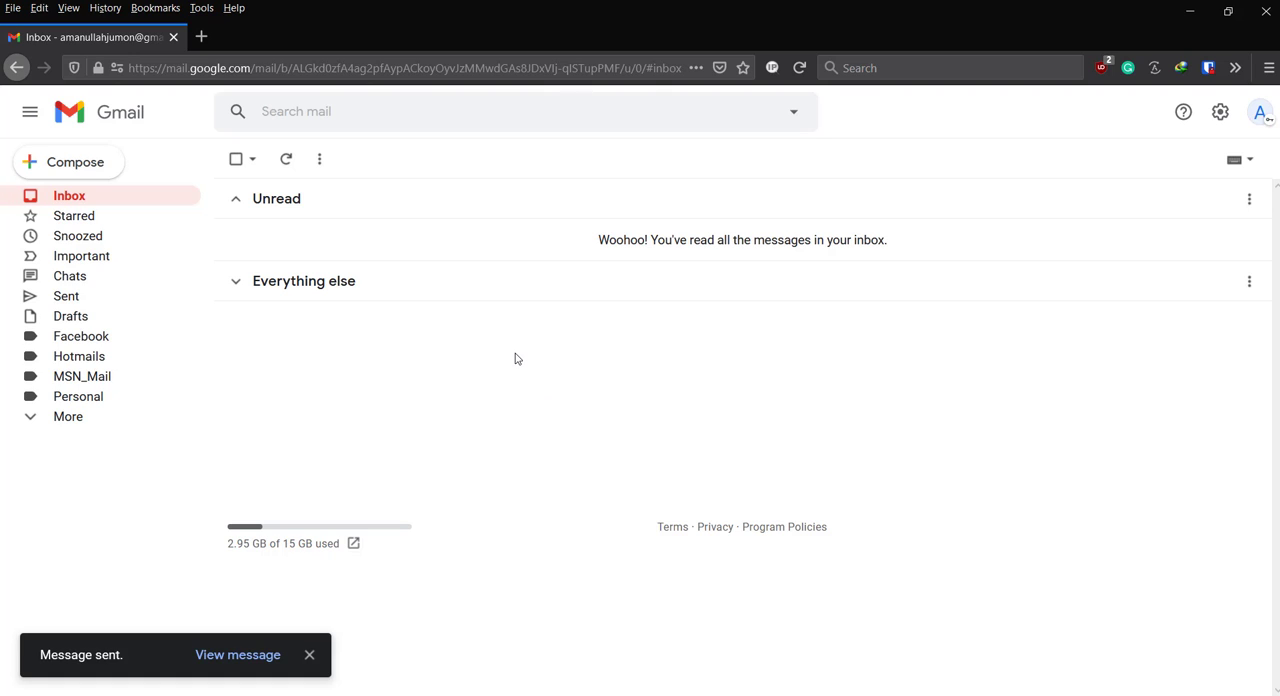
mouse_move(344, 384)
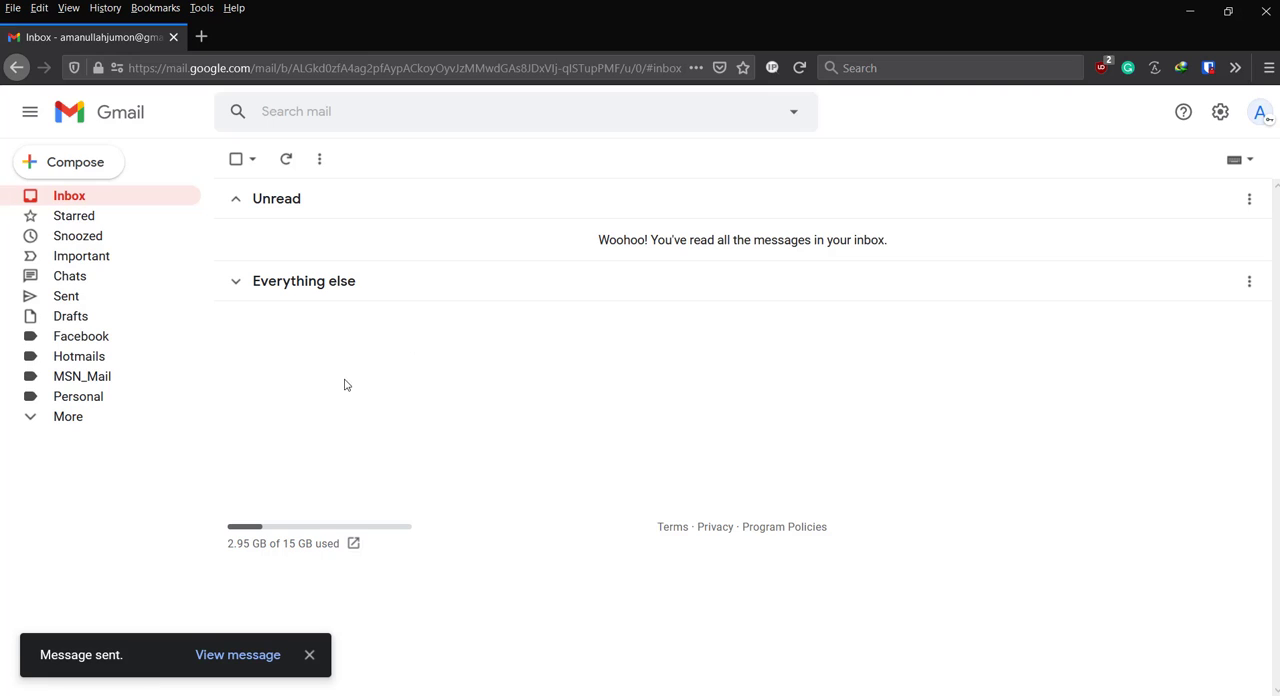
mouse_move(286, 160)
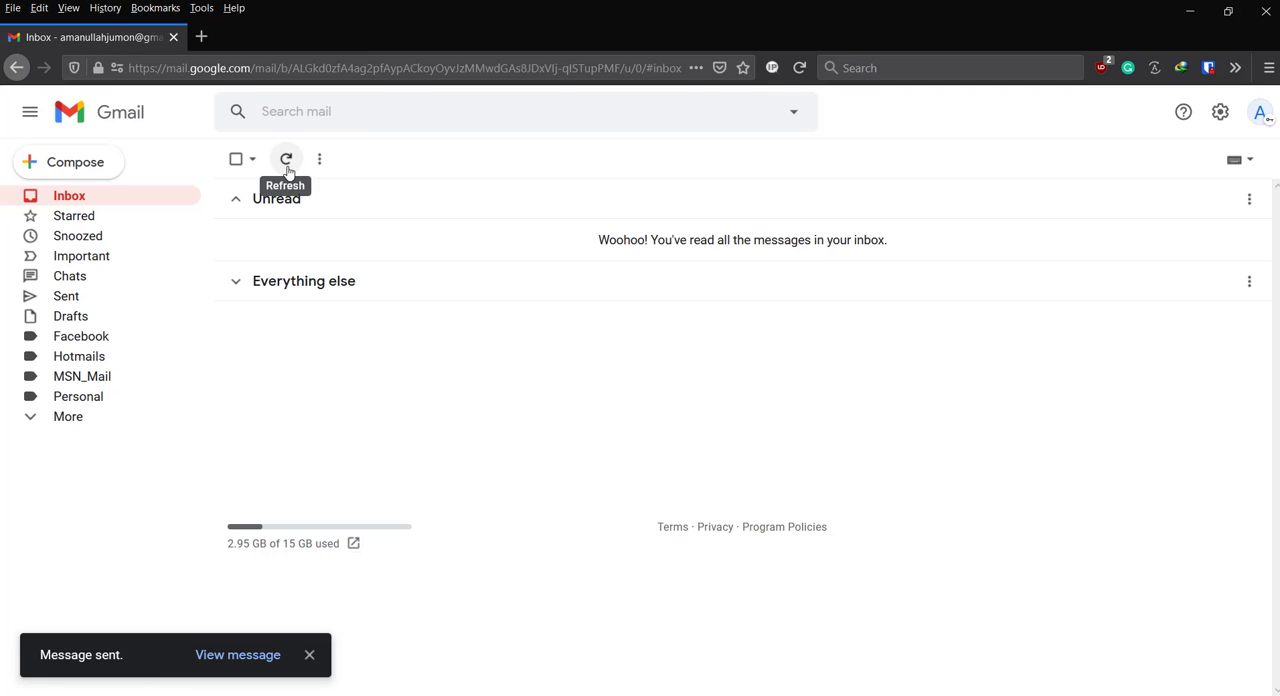
left_click(286, 158)
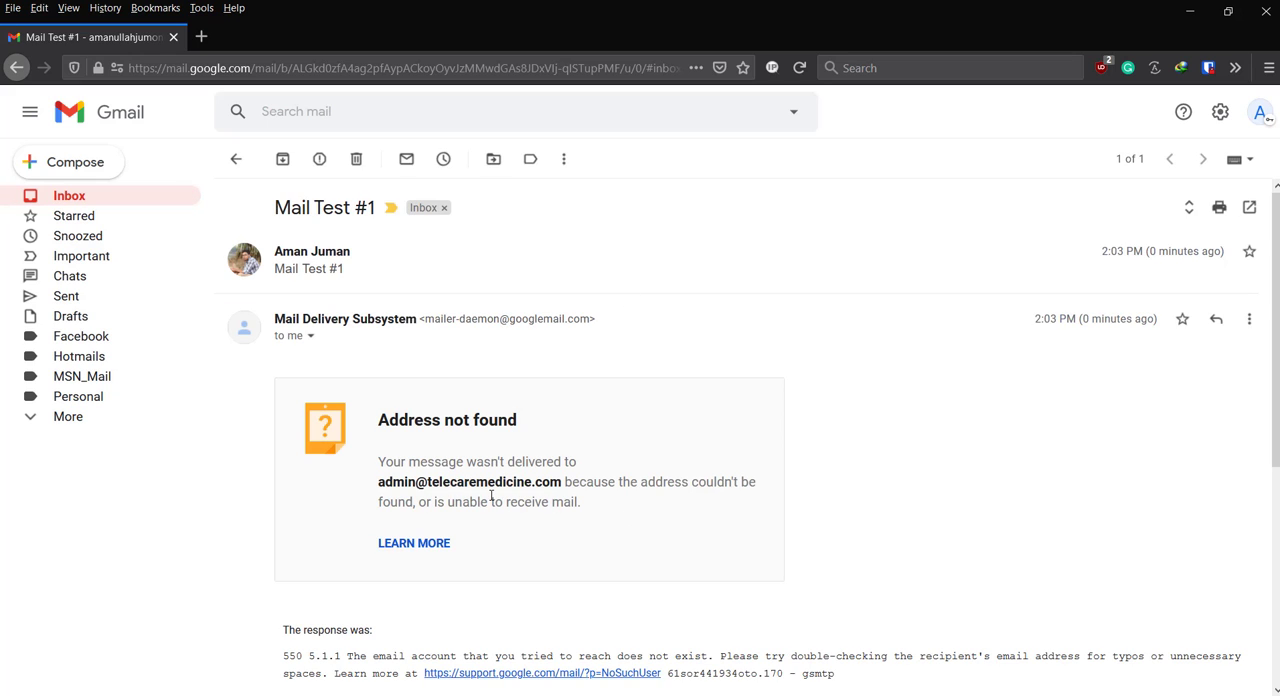
mouse_move(544, 518)
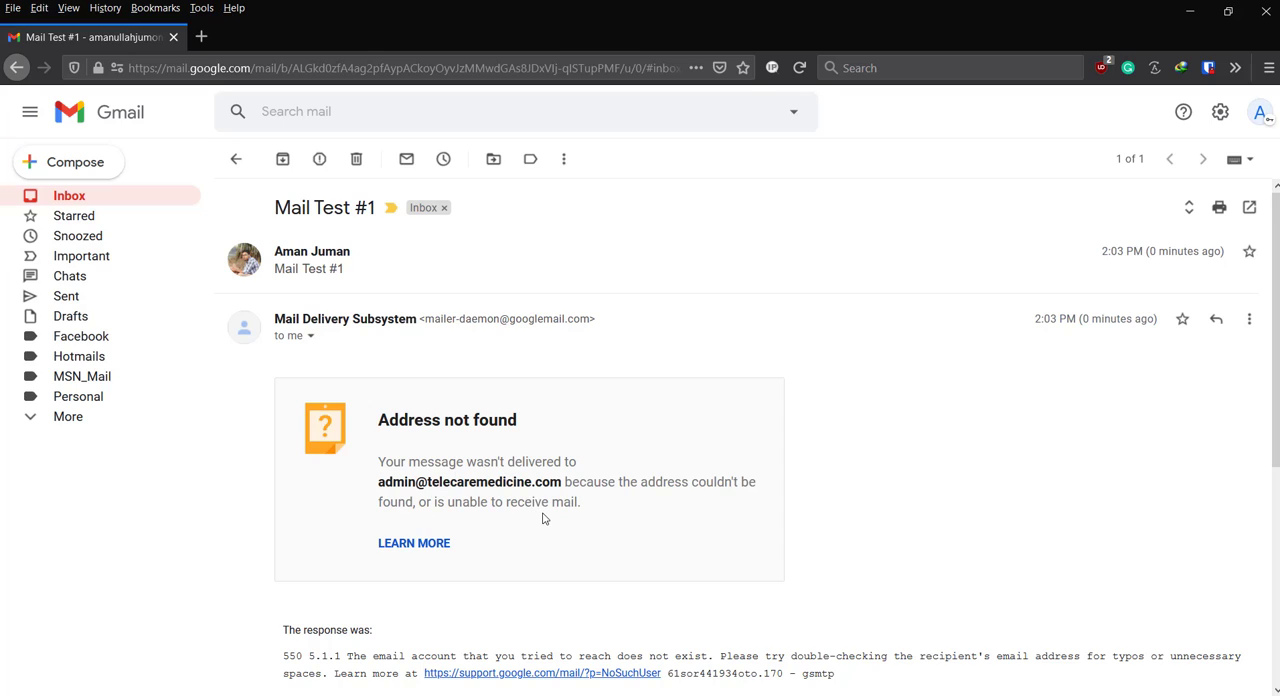
mouse_move(516, 500)
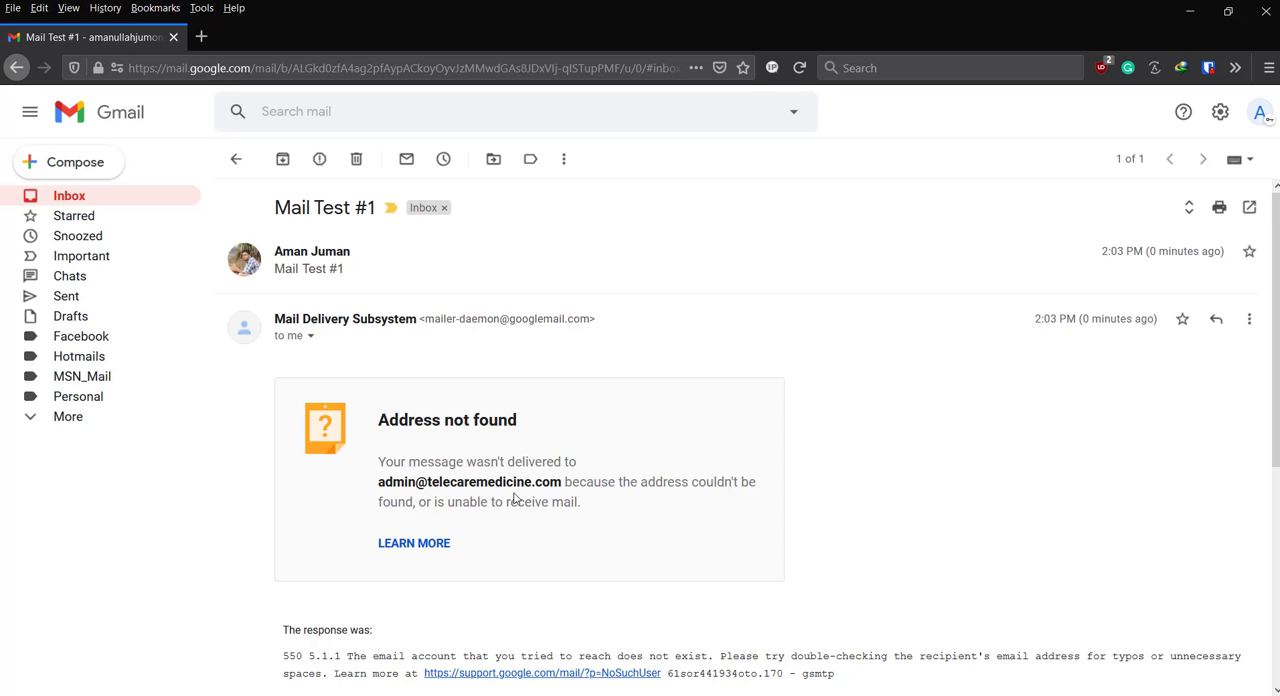
mouse_move(236, 160)
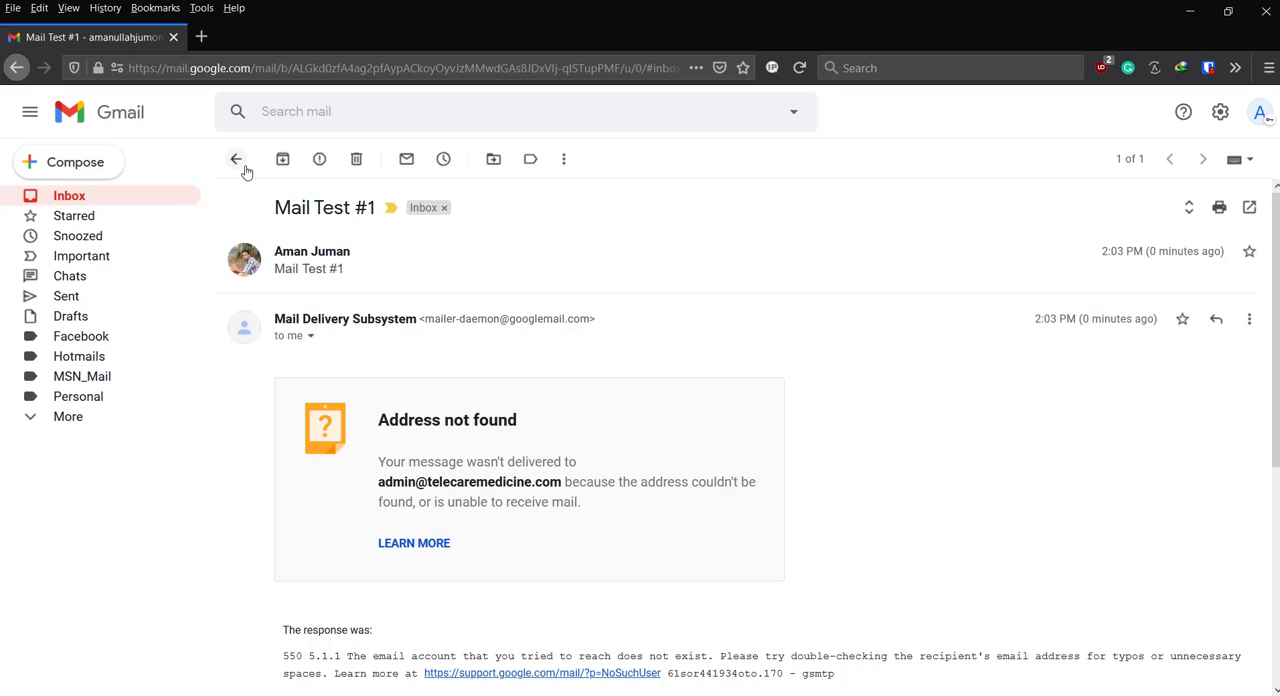
- Compose and send Mail Test #2 to Aman's company domain address
left_click(236, 160)
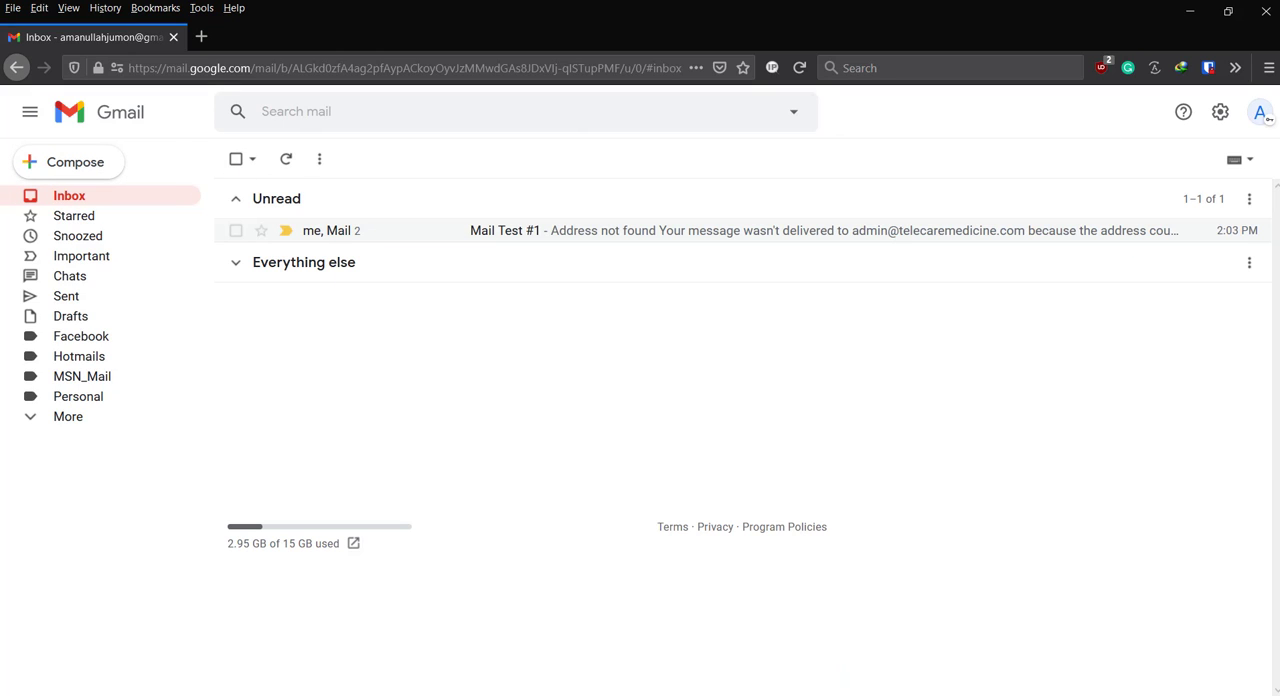
left_click(68, 160)
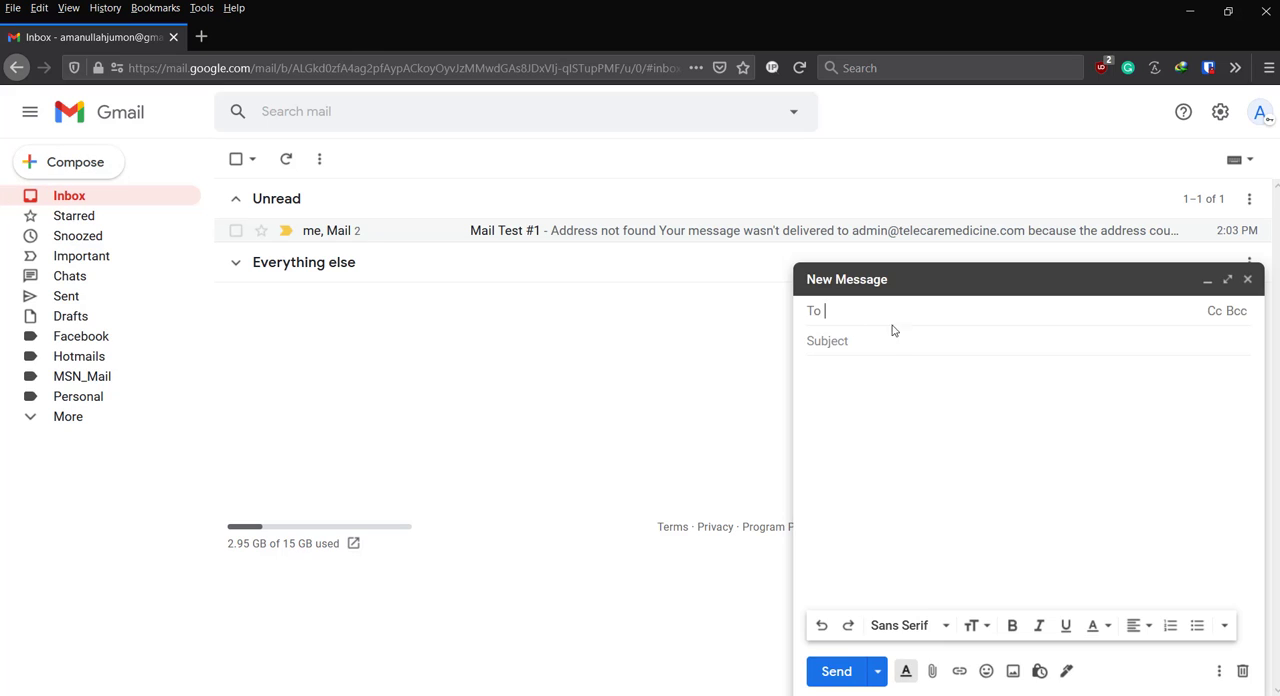
left_click(844, 36)
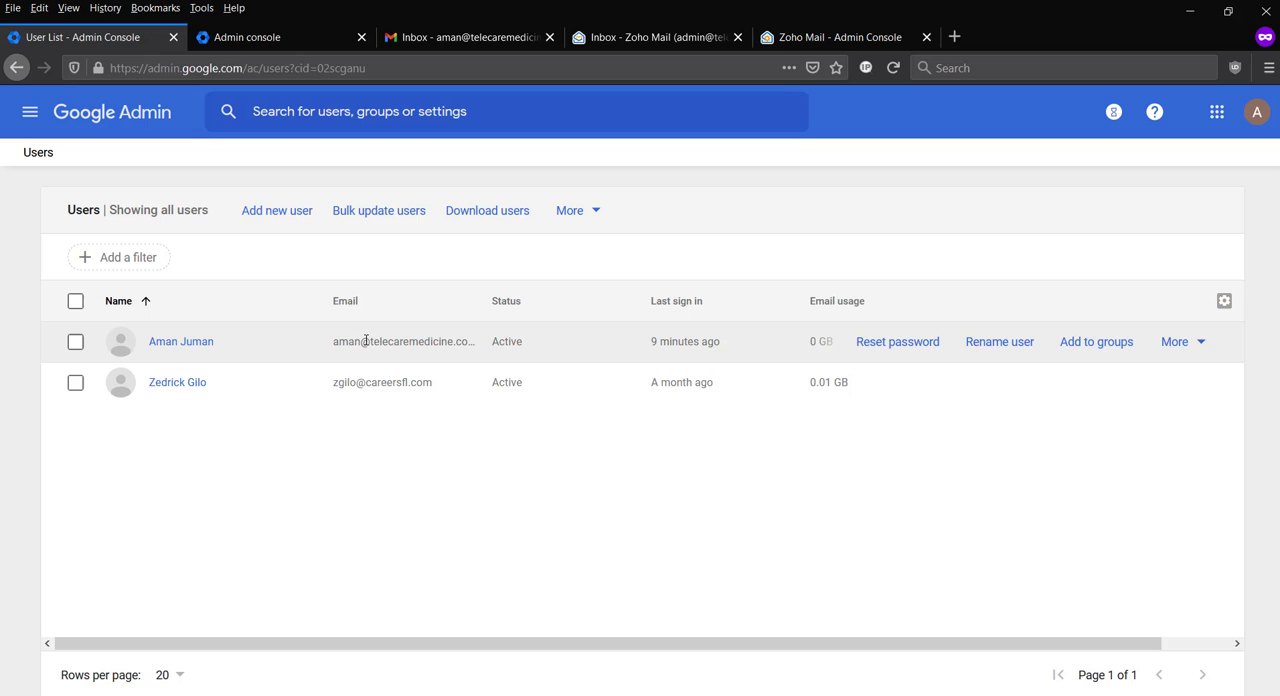
mouse_move(376, 444)
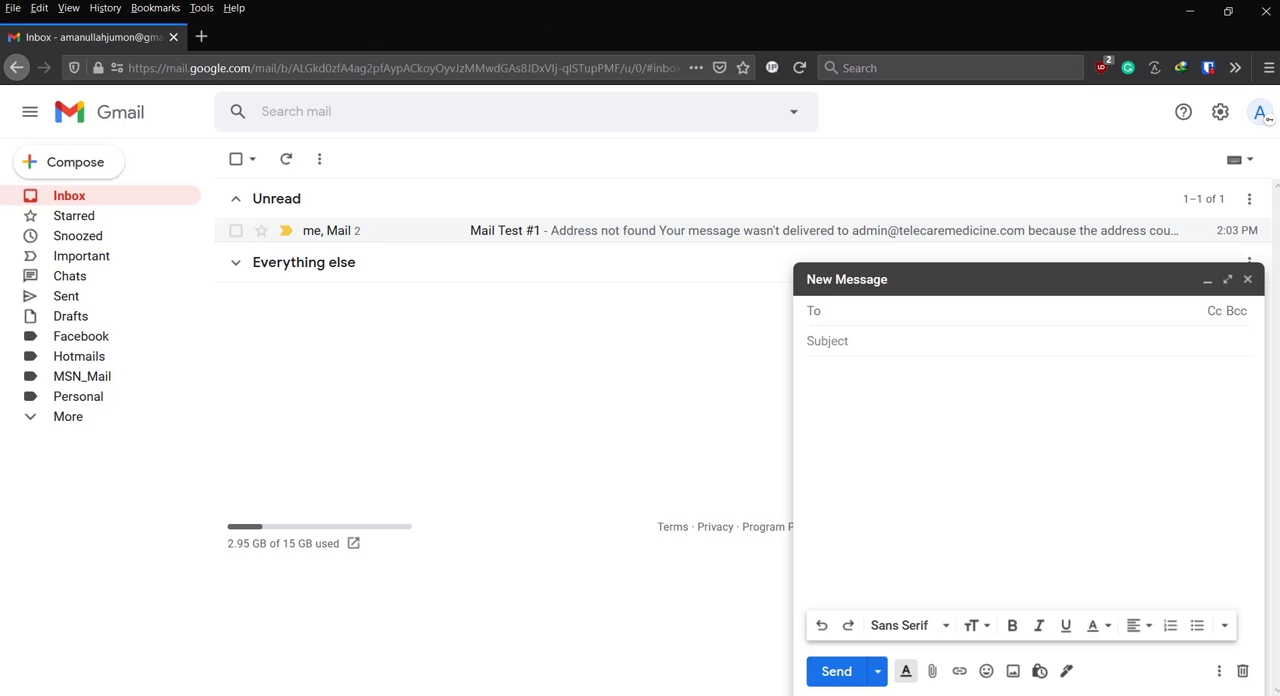
type("Mail Test #1")
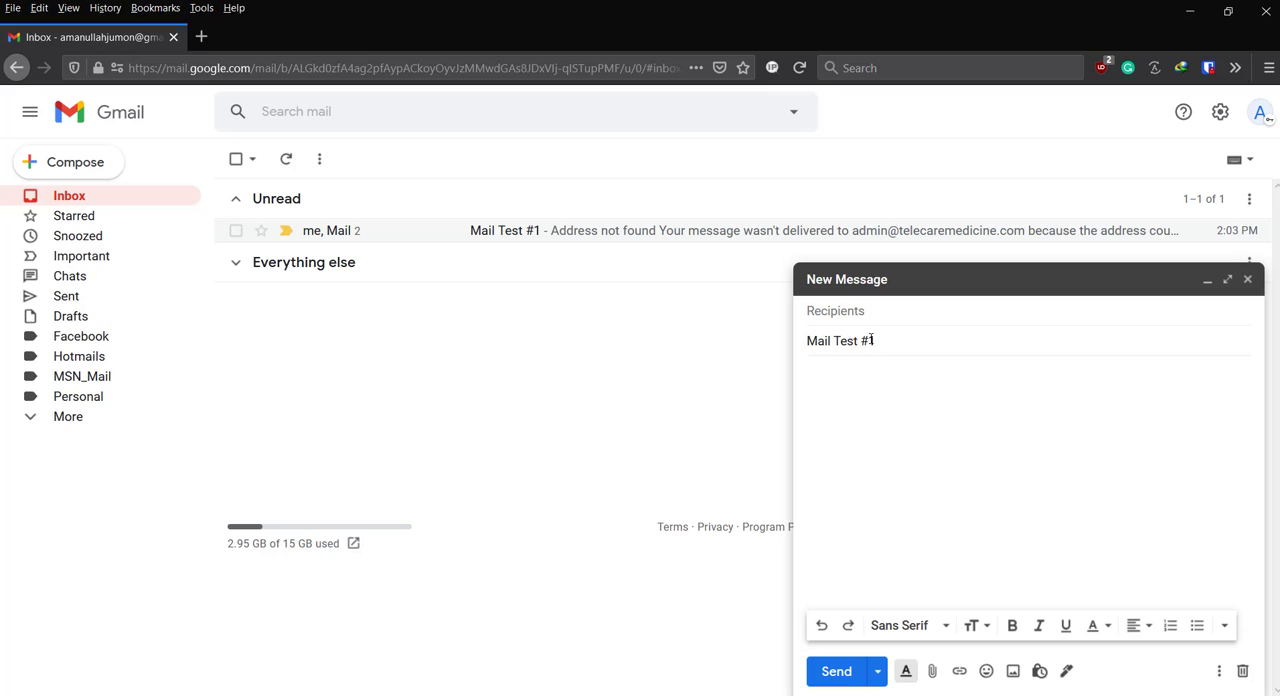
type("Mail Test #2")
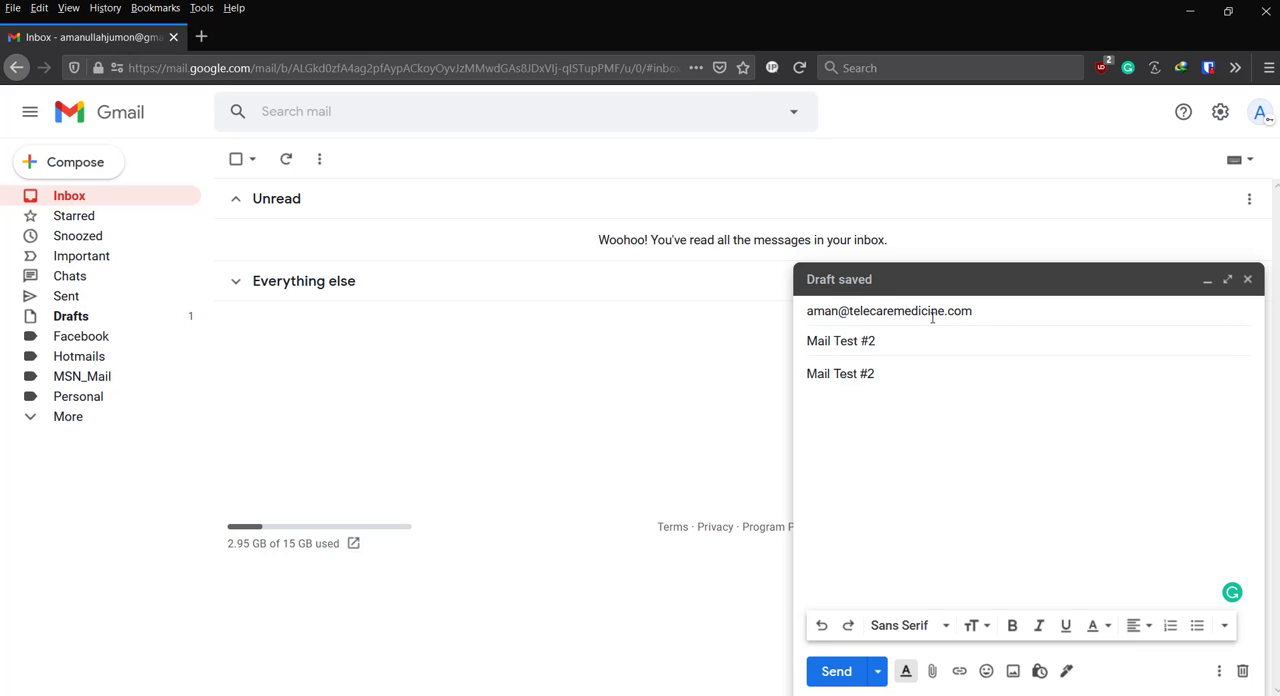
left_click(836, 672)
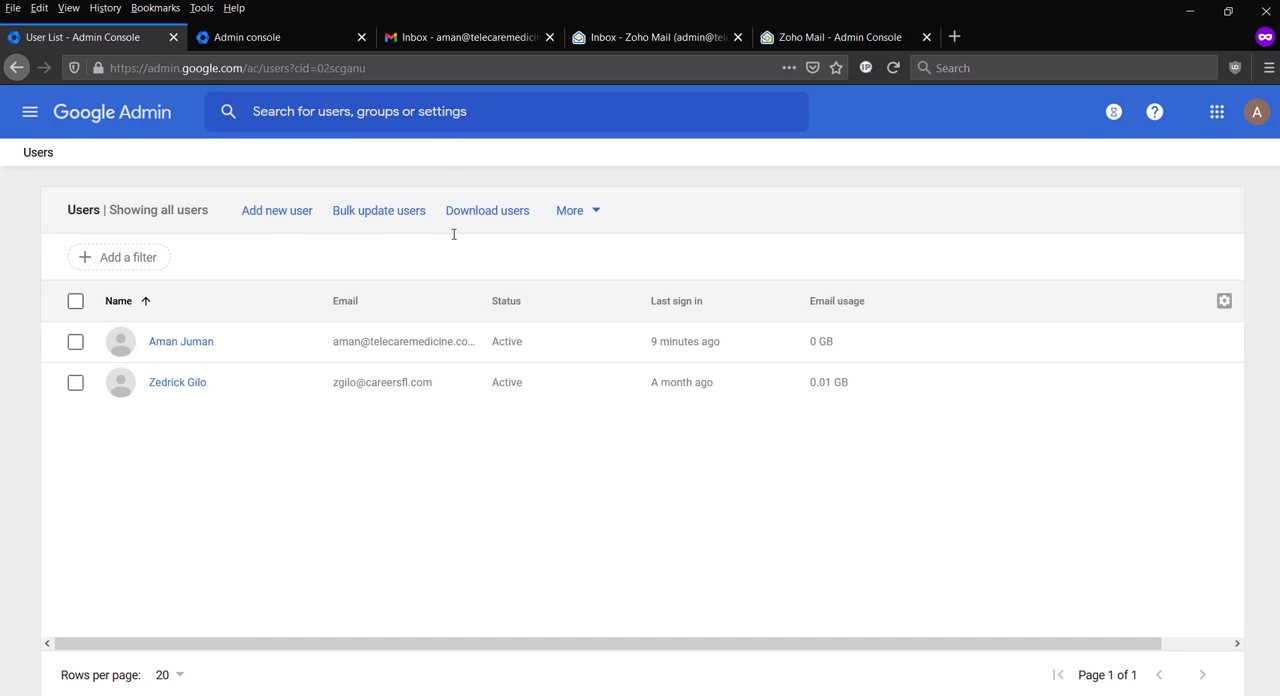
- Refresh the company account's inbox, view Mail Test #2 and return to the list
left_click(464, 36)
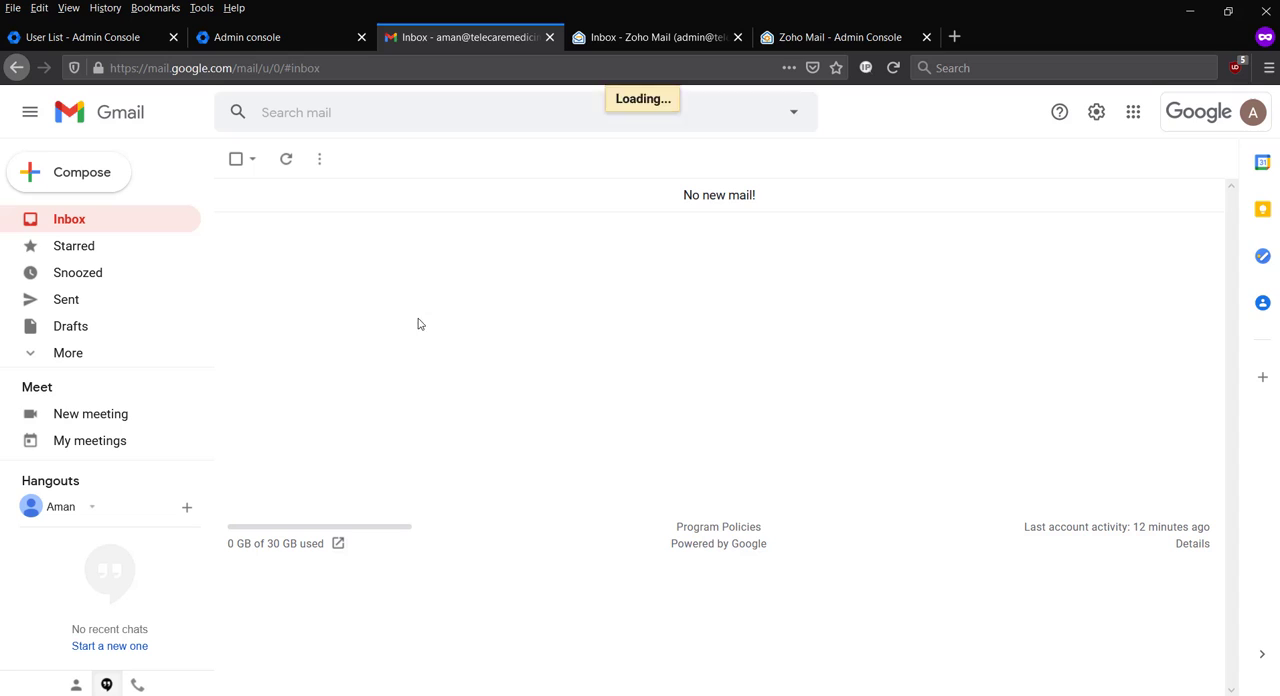
left_click(286, 160)
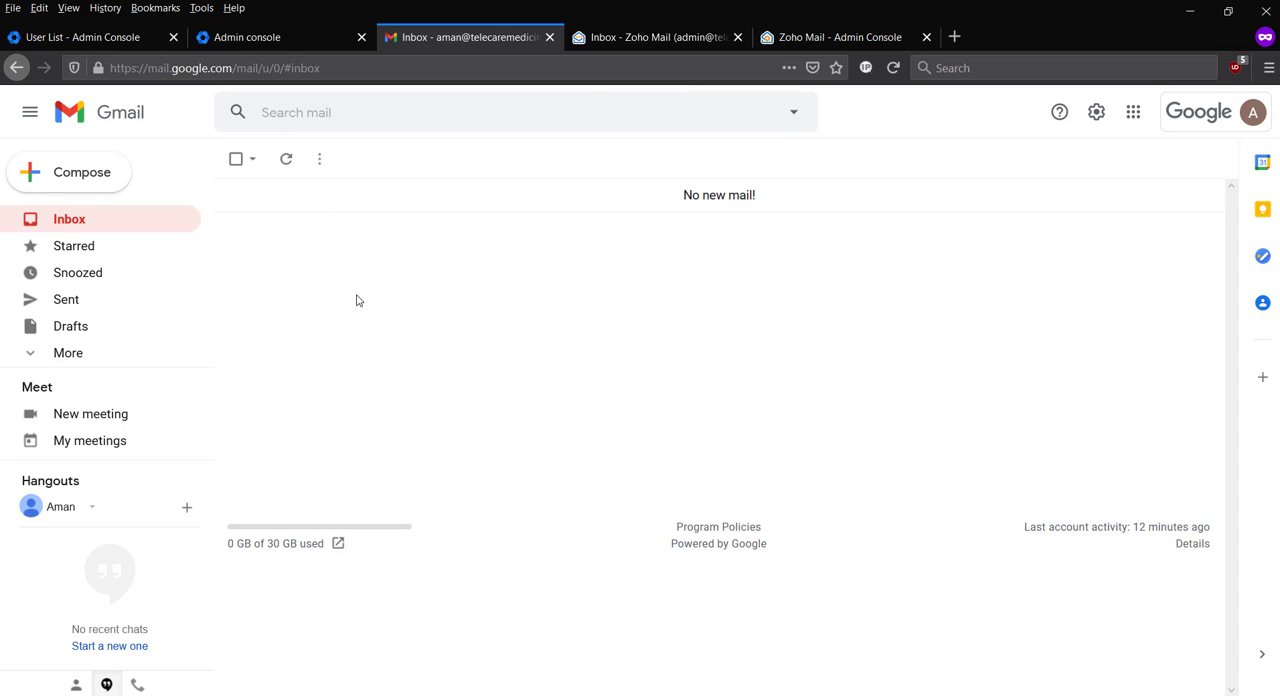
mouse_move(286, 160)
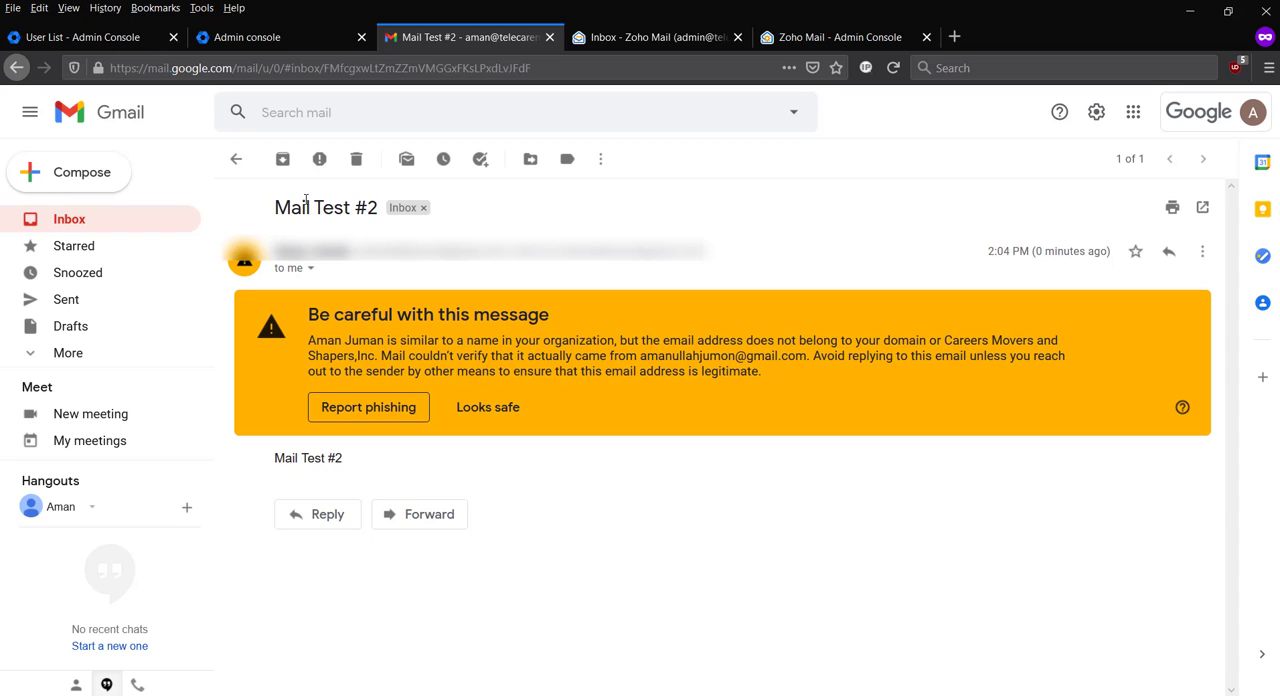
left_click(236, 158)
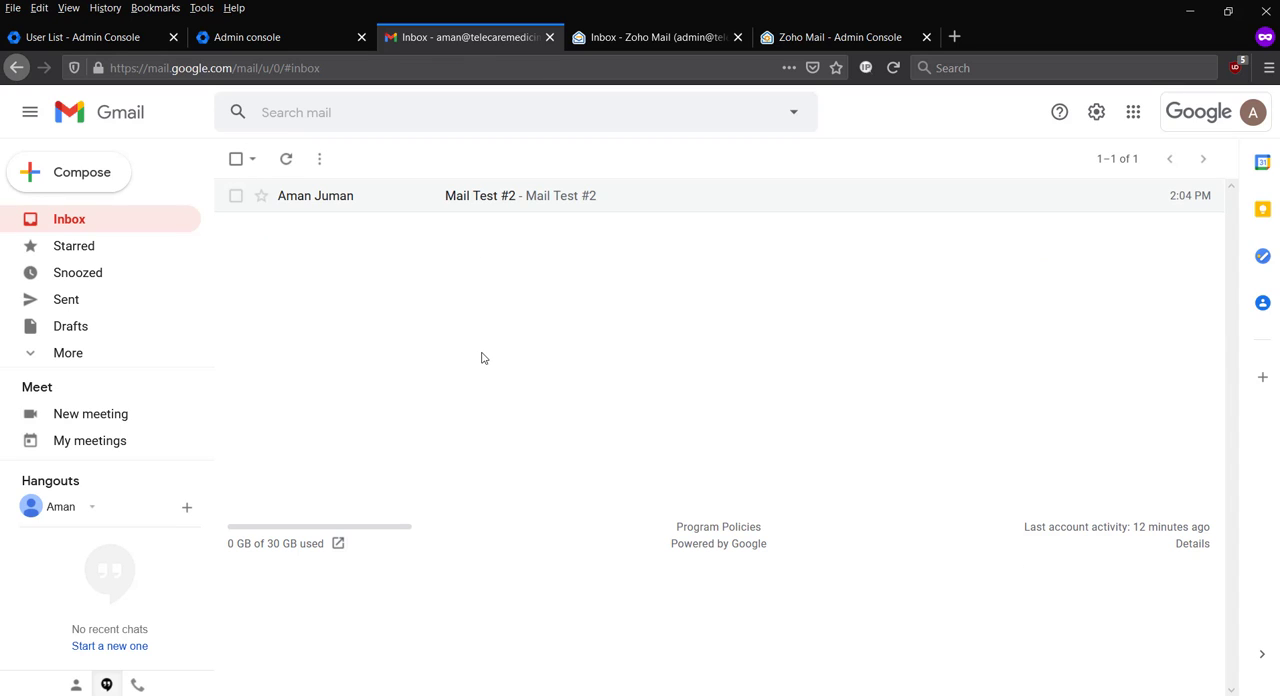
mouse_move(504, 296)
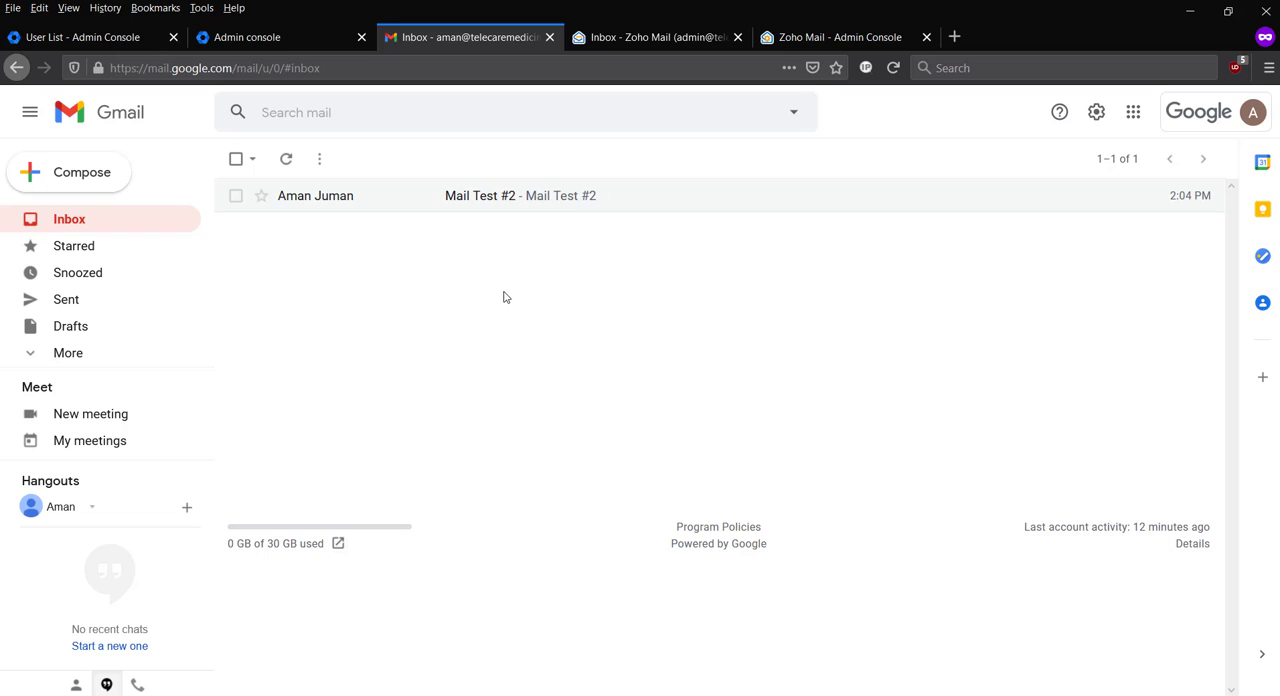
mouse_move(48, 108)
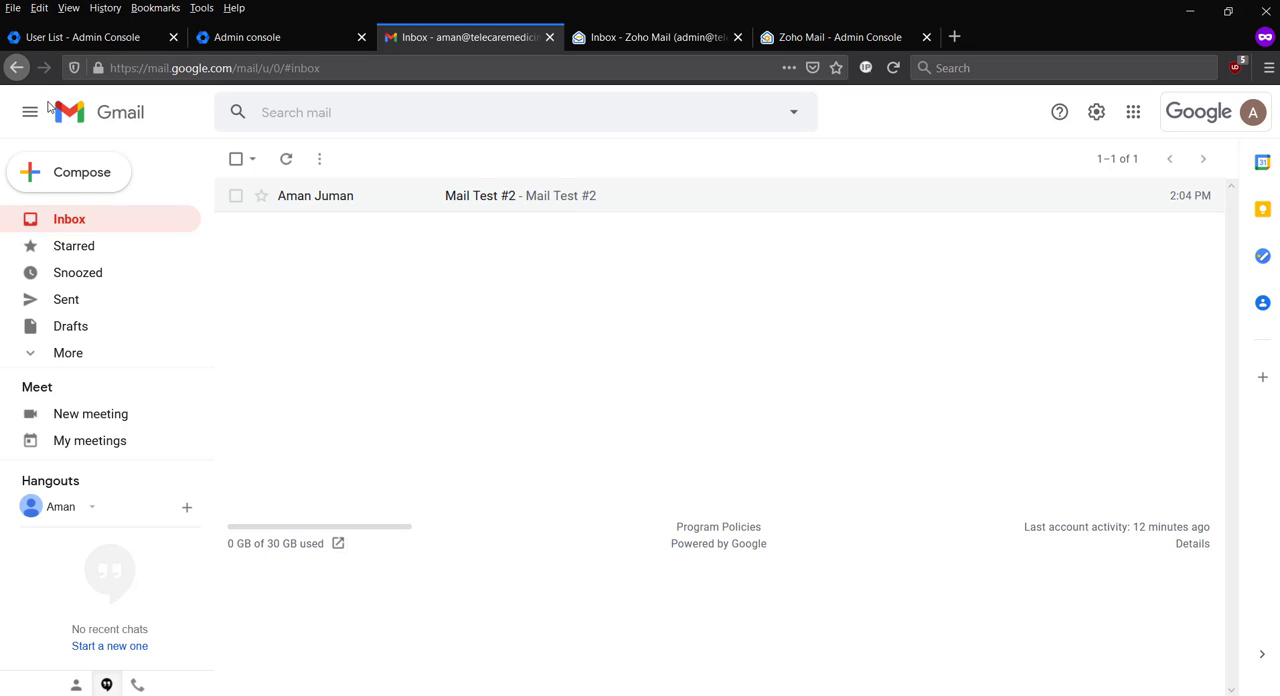
mouse_move(80, 36)
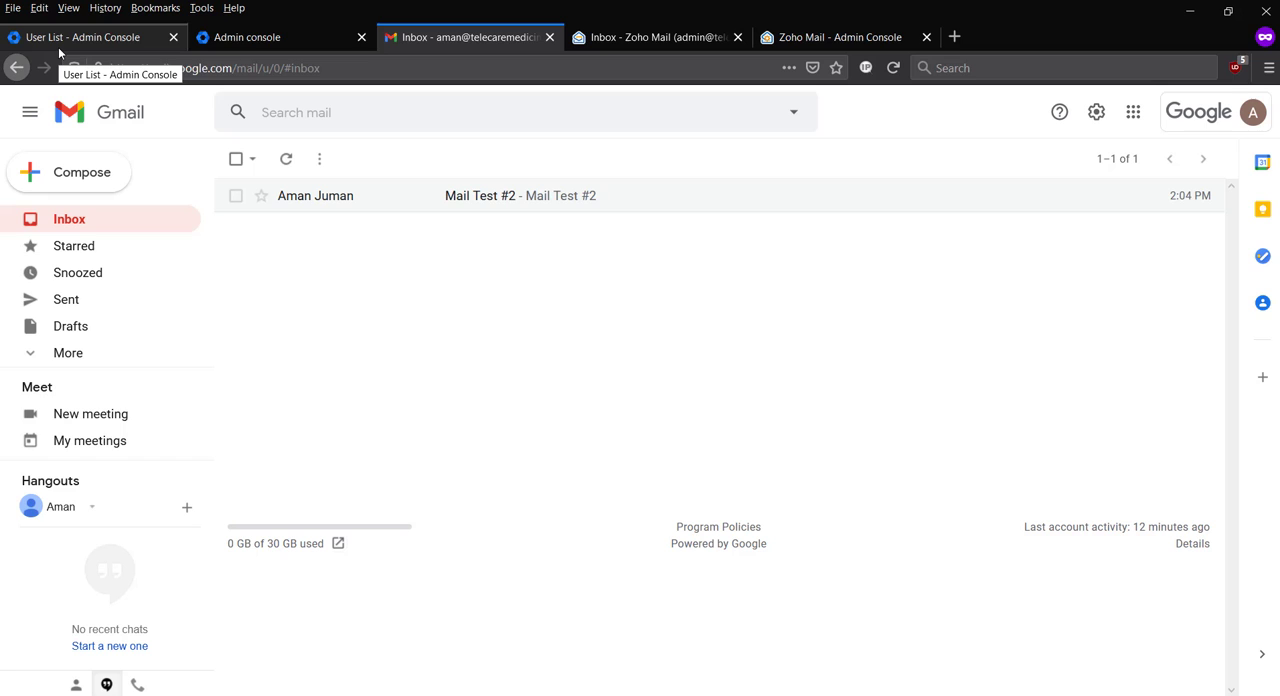
- Navigate from Admin Console apps to Gmail's Hosts settings
left_click(80, 36)
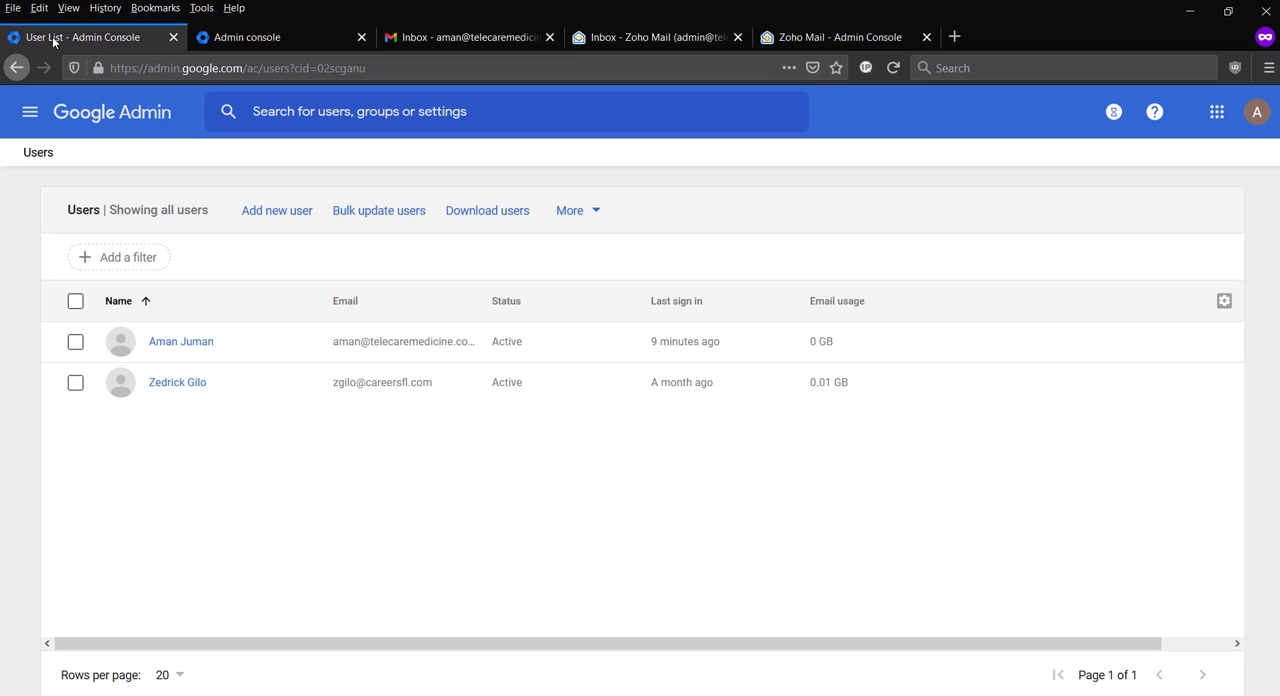
mouse_move(540, 340)
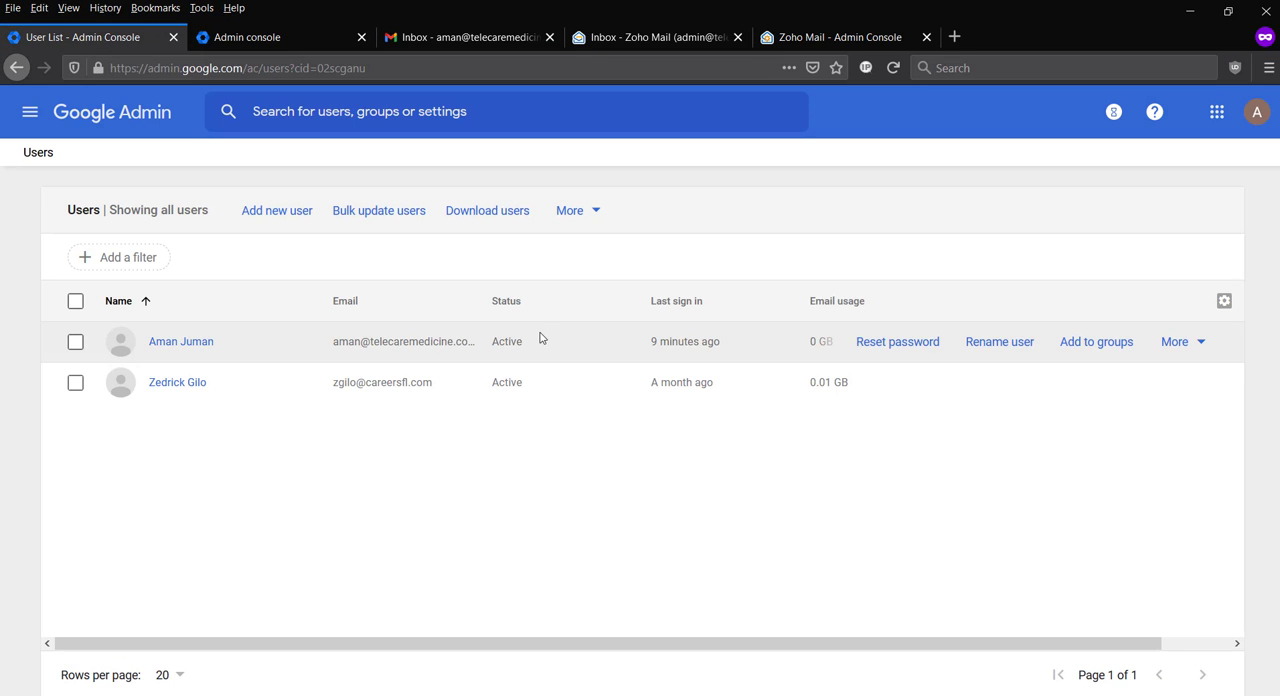
mouse_move(56, 138)
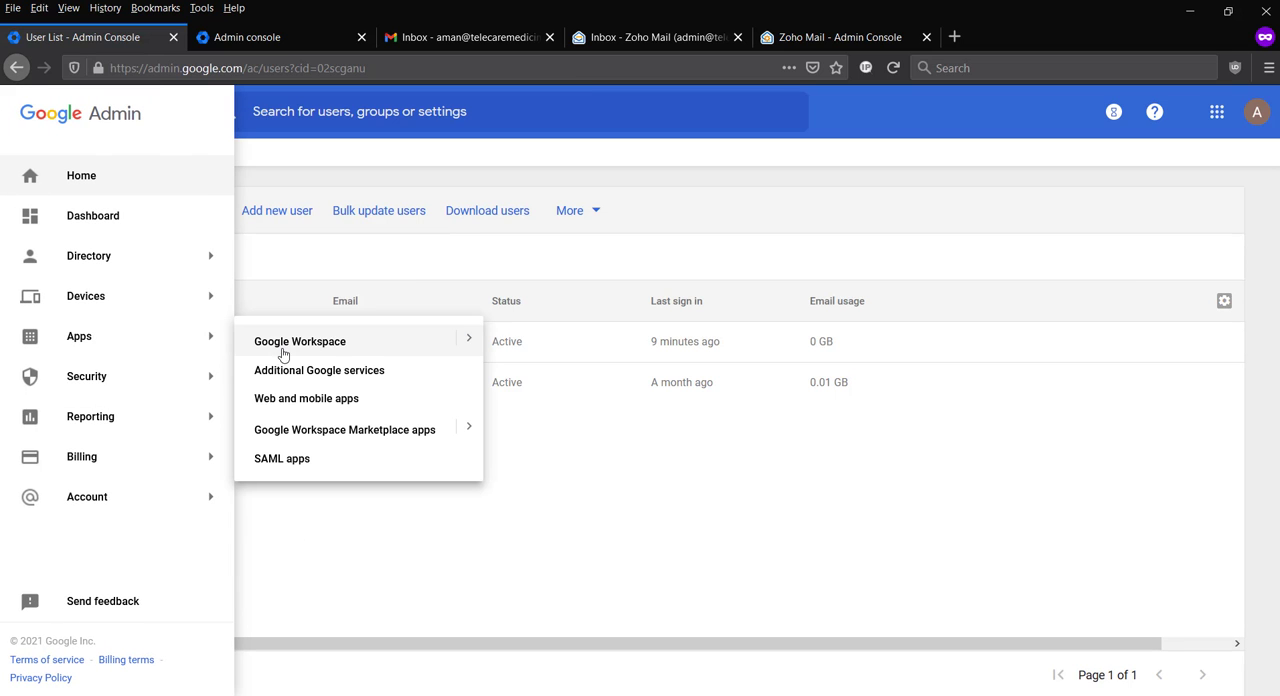
left_click(300, 340)
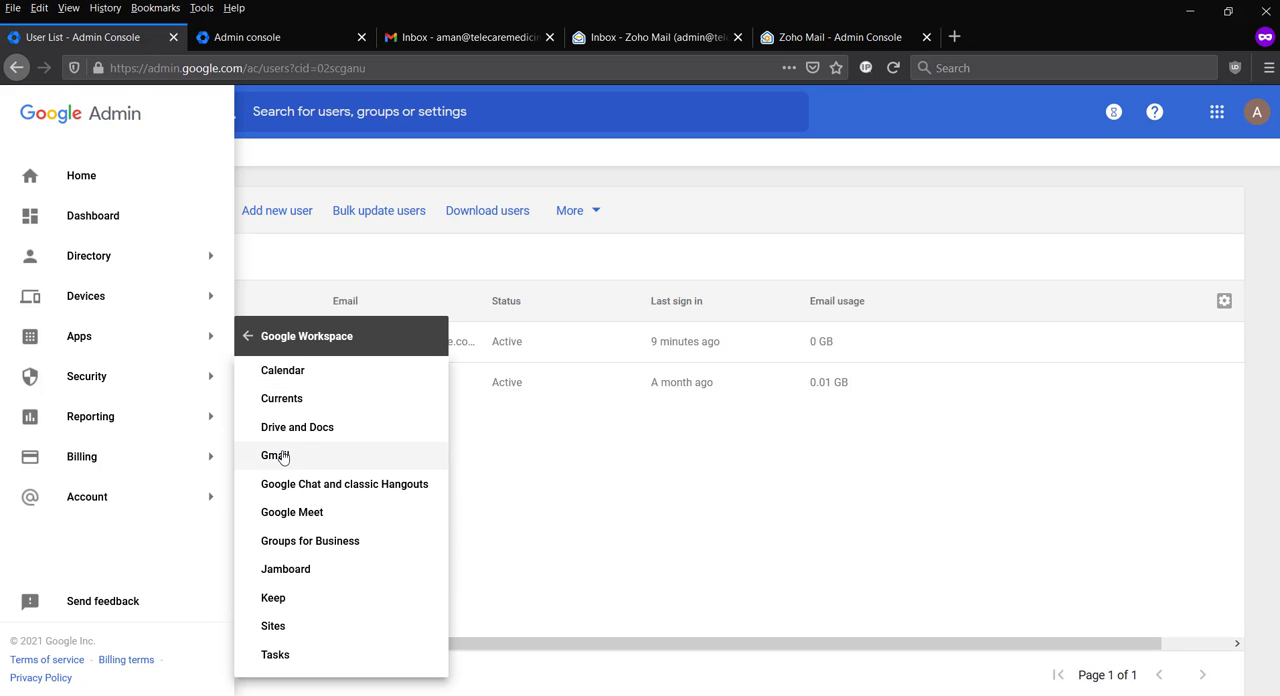
left_click(274, 456)
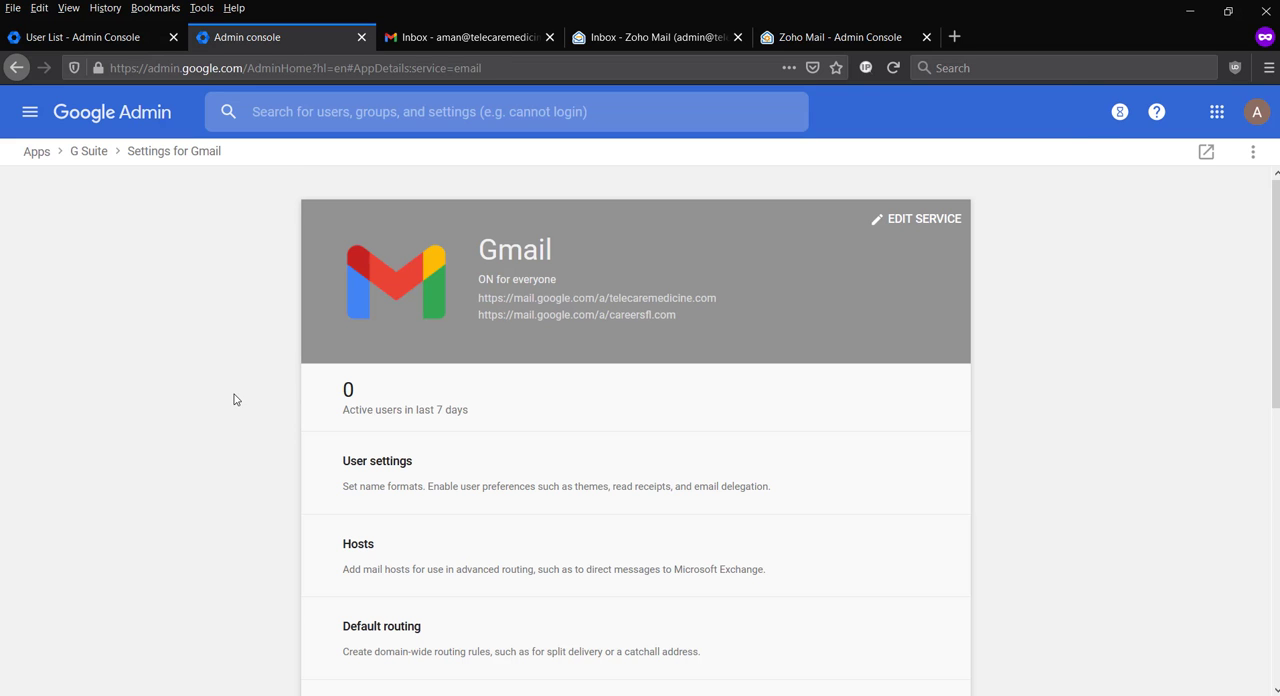
mouse_move(232, 304)
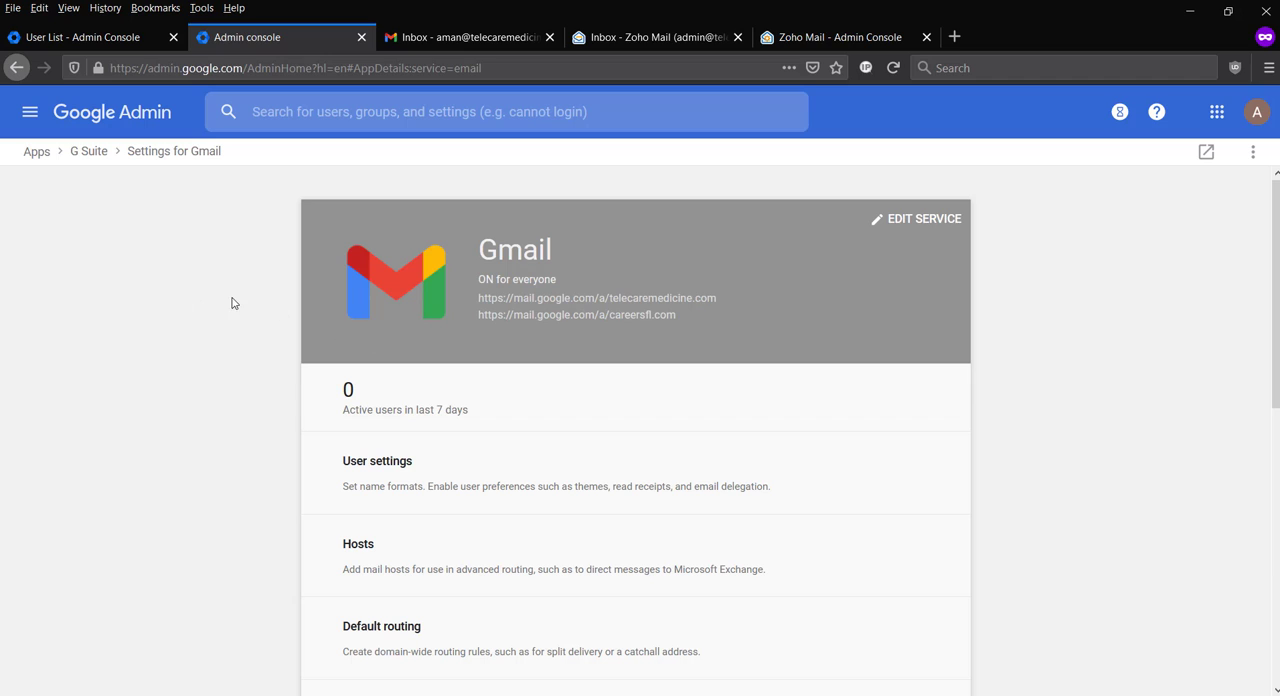
scroll("down", 3)
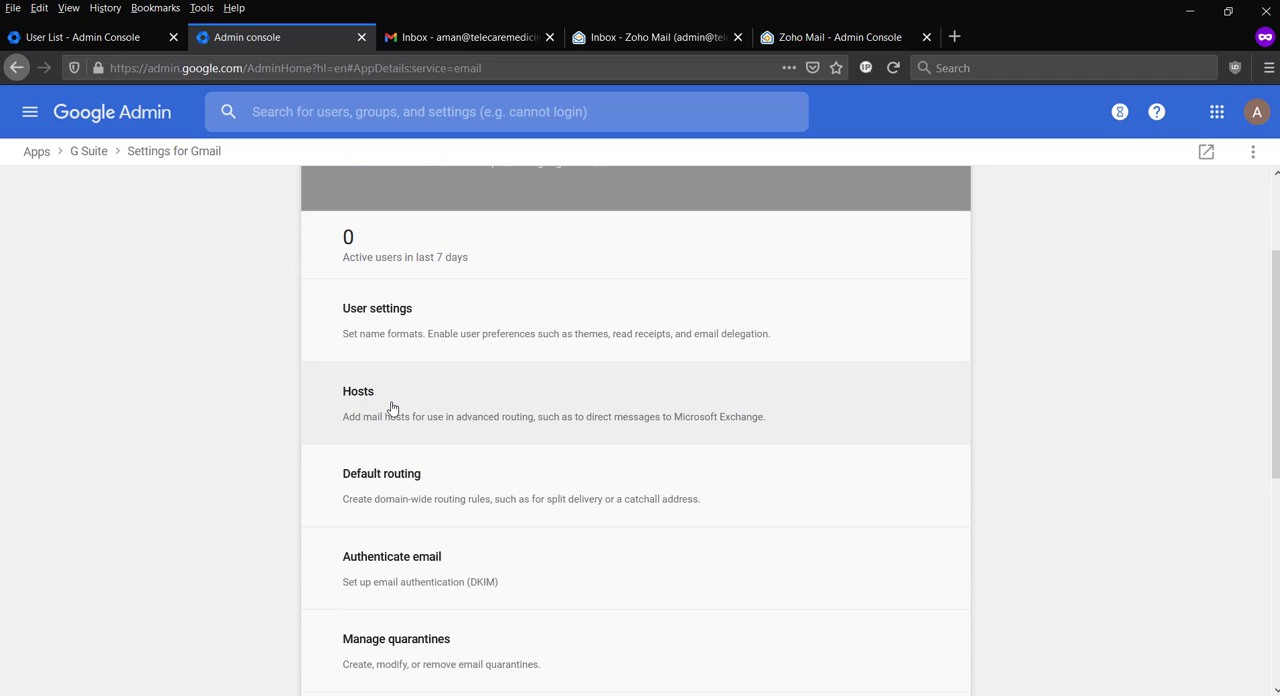
left_click(358, 404)
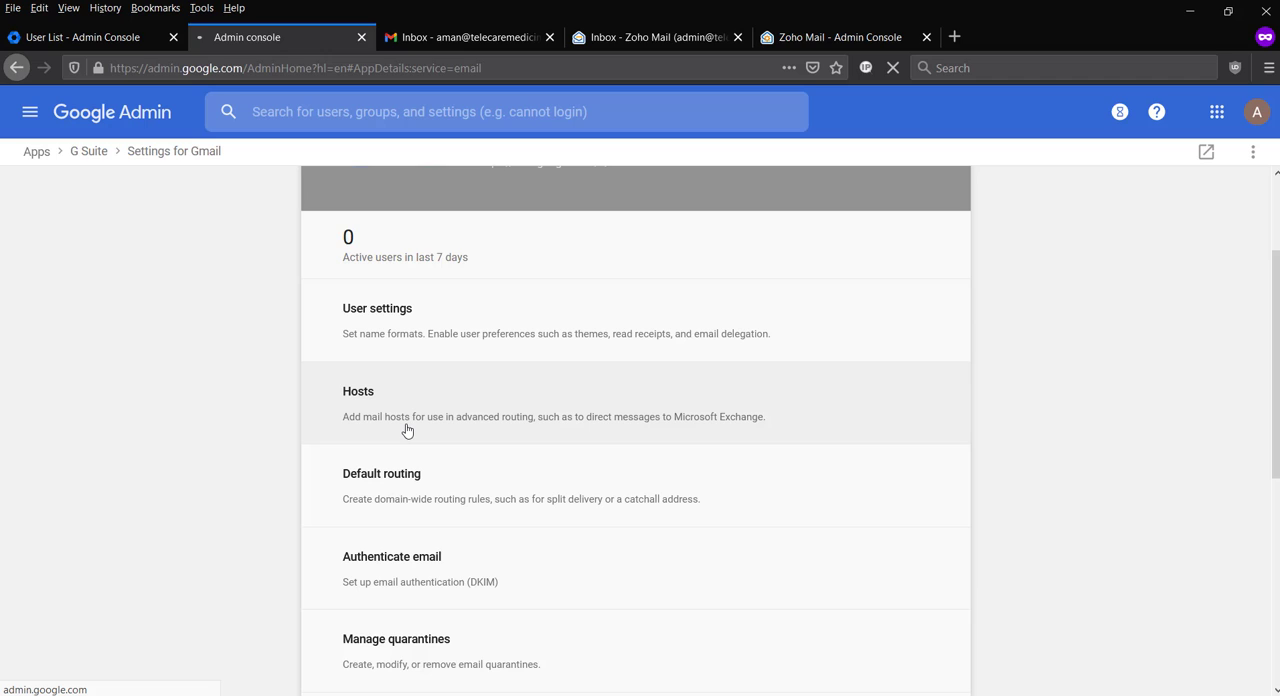
left_click(358, 392)
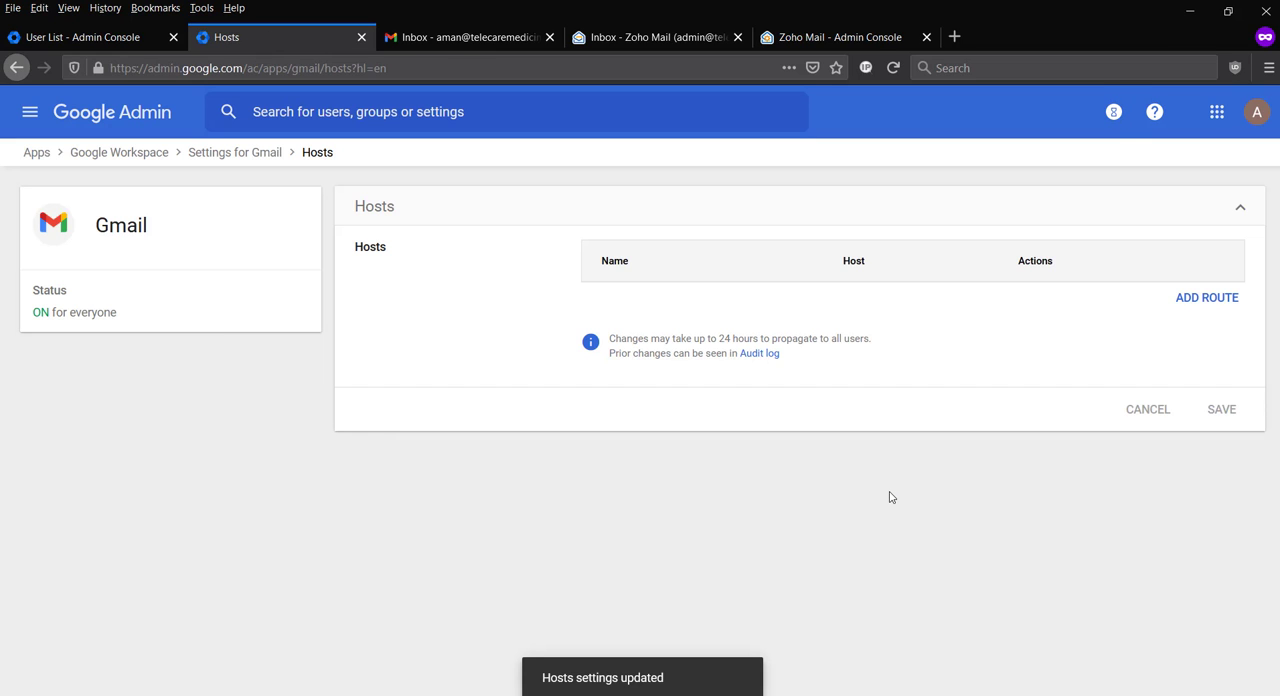
mouse_move(1036, 394)
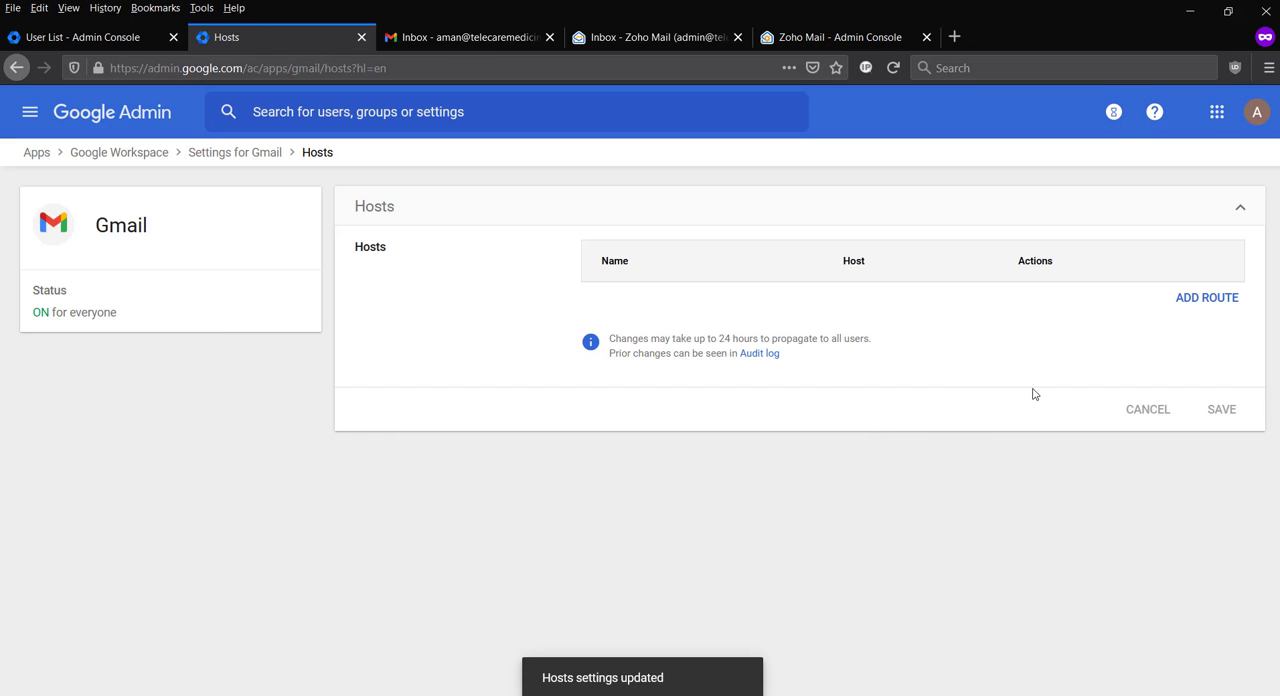
mouse_move(1060, 356)
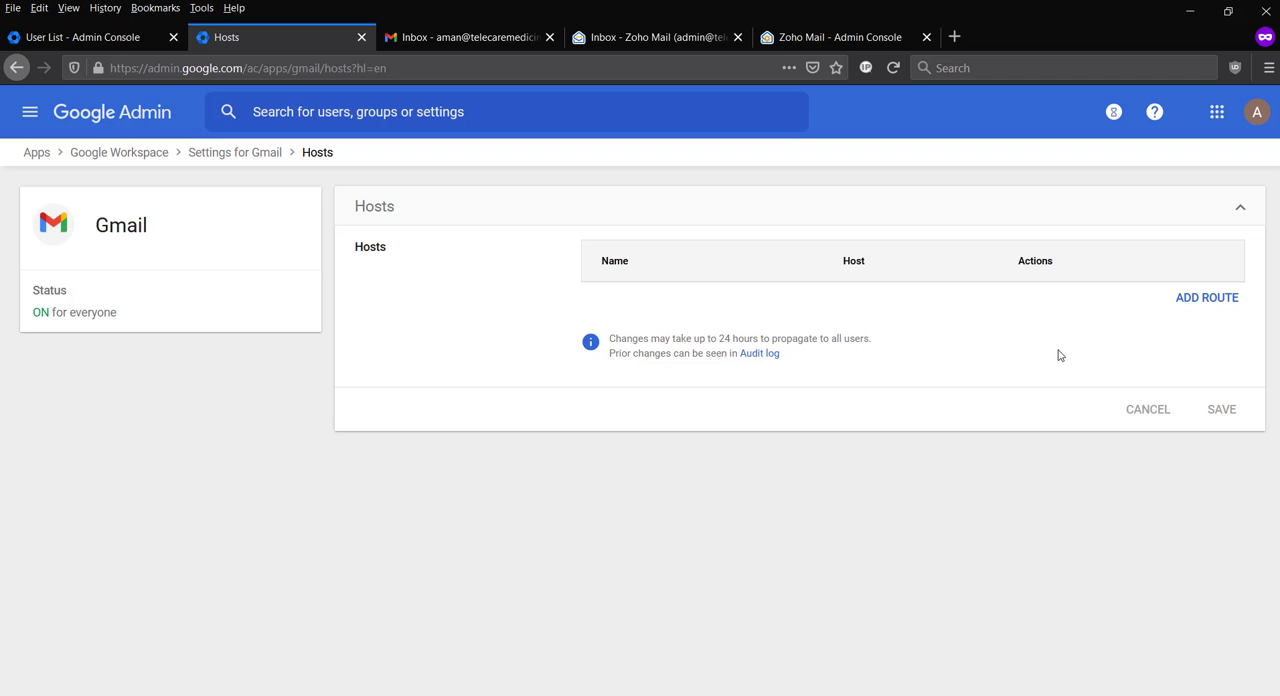
mouse_move(1208, 296)
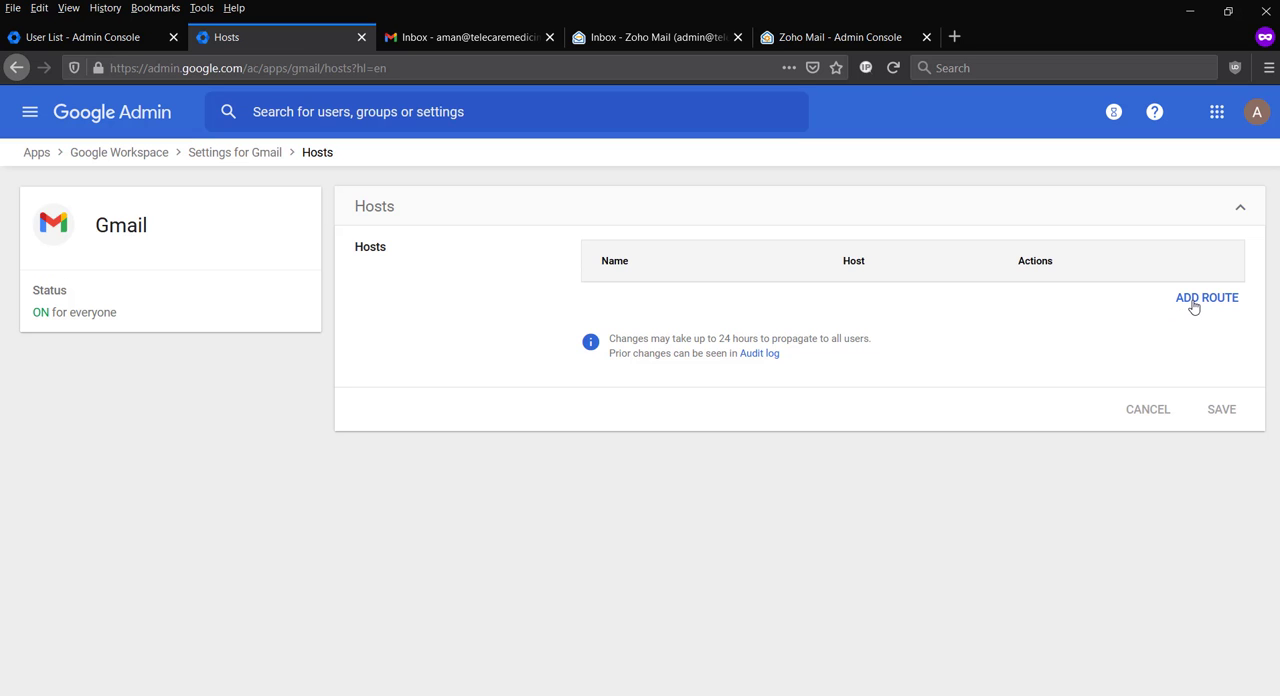
- Add a new mail route named Zoho Mail and choose how its host is specified
left_click(1206, 296)
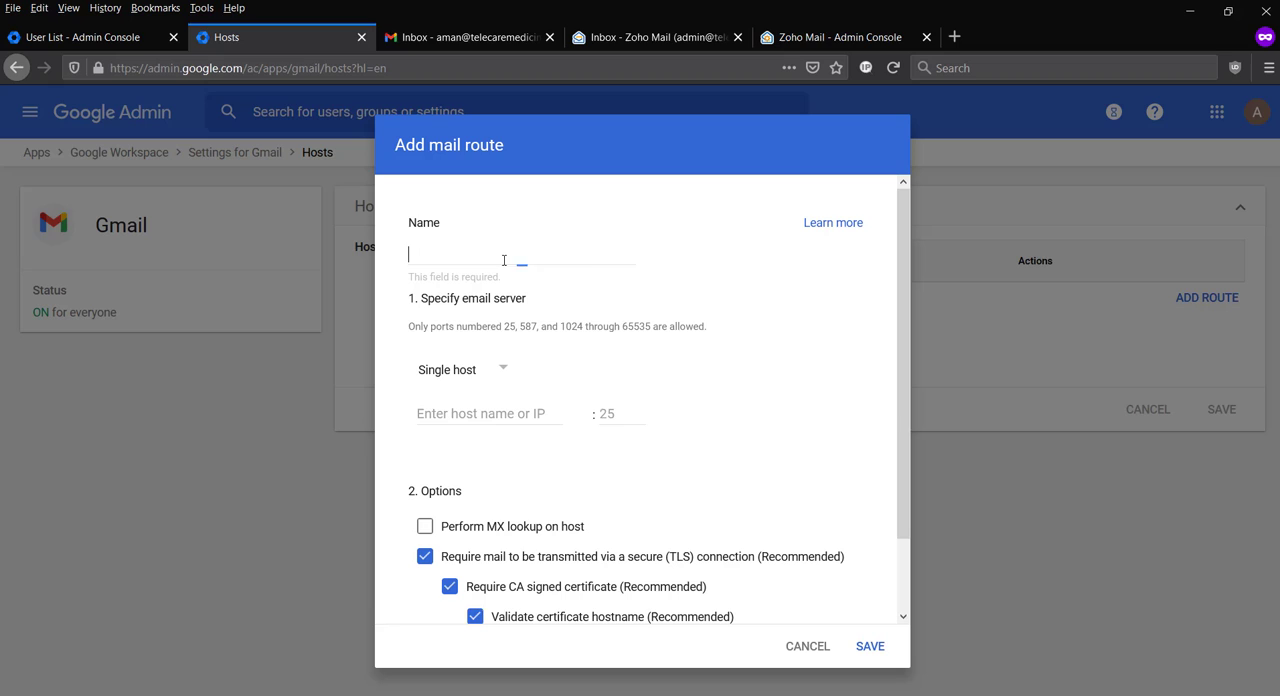
type("Zoho")
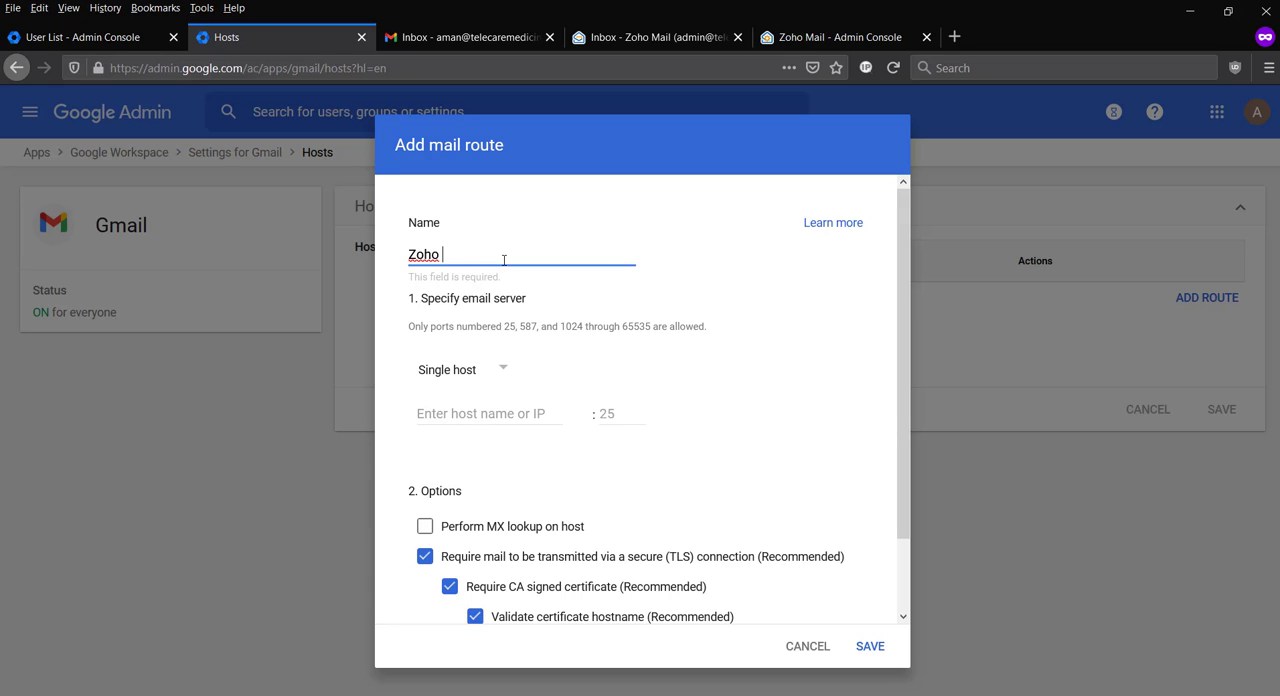
type("Mail")
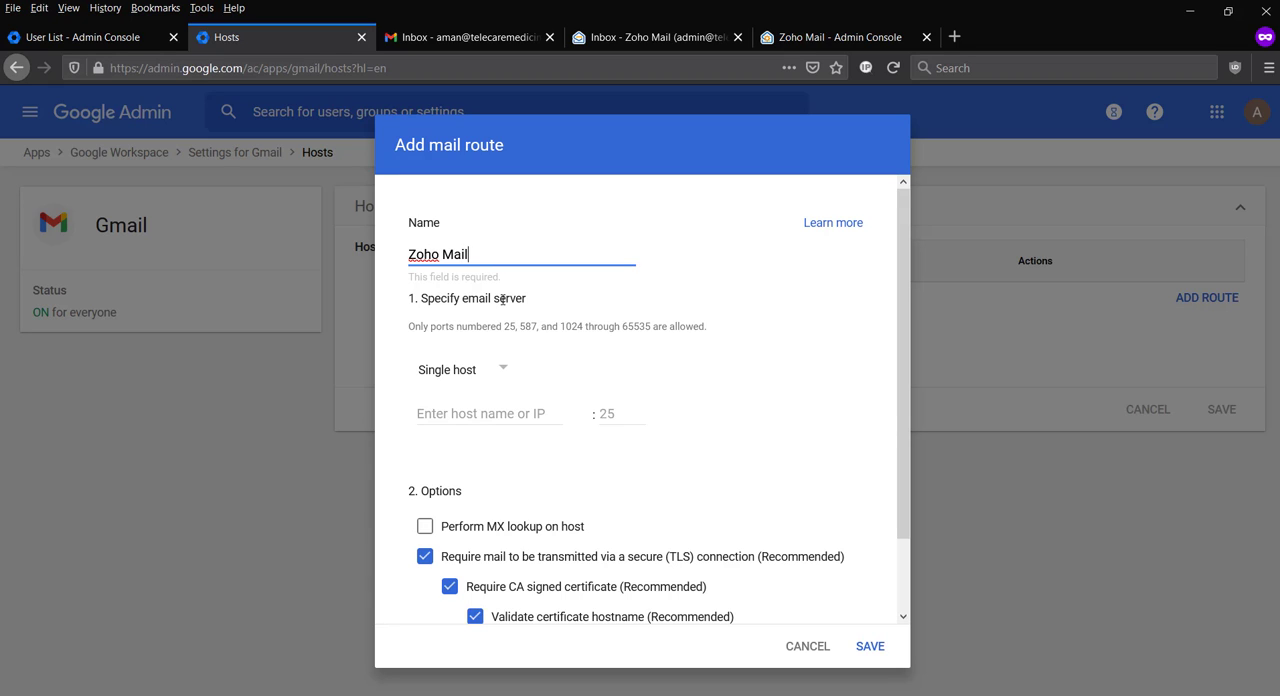
left_click(462, 368)
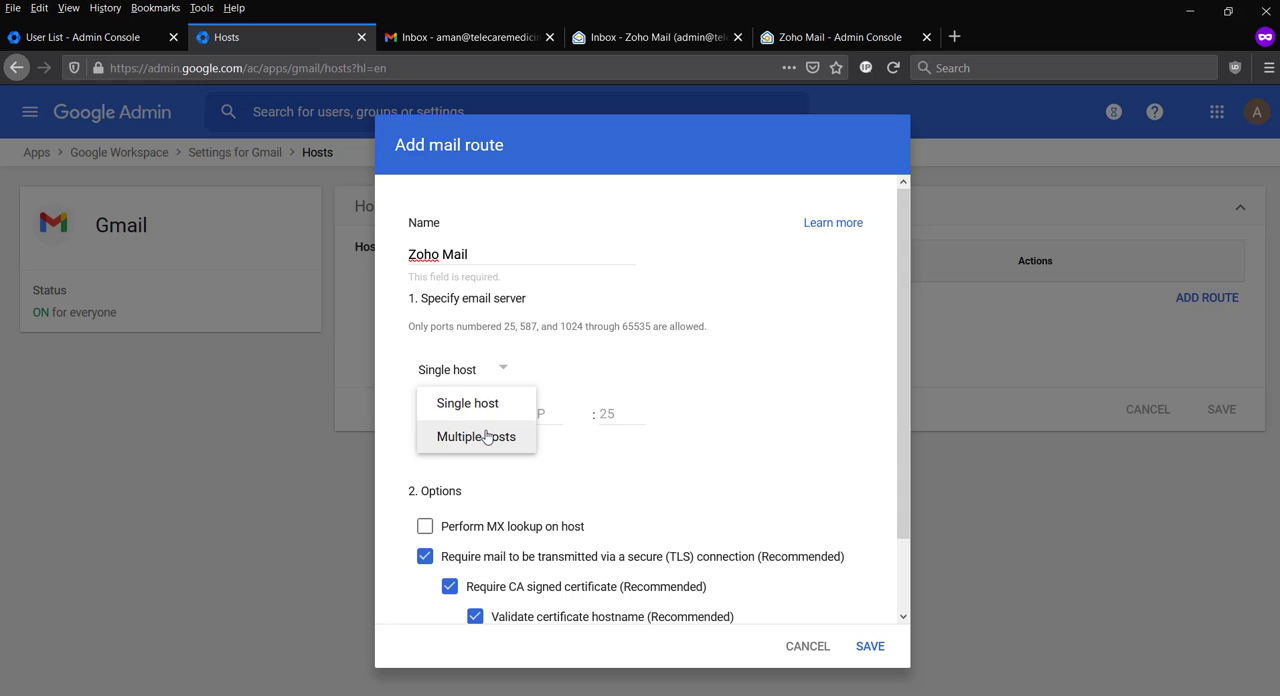
- Set multiple primary hosts mx.zoho.com, mx2.zoho.com and mx3.zoho.com on port 25
left_click(476, 436)
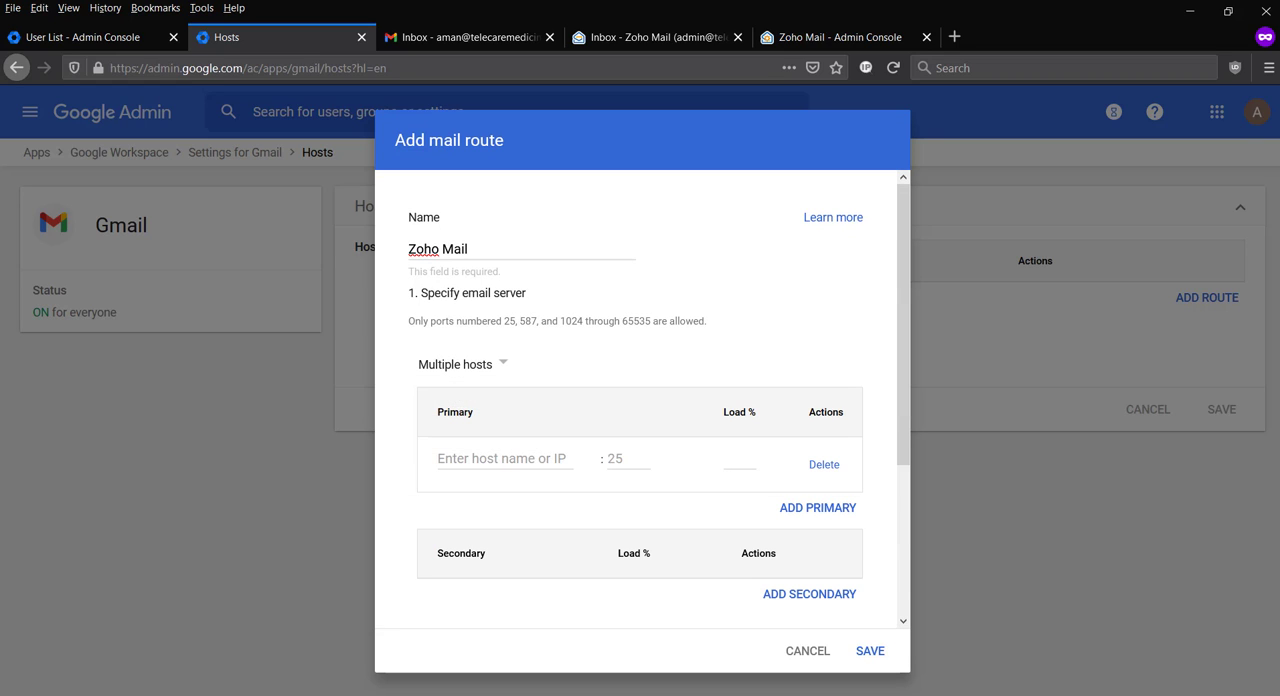
mouse_move(1136, 358)
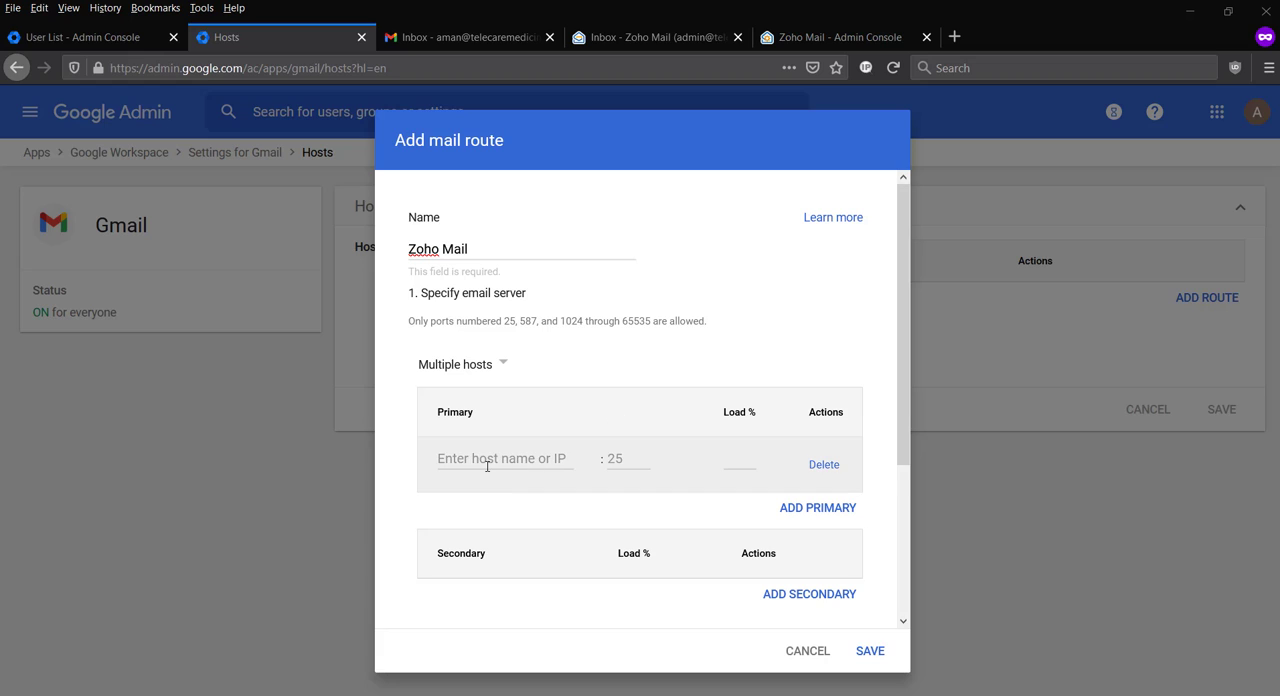
type("mx.zoho.com")
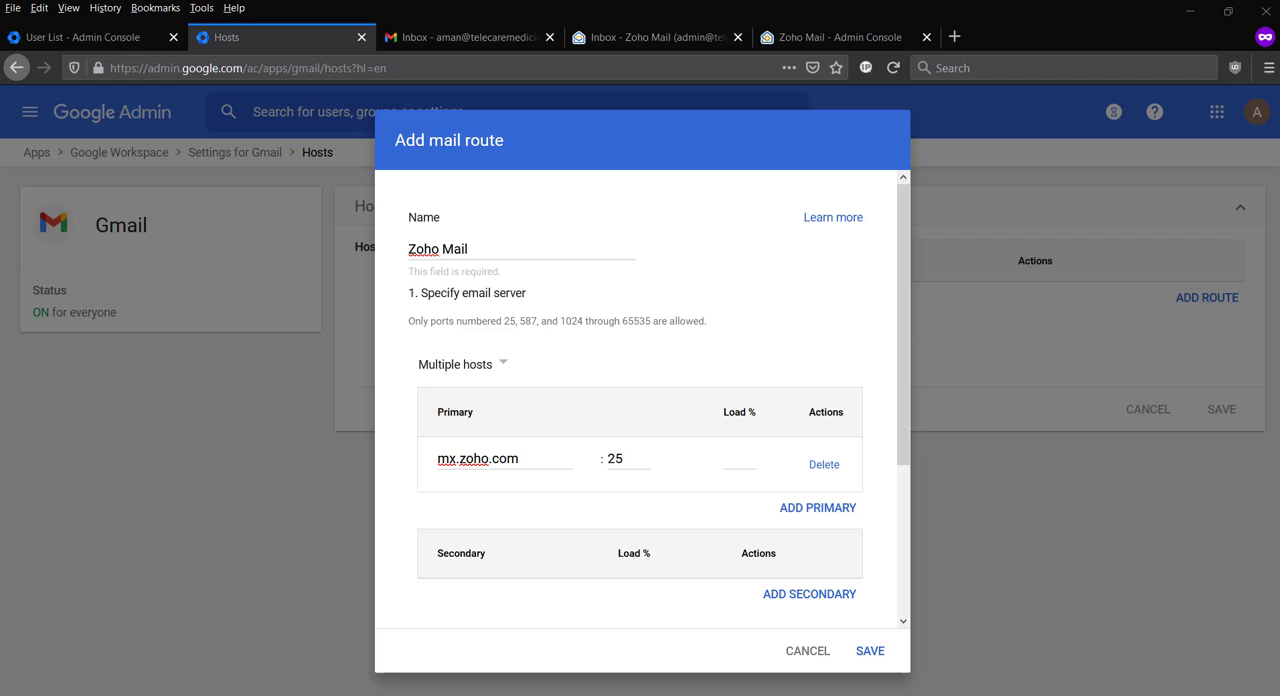
mouse_move(784, 480)
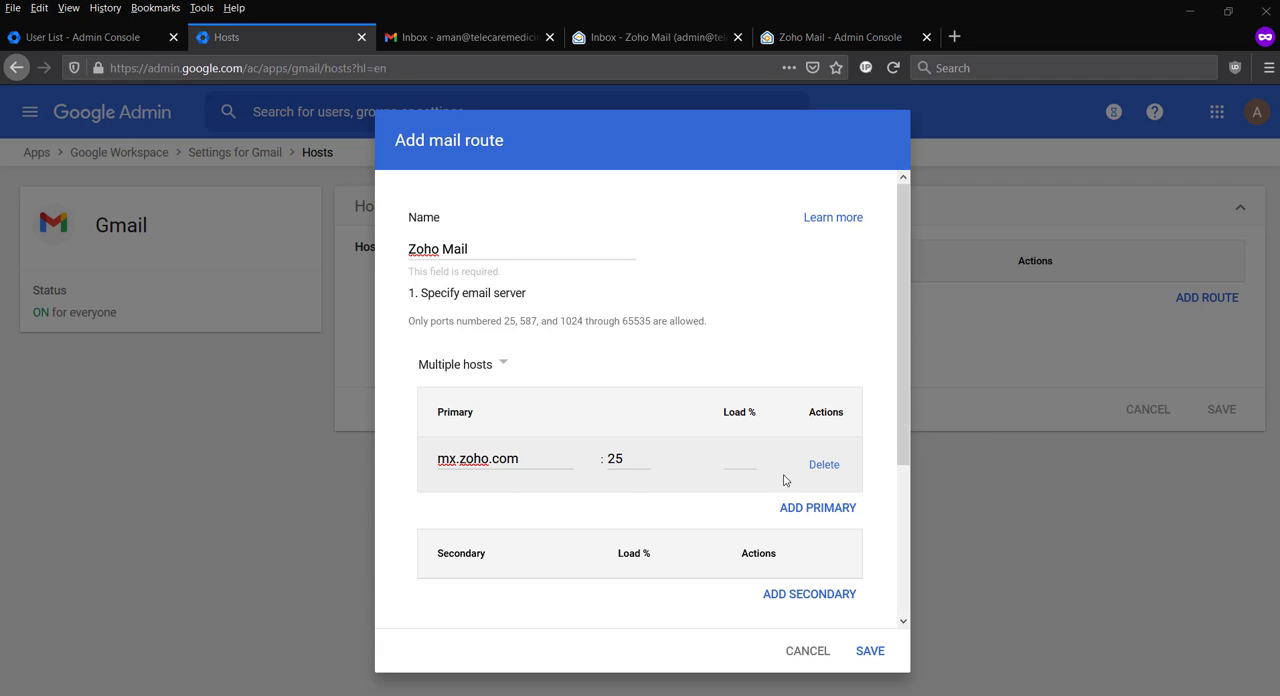
left_click(816, 508)
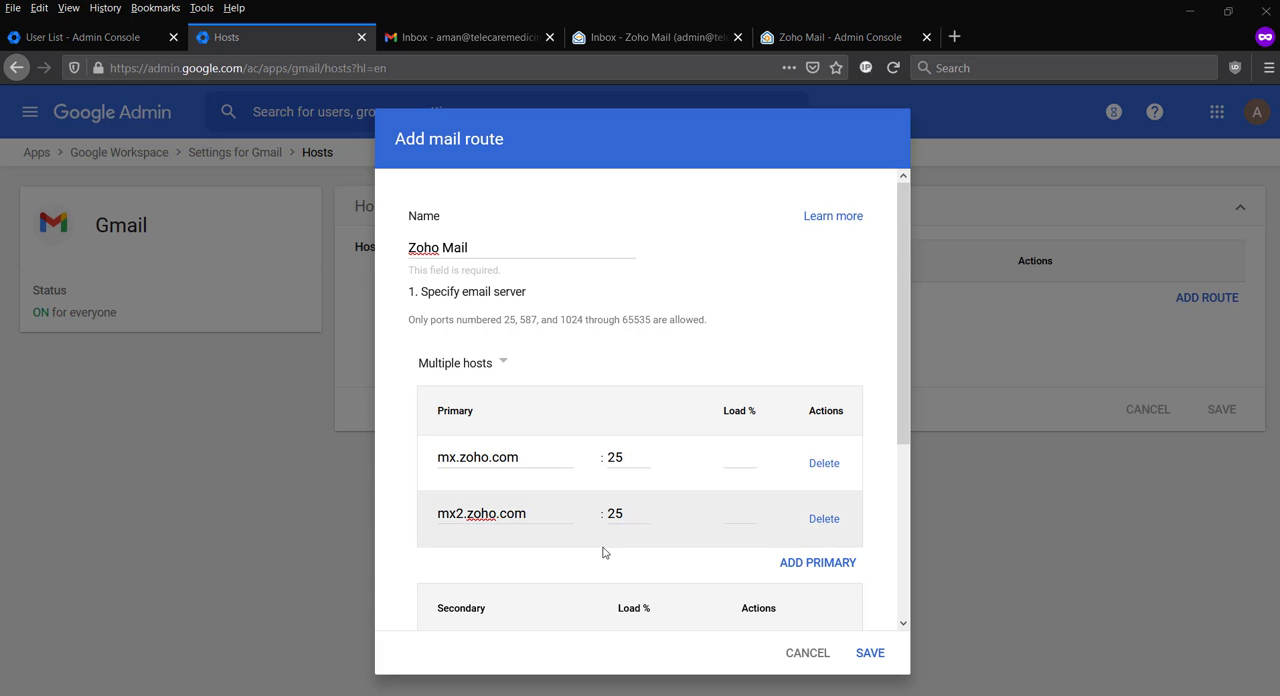
left_click(816, 562)
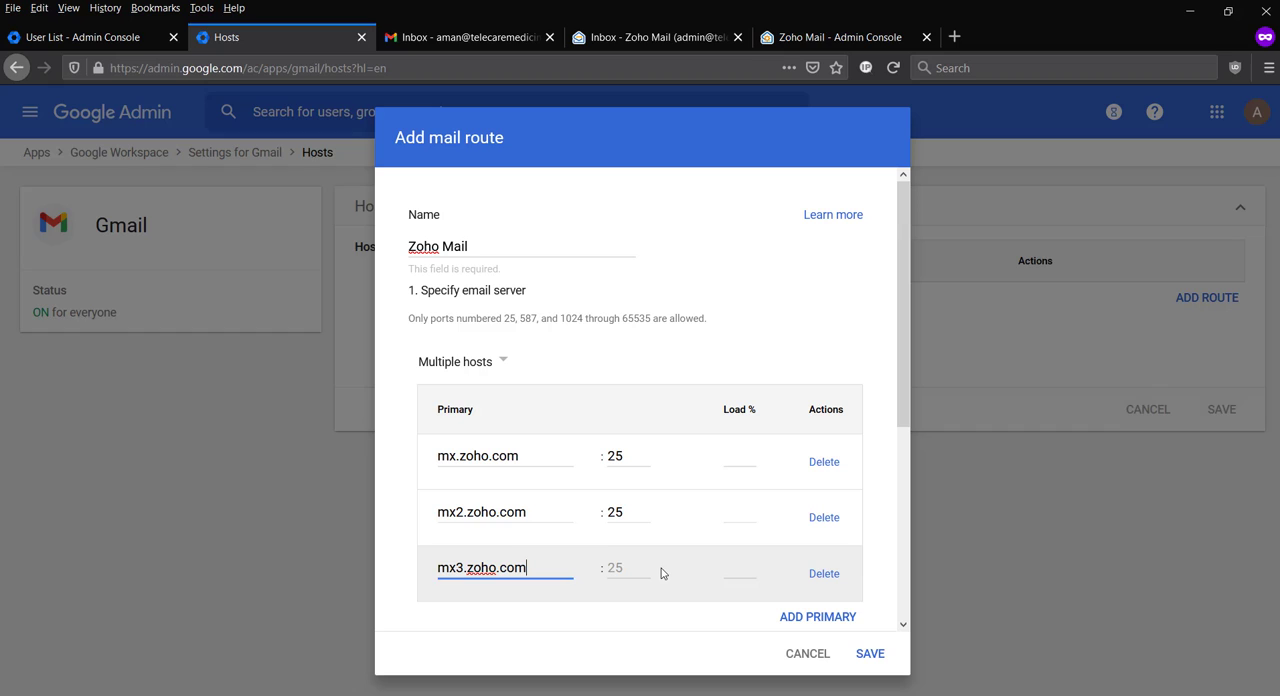
left_click(620, 568)
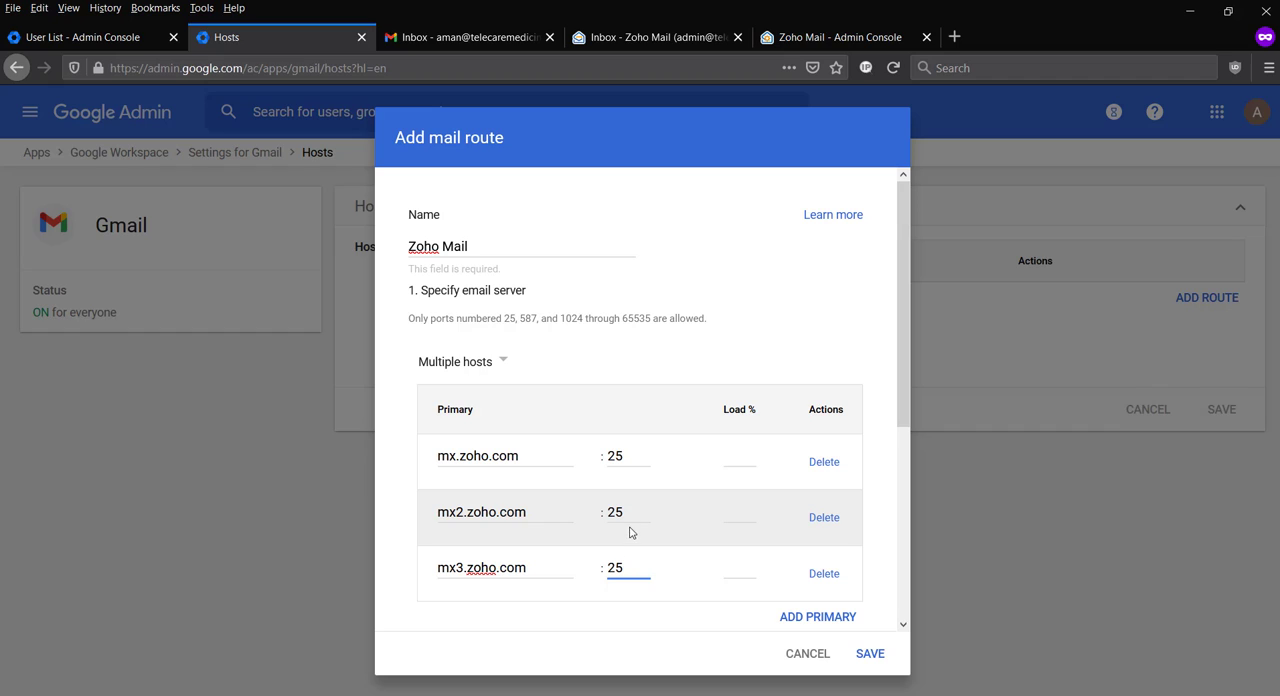
mouse_move(576, 532)
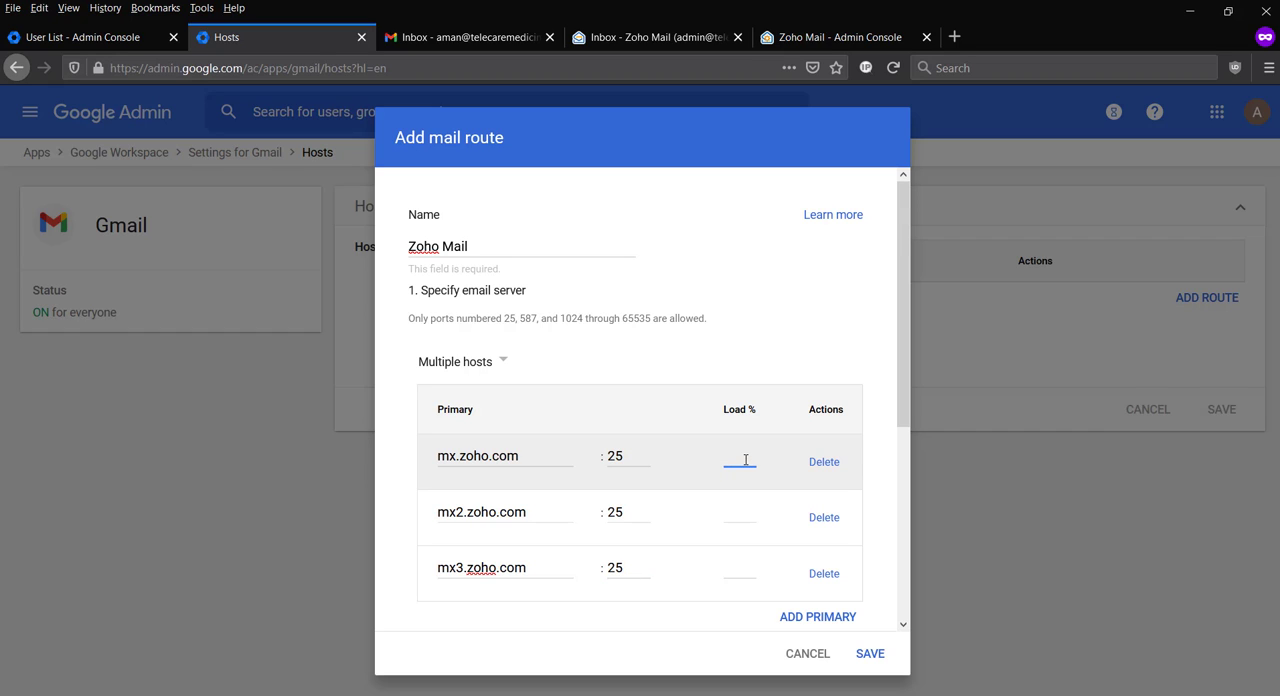
- Assign load shares 50, 40 and 10 percent to the Zoho hosts and save the route
type("40")
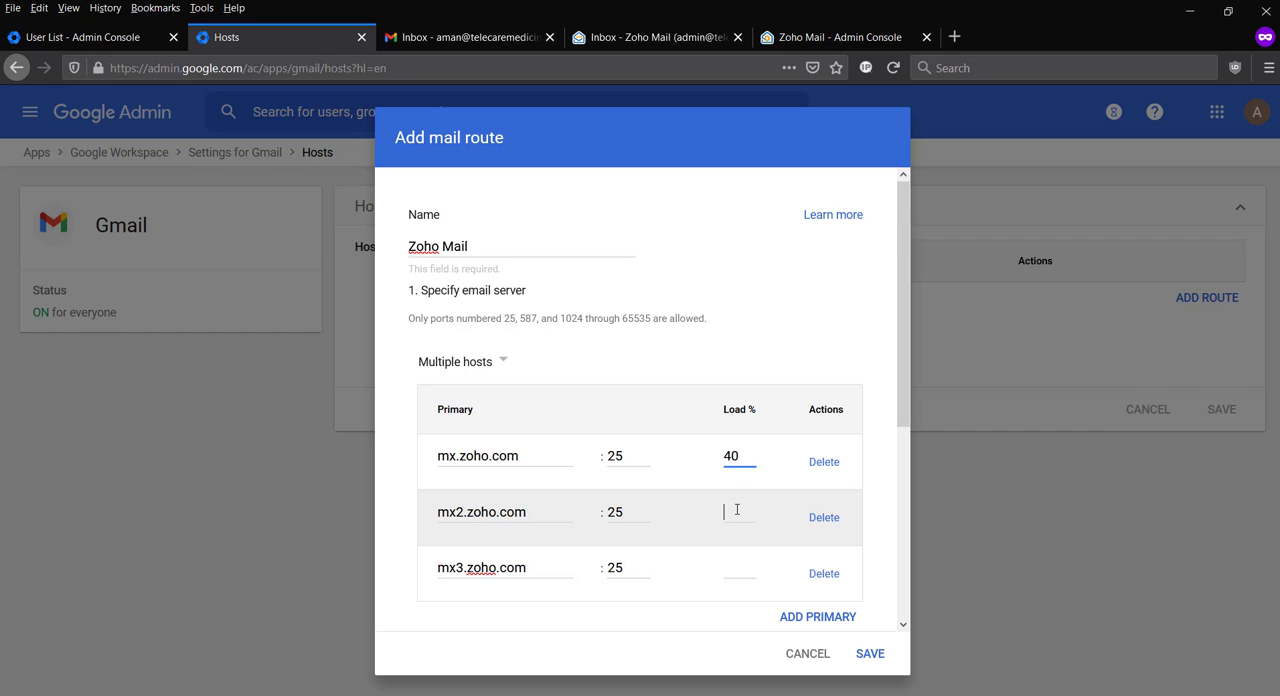
type("30")
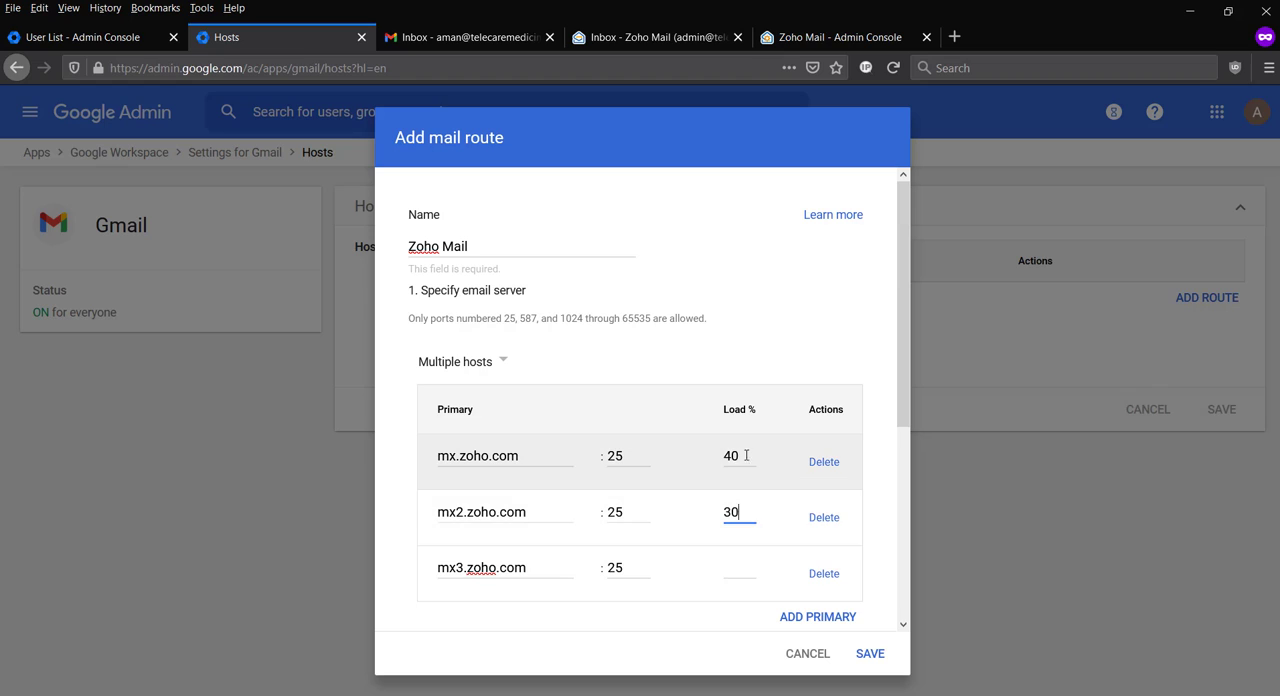
type("50")
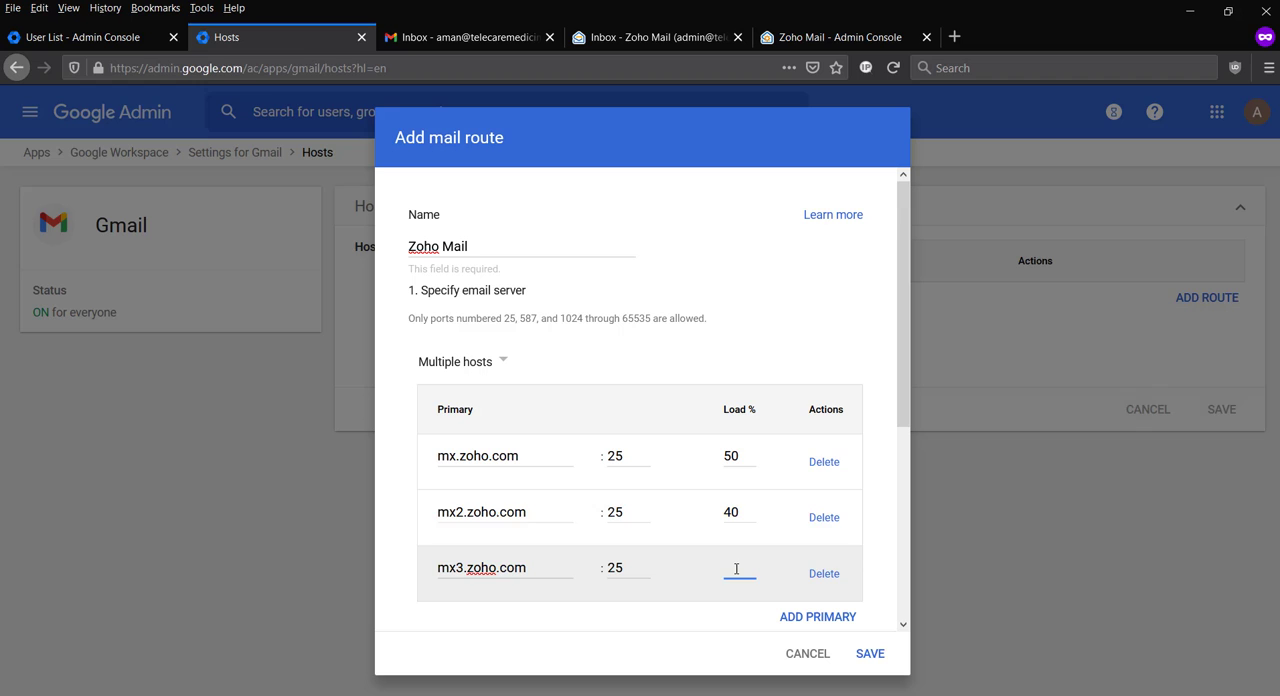
type("10")
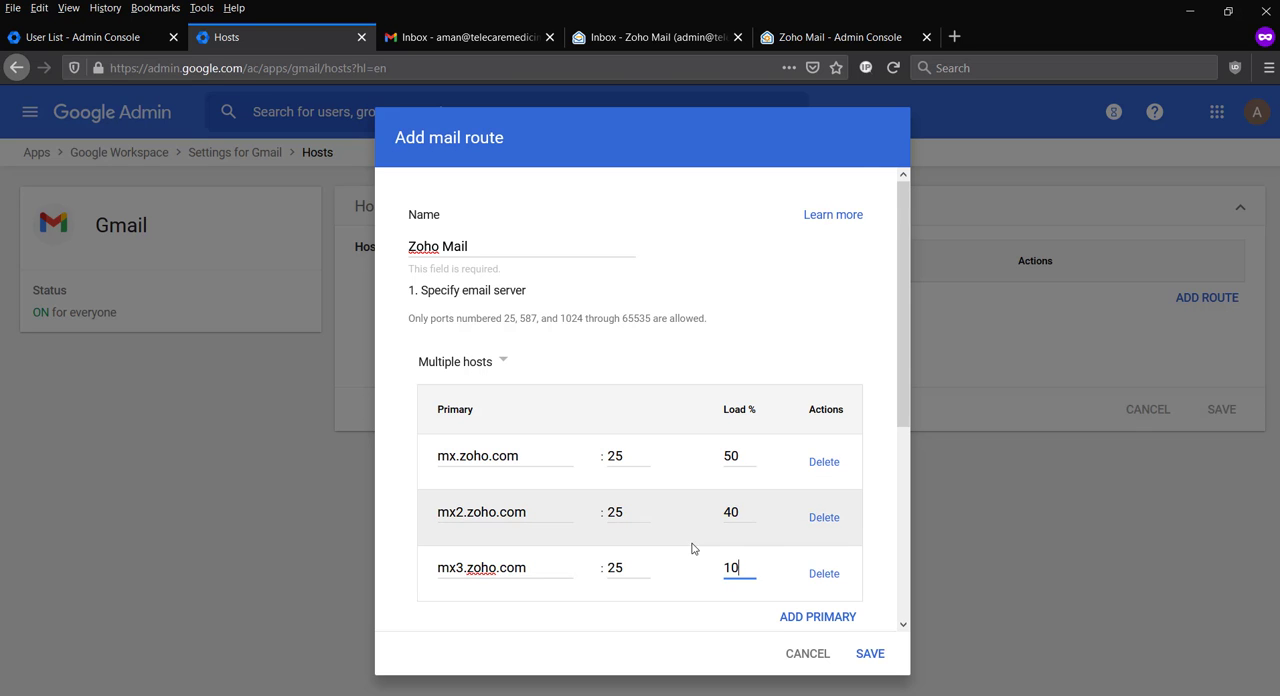
scroll("down", 3)
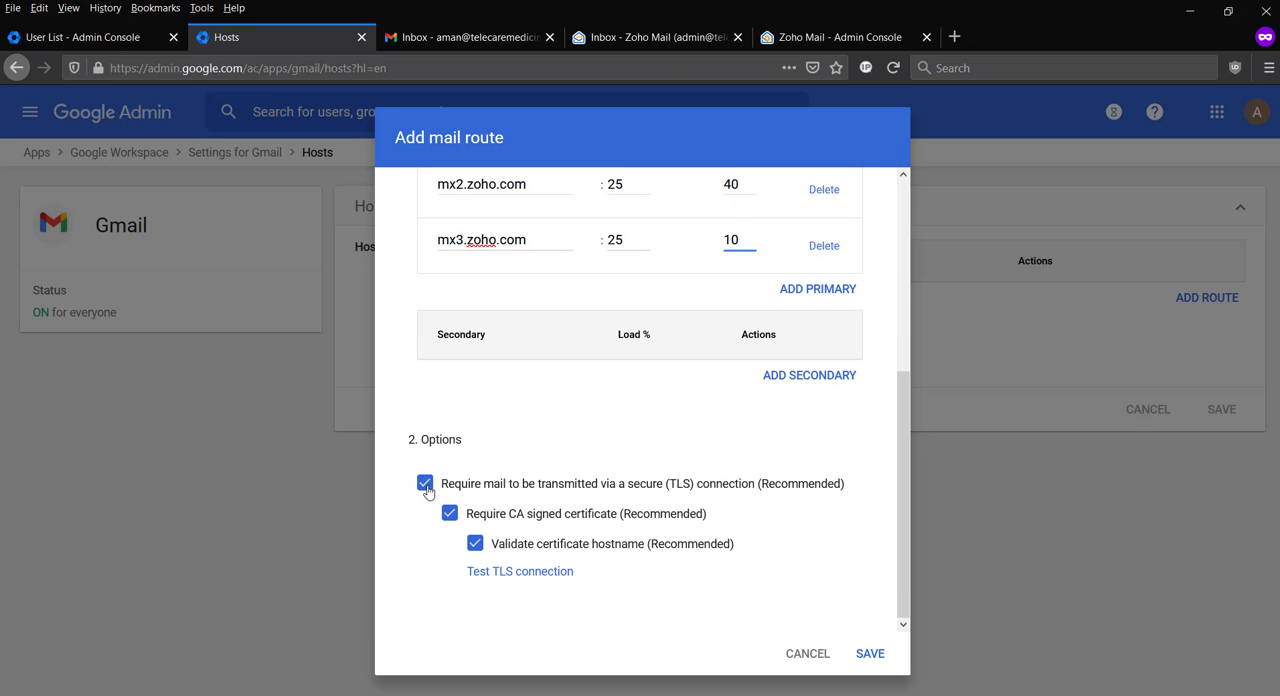
mouse_move(520, 572)
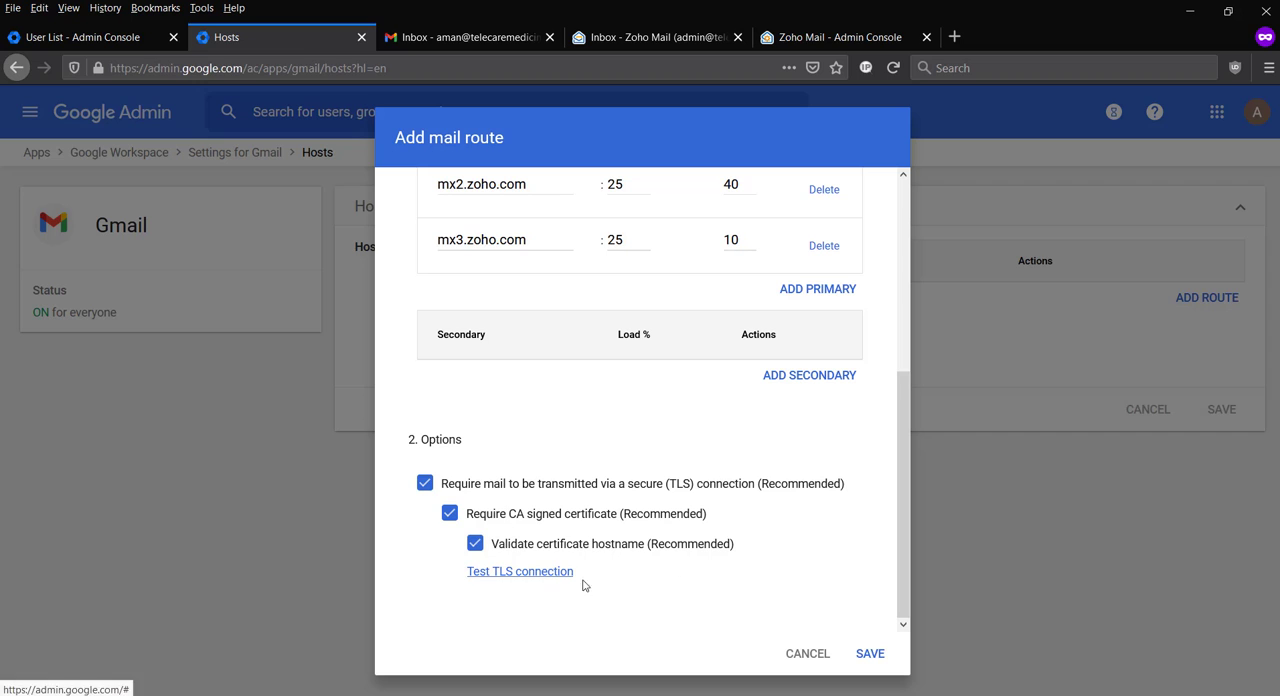
left_click(520, 572)
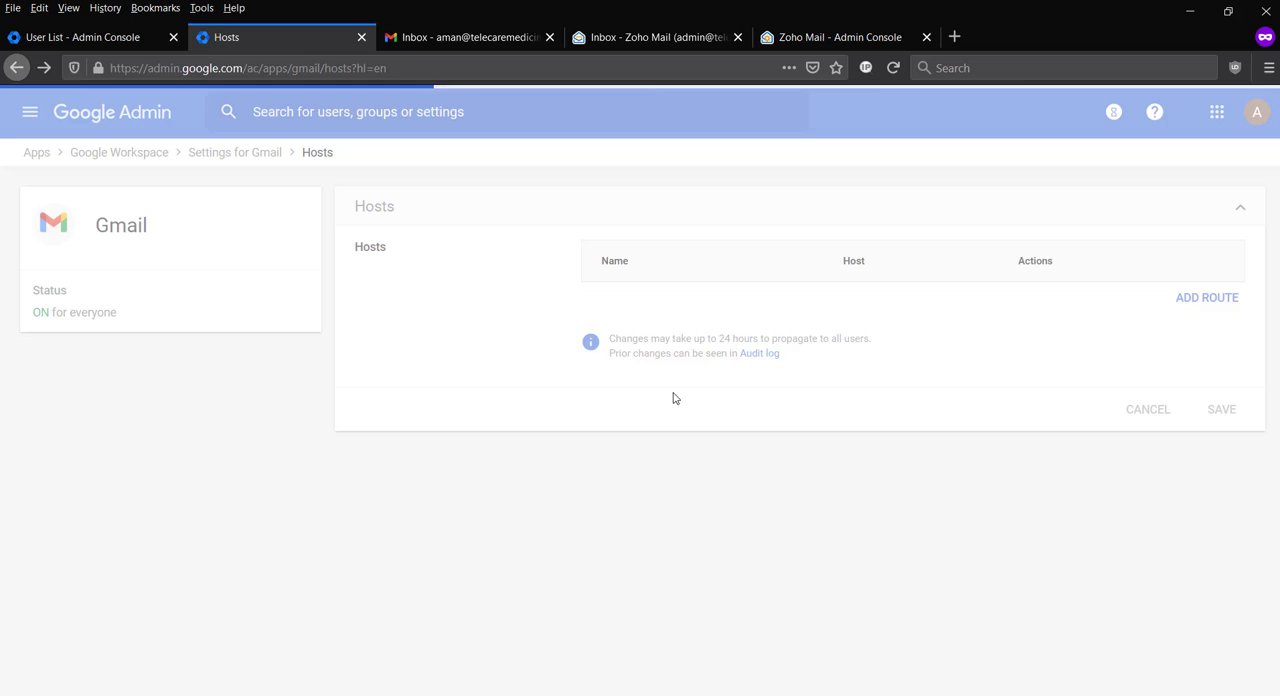
- Return to Gmail settings and scroll Advanced settings down to the Routing section
left_click(1220, 408)
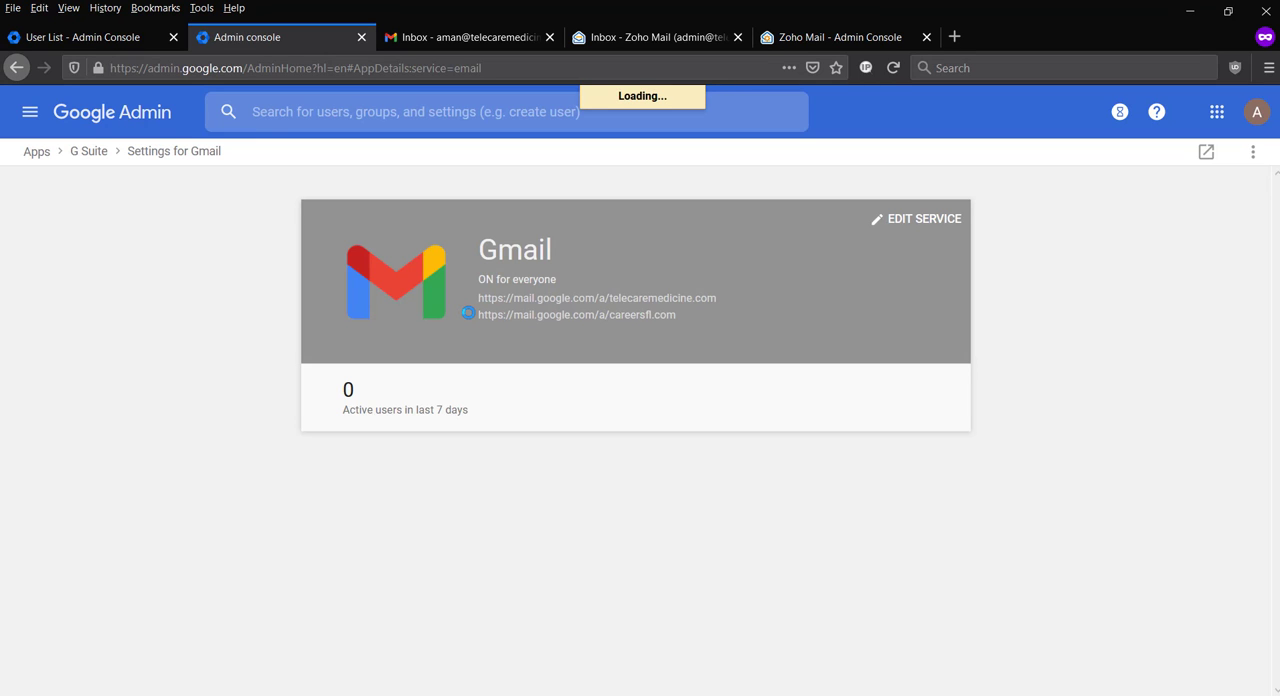
scroll("down", 3)
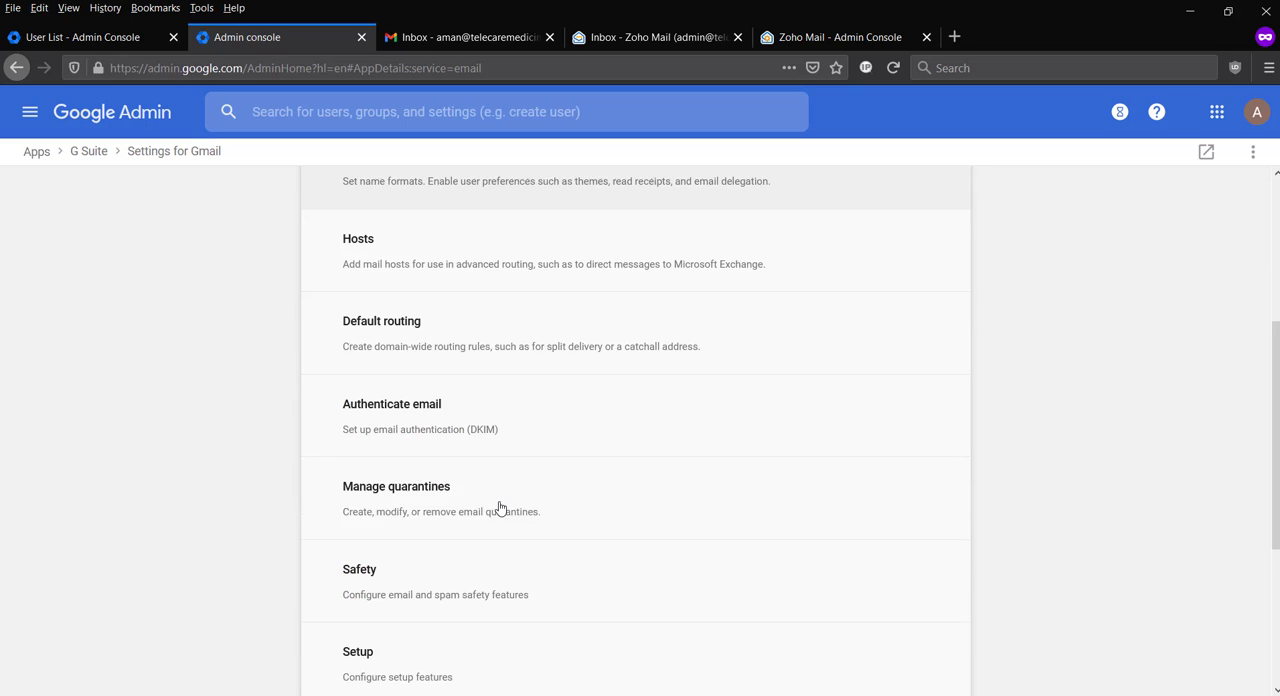
scroll("down", 3)
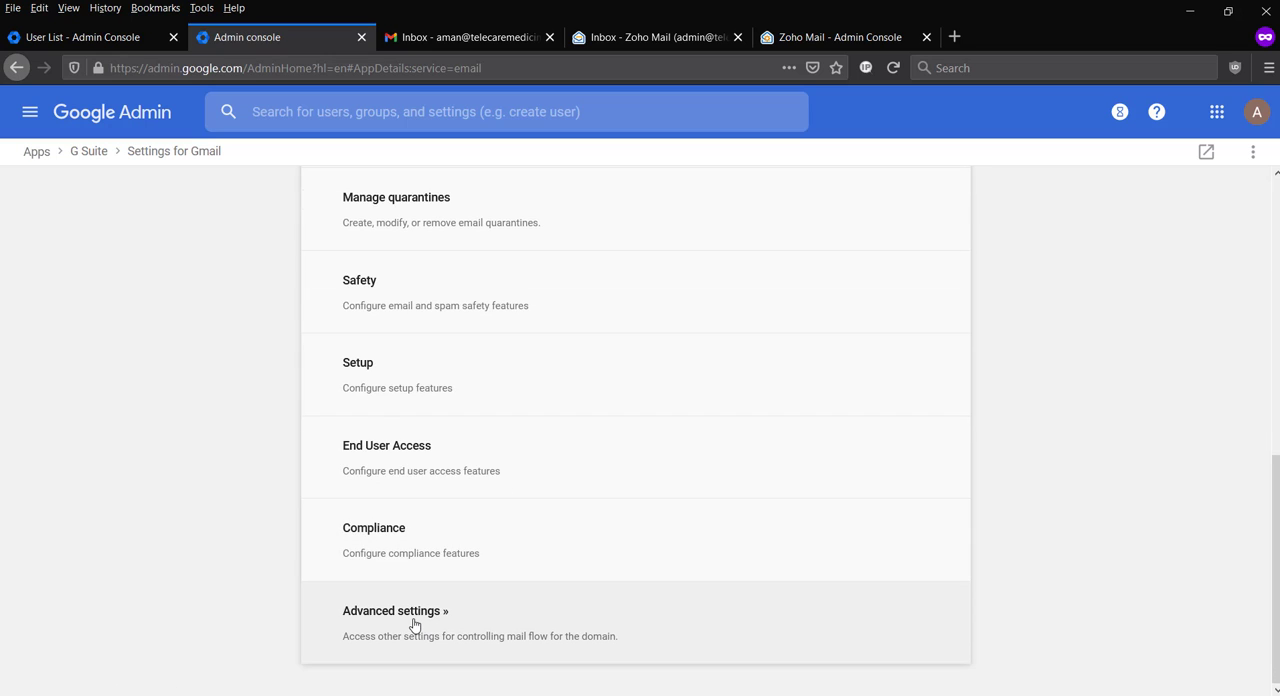
left_click(396, 612)
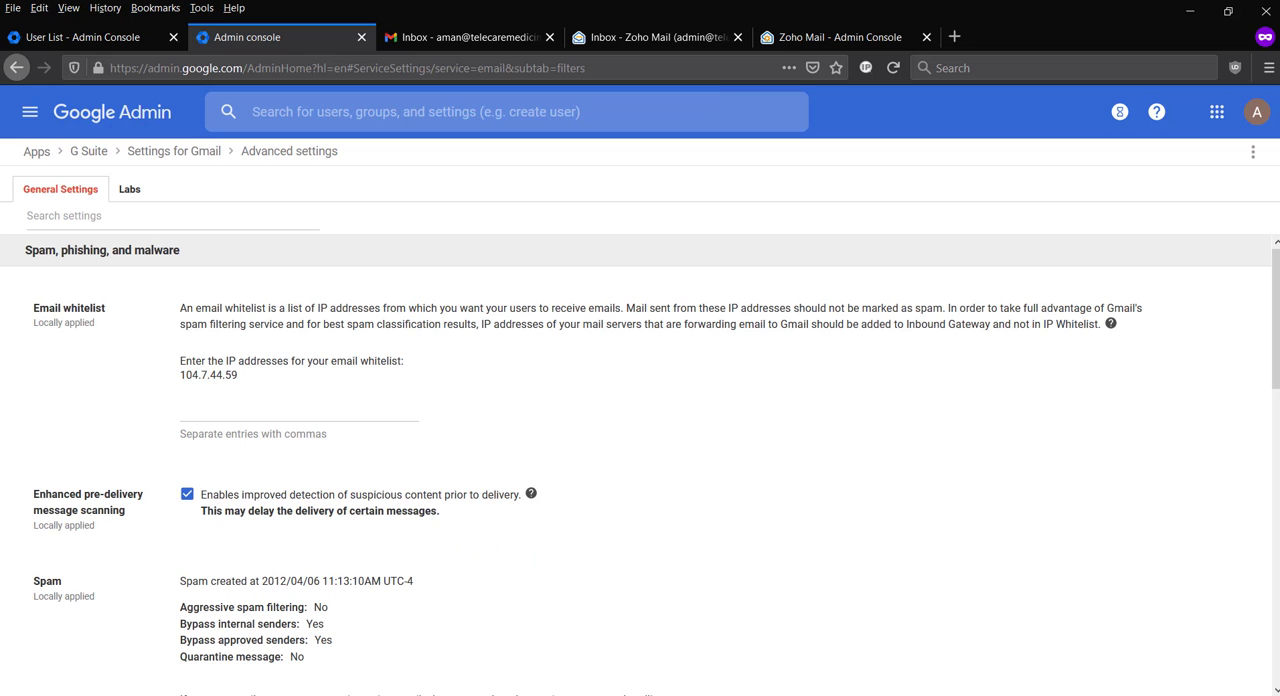
scroll("down", 3)
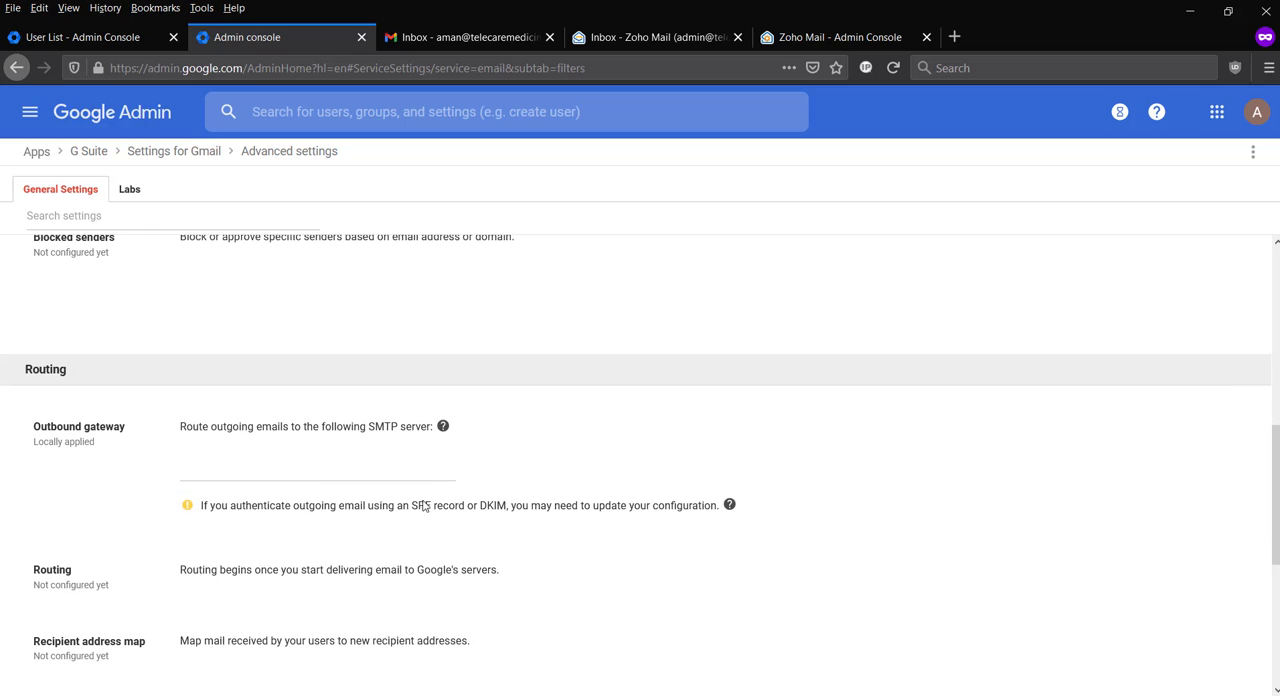
scroll("down", 3)
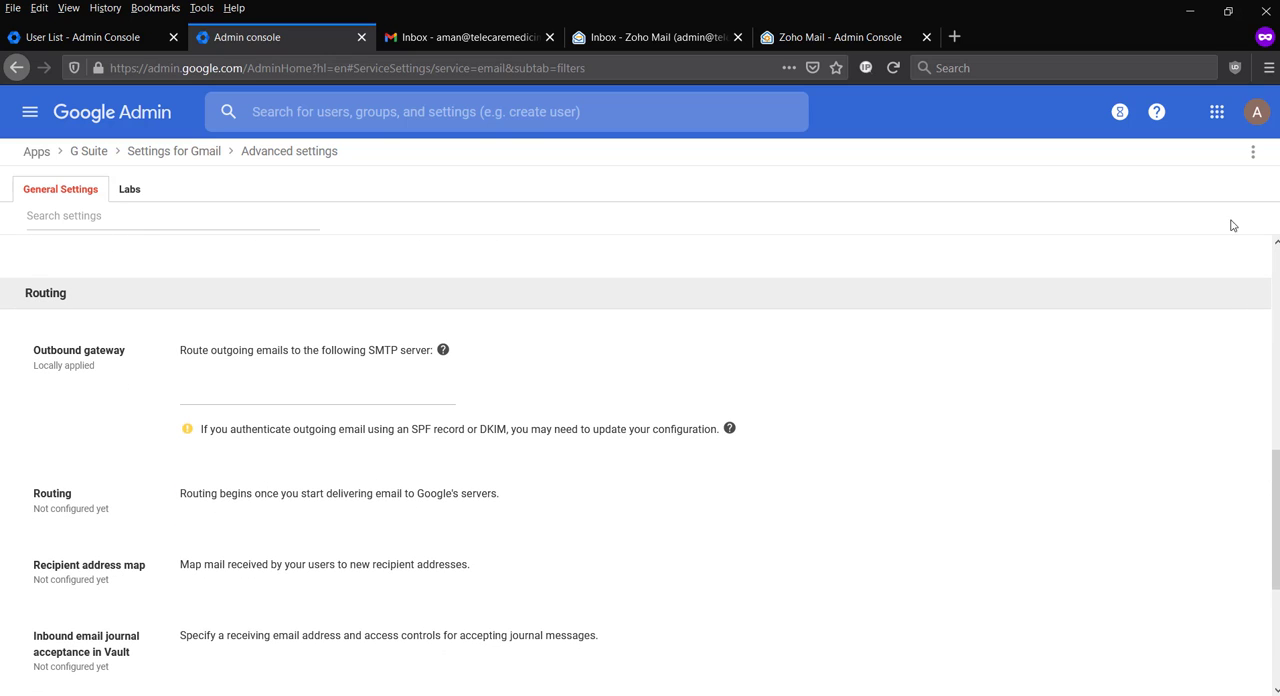
mouse_move(756, 510)
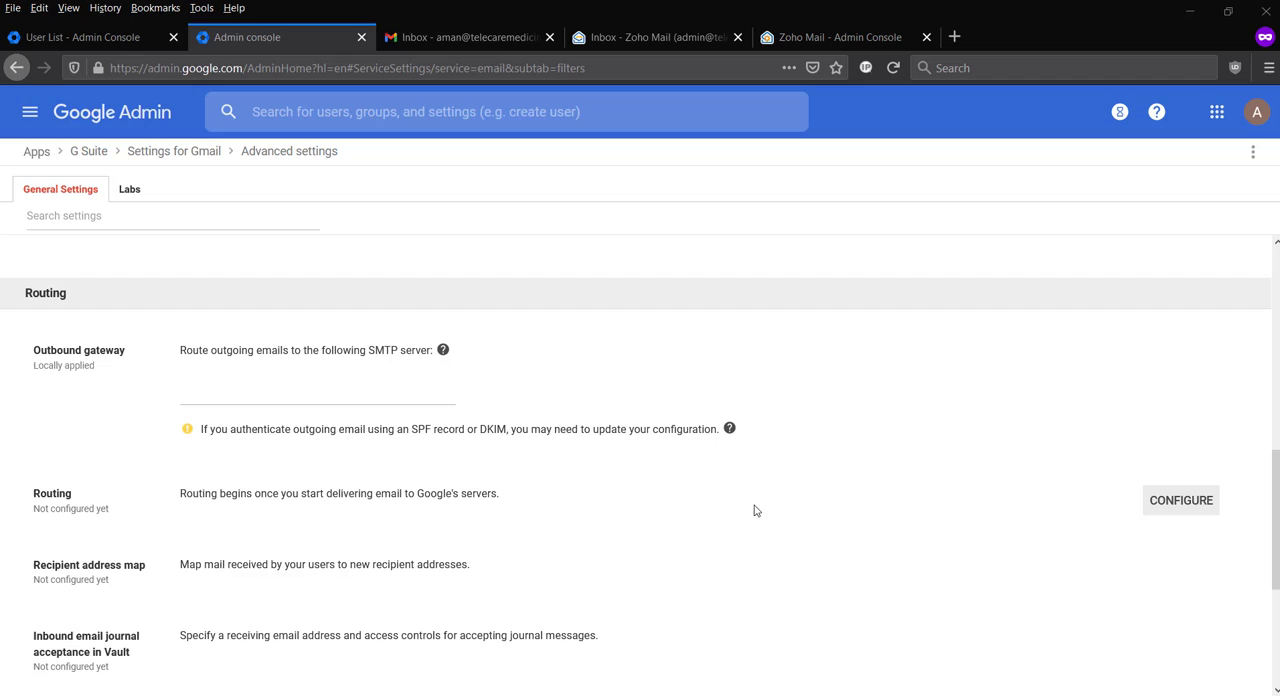
- Configure a routing rule described as Google Workspace to Zoho Split Delivery
left_click(1180, 500)
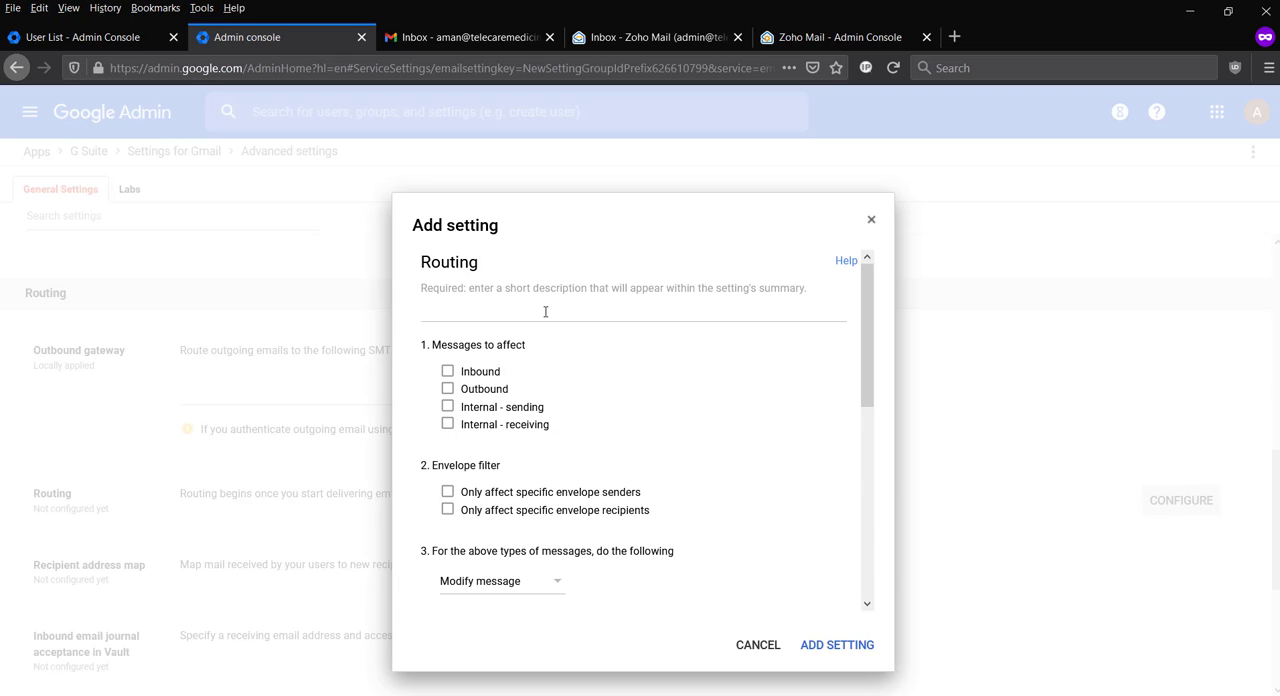
type("Zoho S")
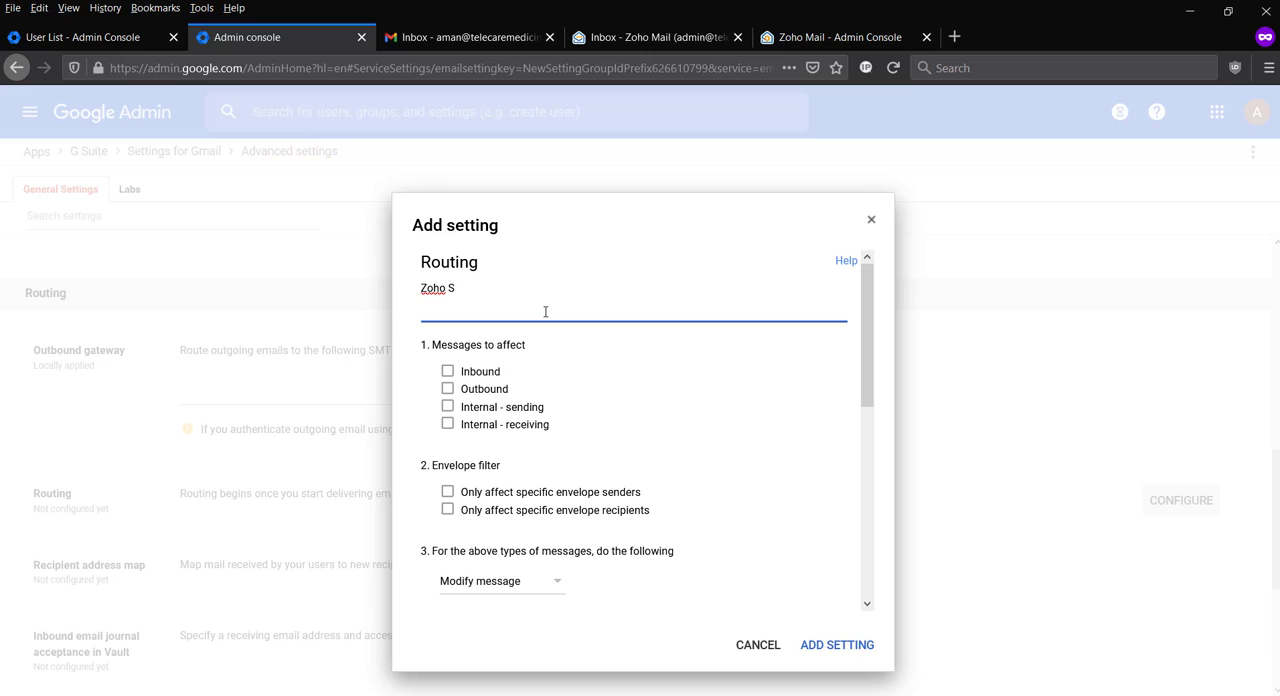
double_click(436, 288)
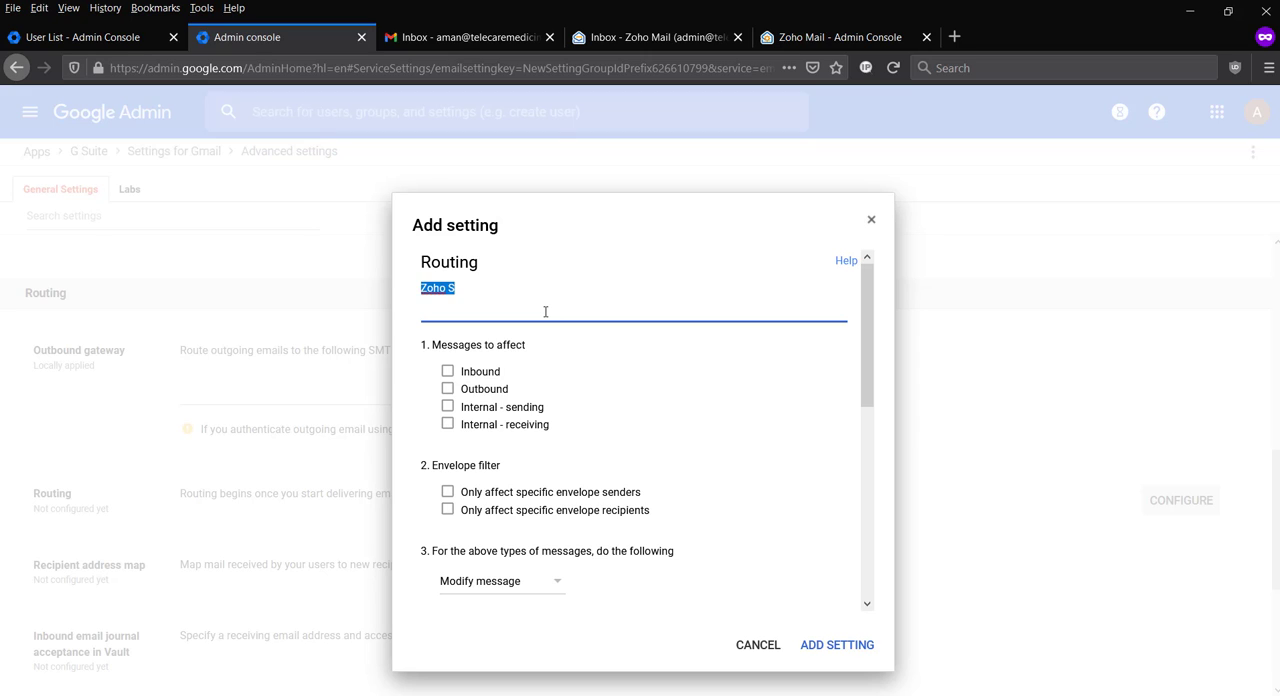
type("Google Workspace to")
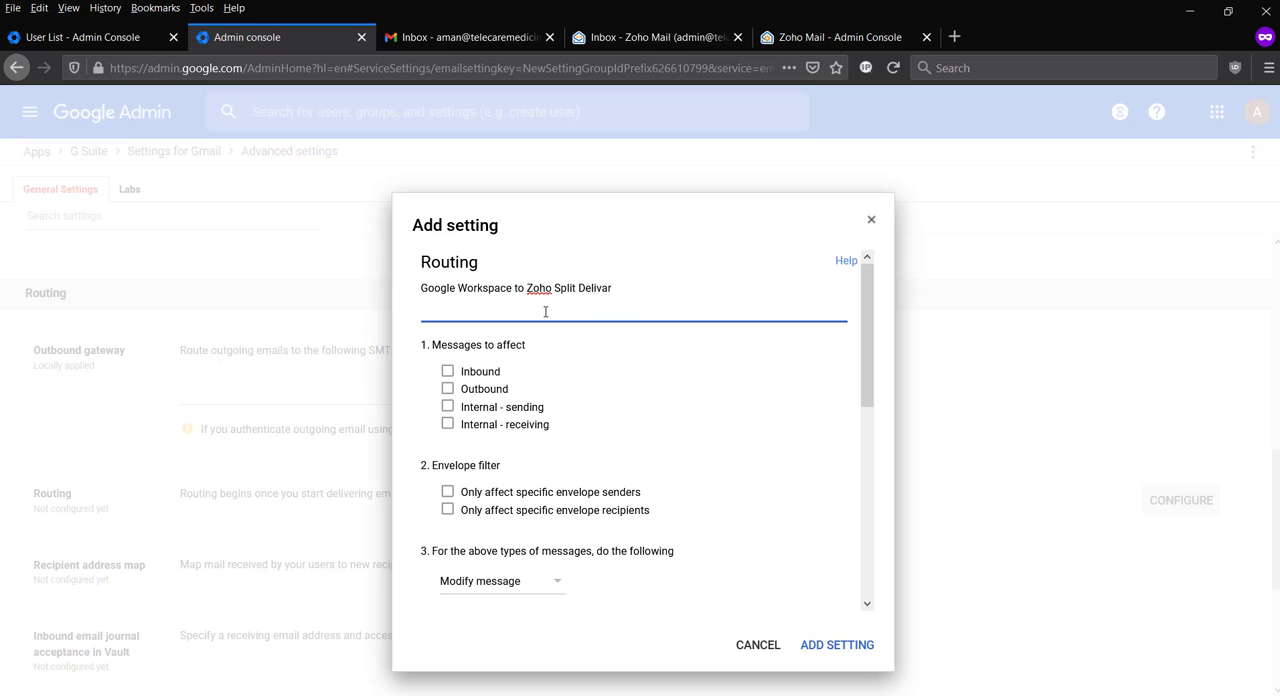
type("y")
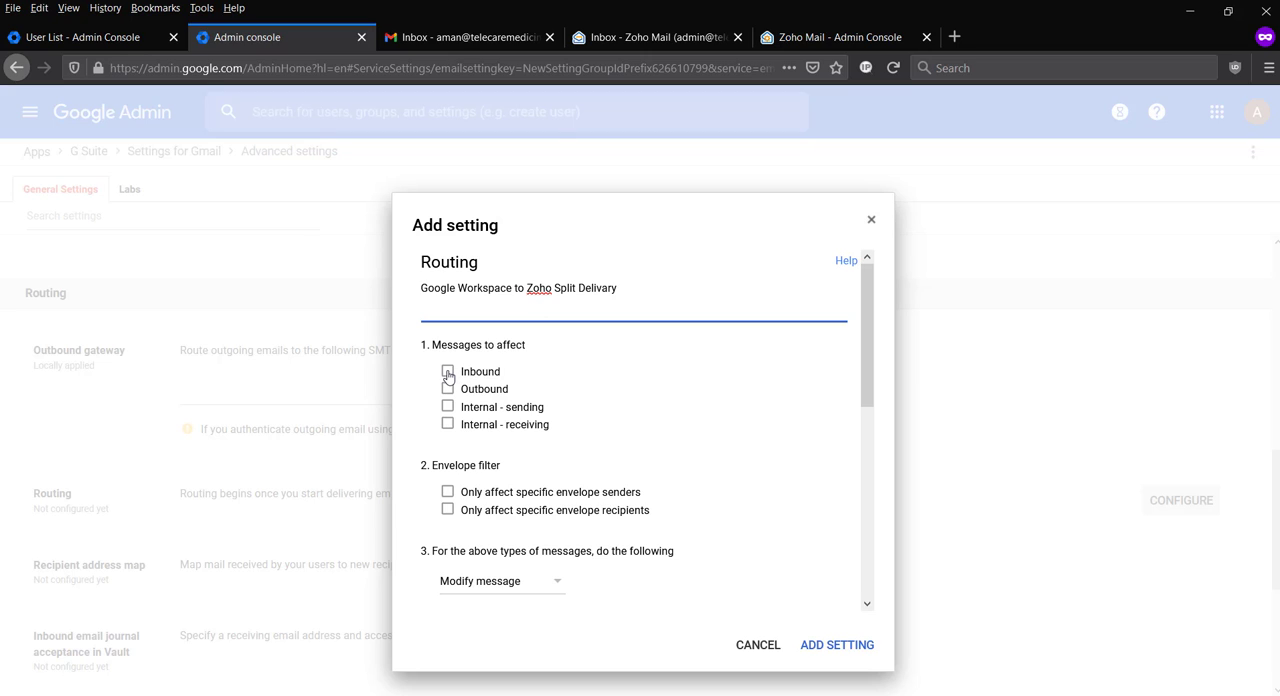
- Apply the rule to Inbound and Internal - receiving messages
left_click(448, 372)
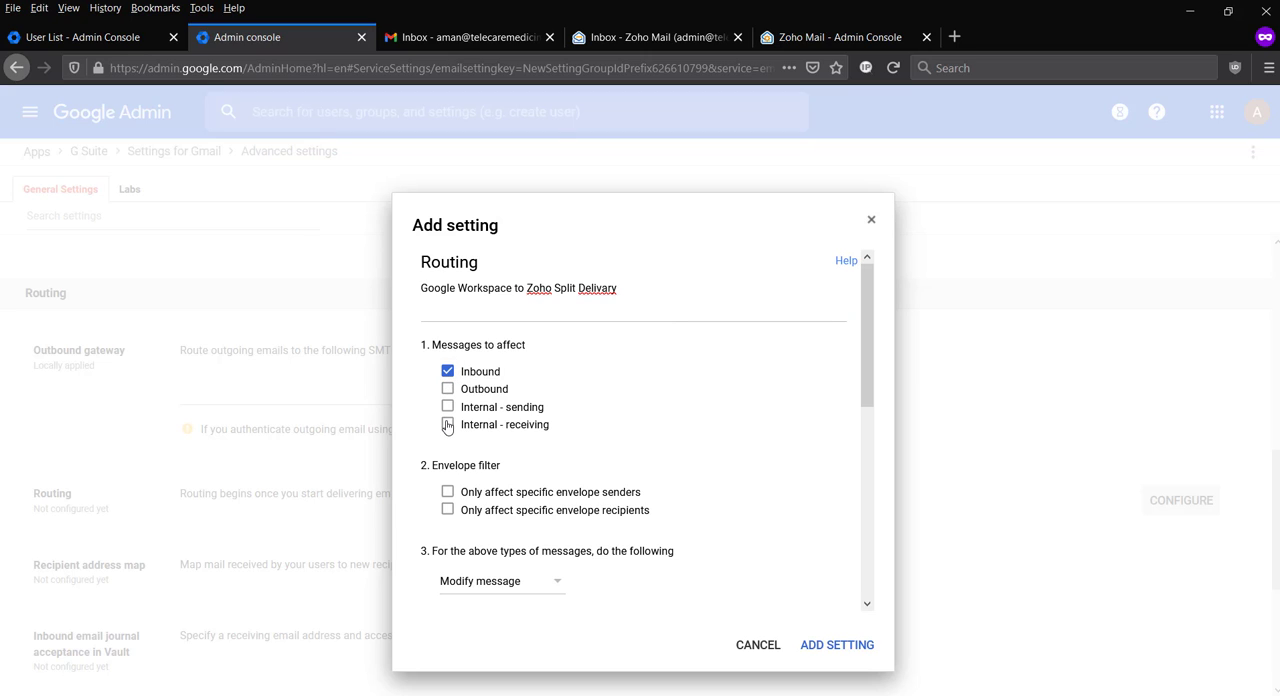
left_click(448, 424)
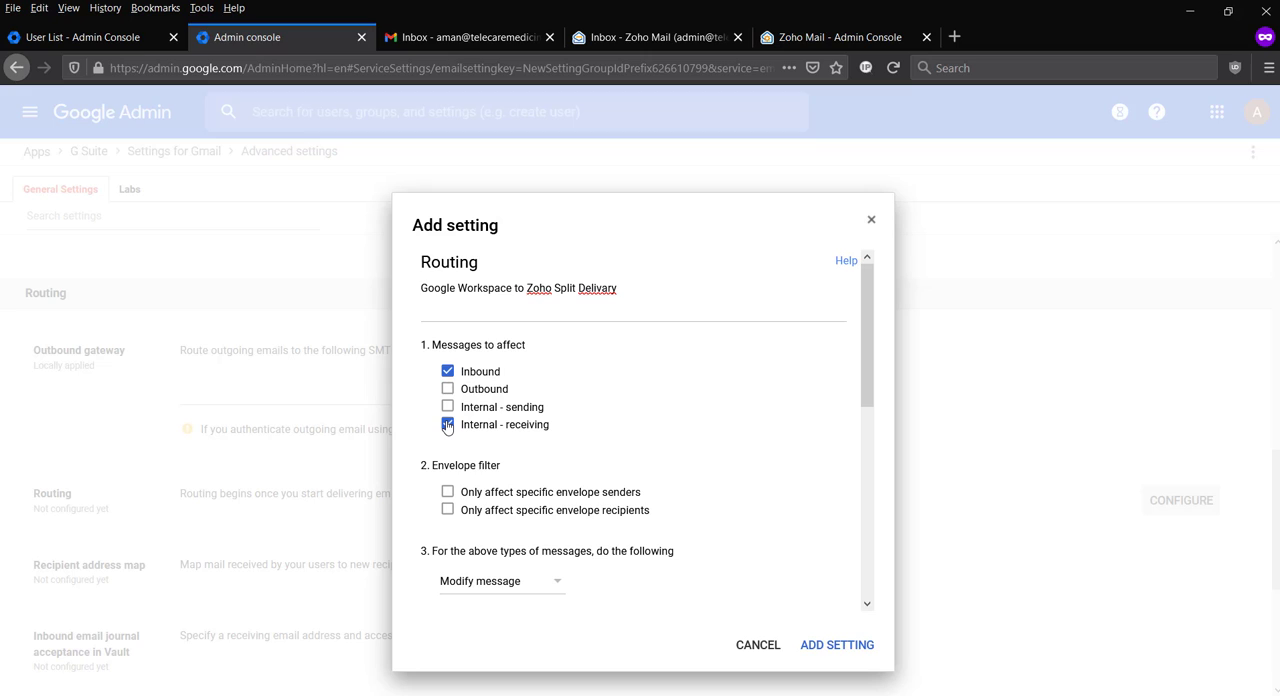
left_click(448, 424)
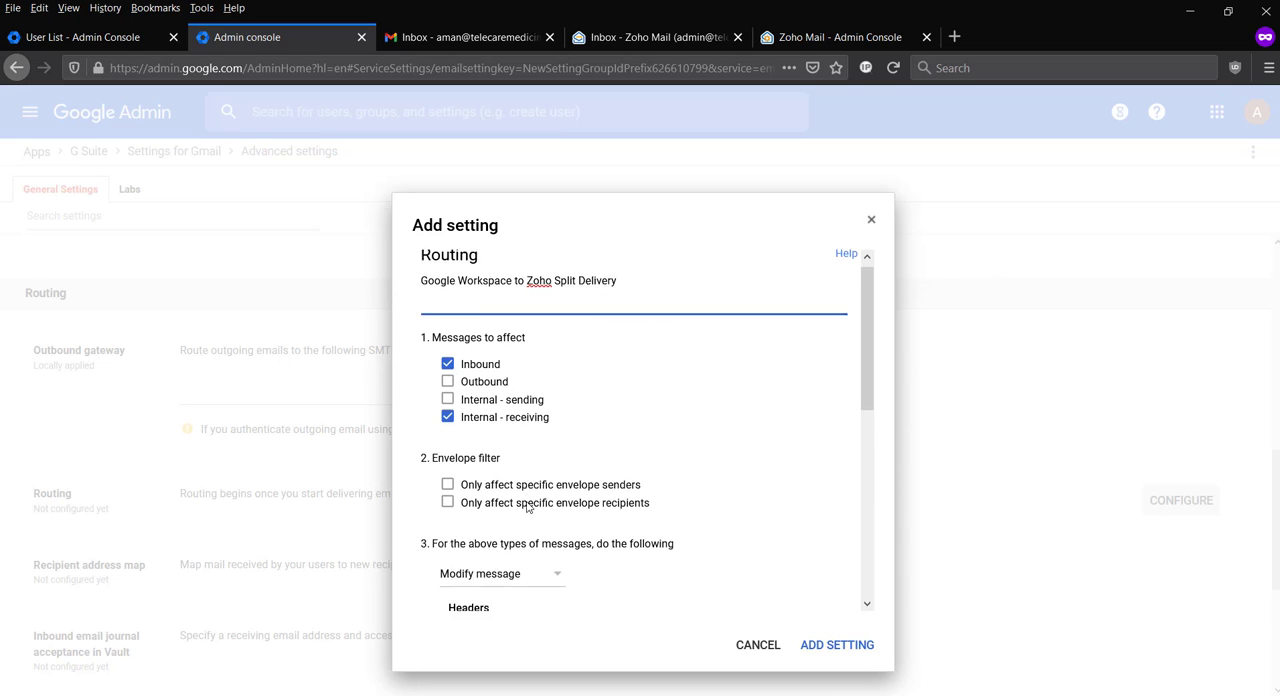
- Add the X-Gm-Original-To header and change the route to Zoho Mail, rerouting spam too
scroll("down", 3)
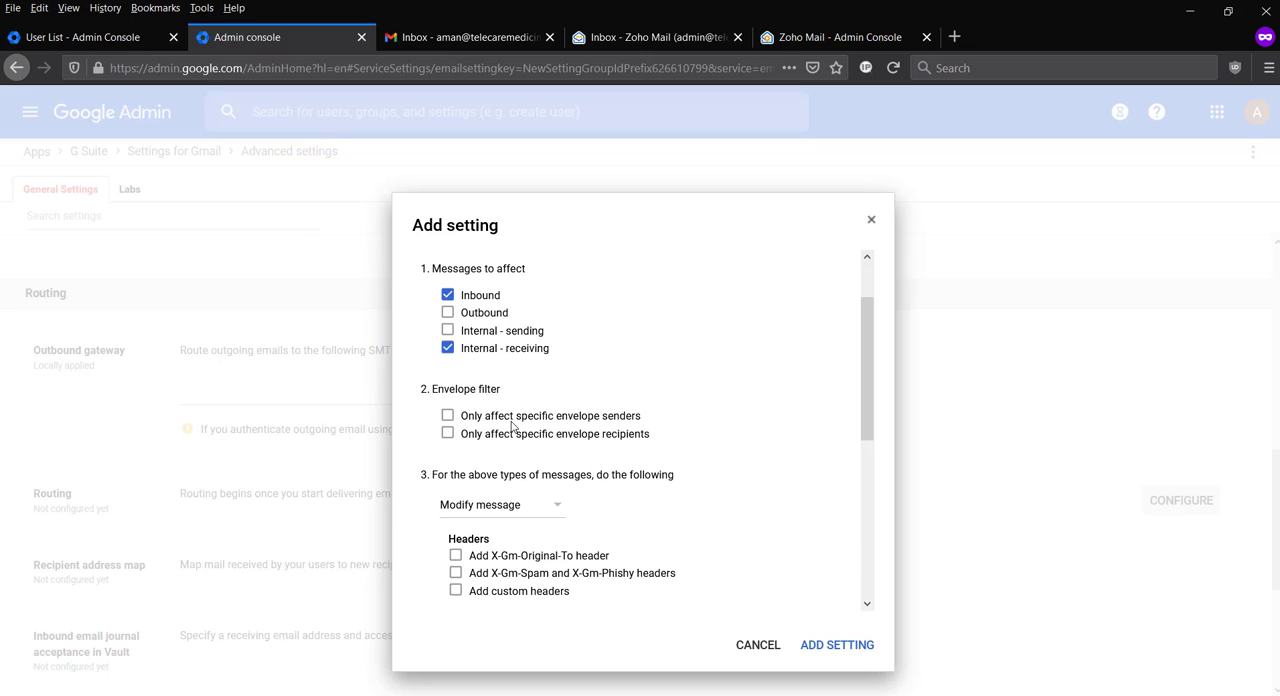
mouse_move(512, 430)
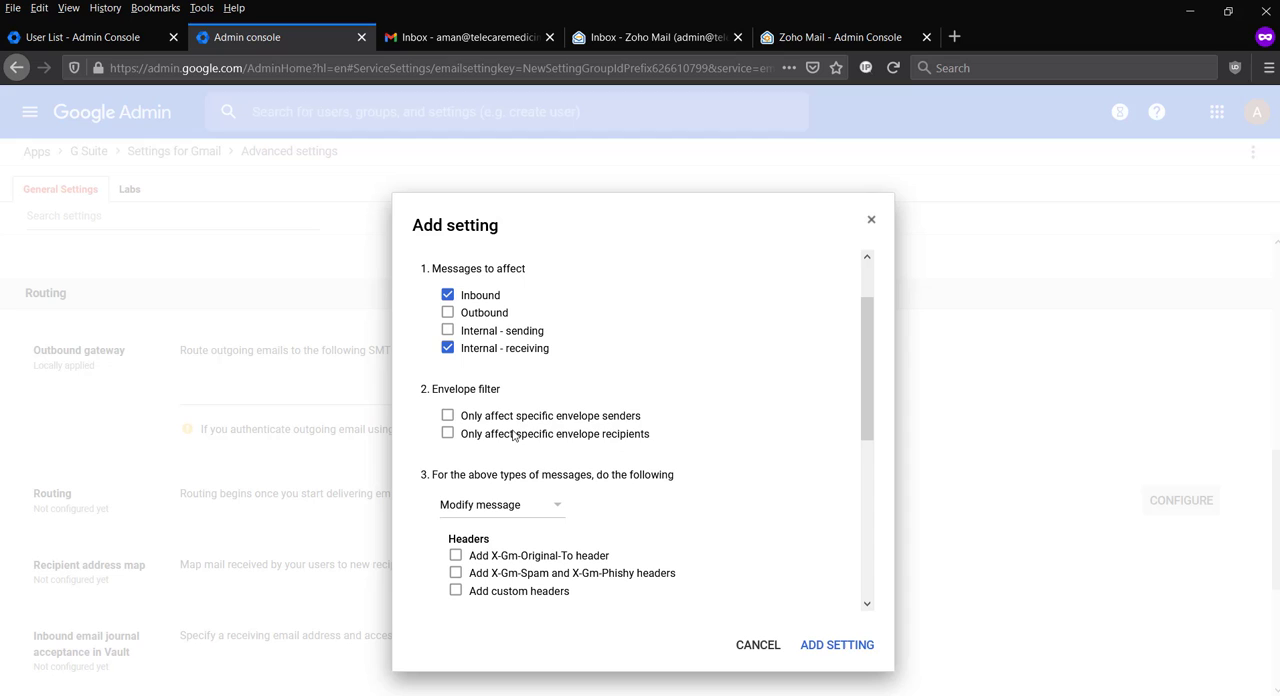
scroll("down", 3)
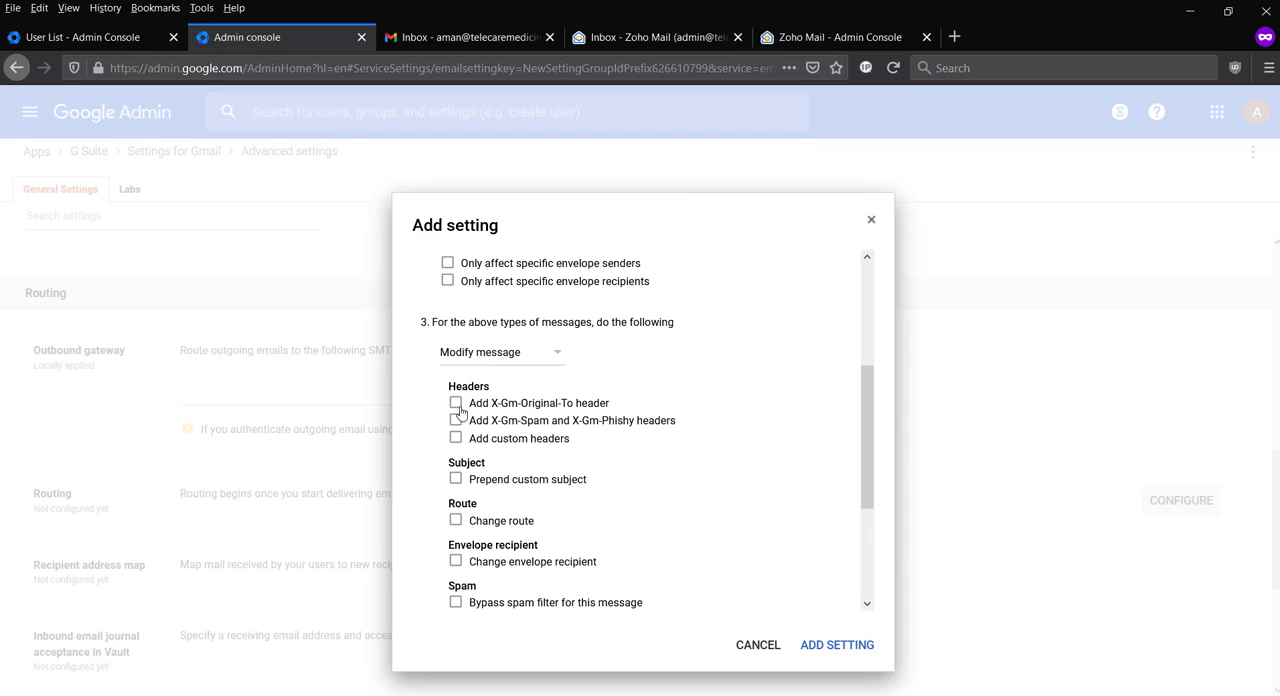
left_click(456, 402)
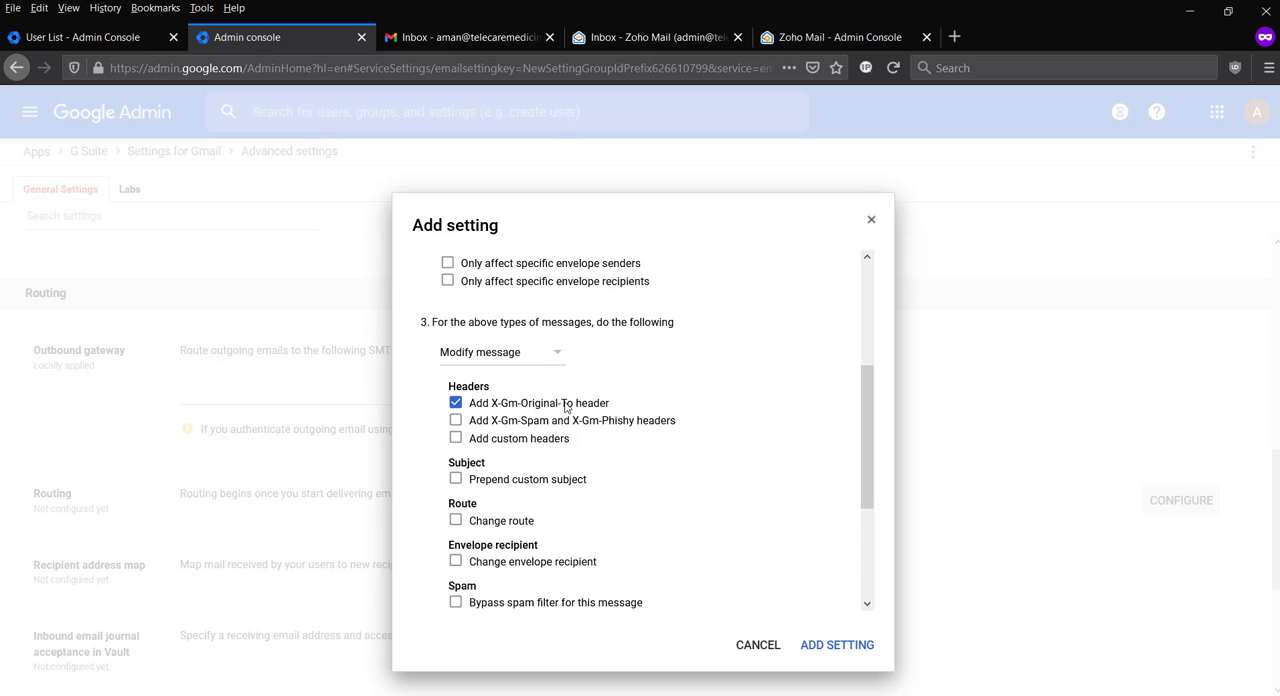
mouse_move(502, 480)
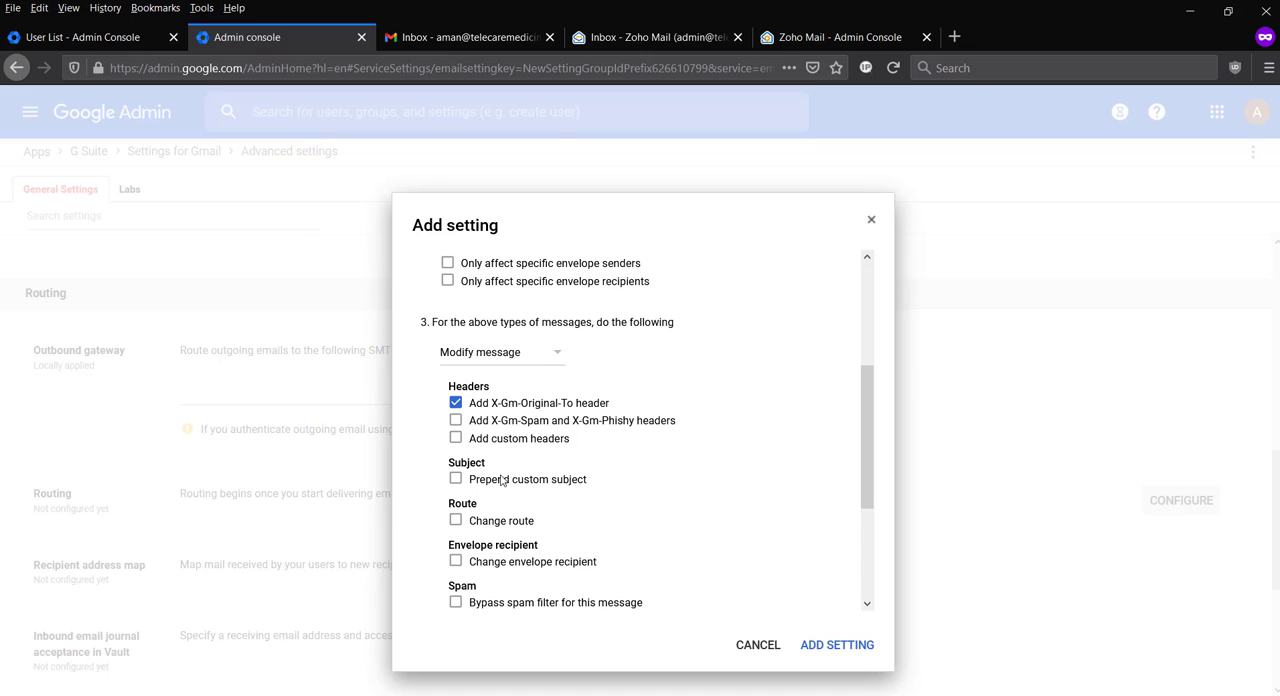
left_click(456, 520)
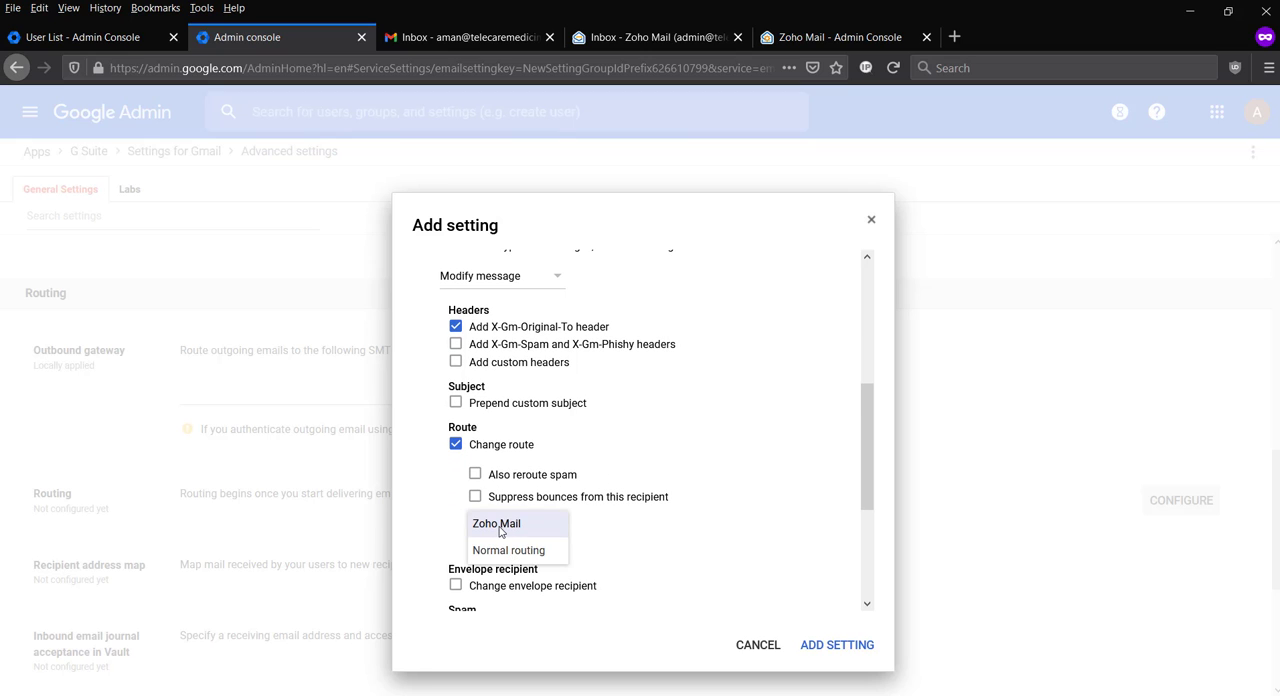
left_click(496, 524)
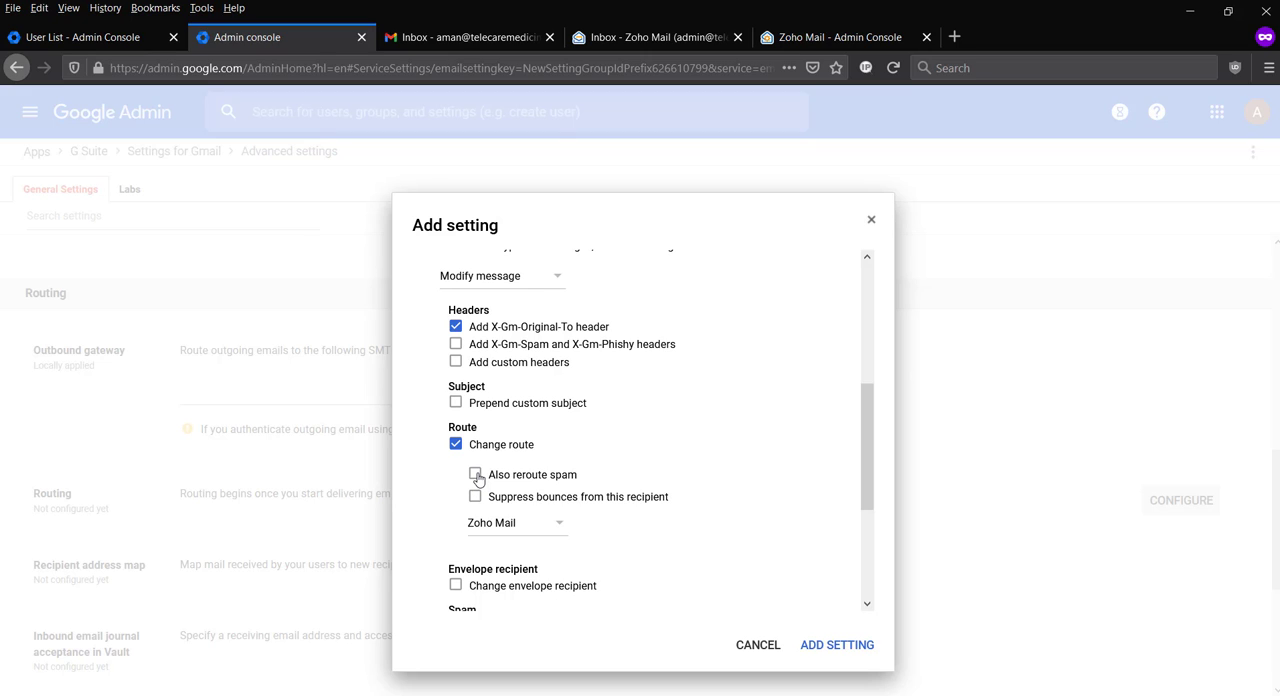
left_click(476, 474)
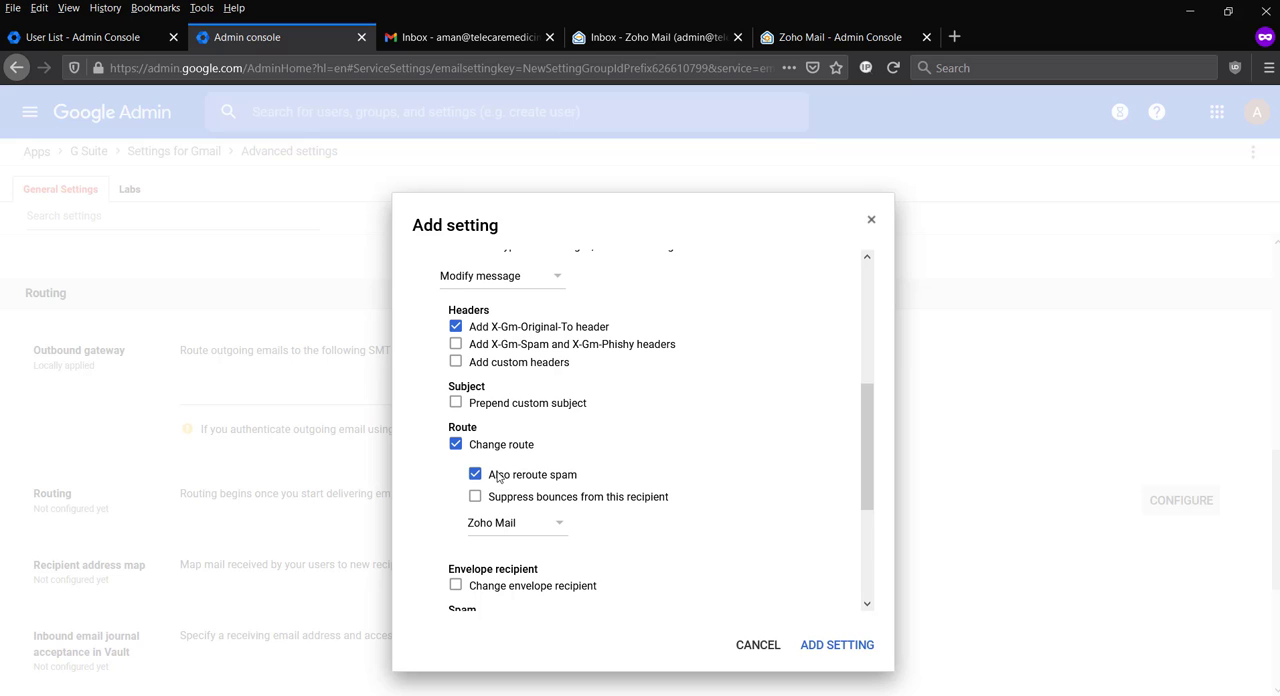
- Apply the rule to Unrecognized / Catch-all accounts and add the setting
scroll("down", 3)
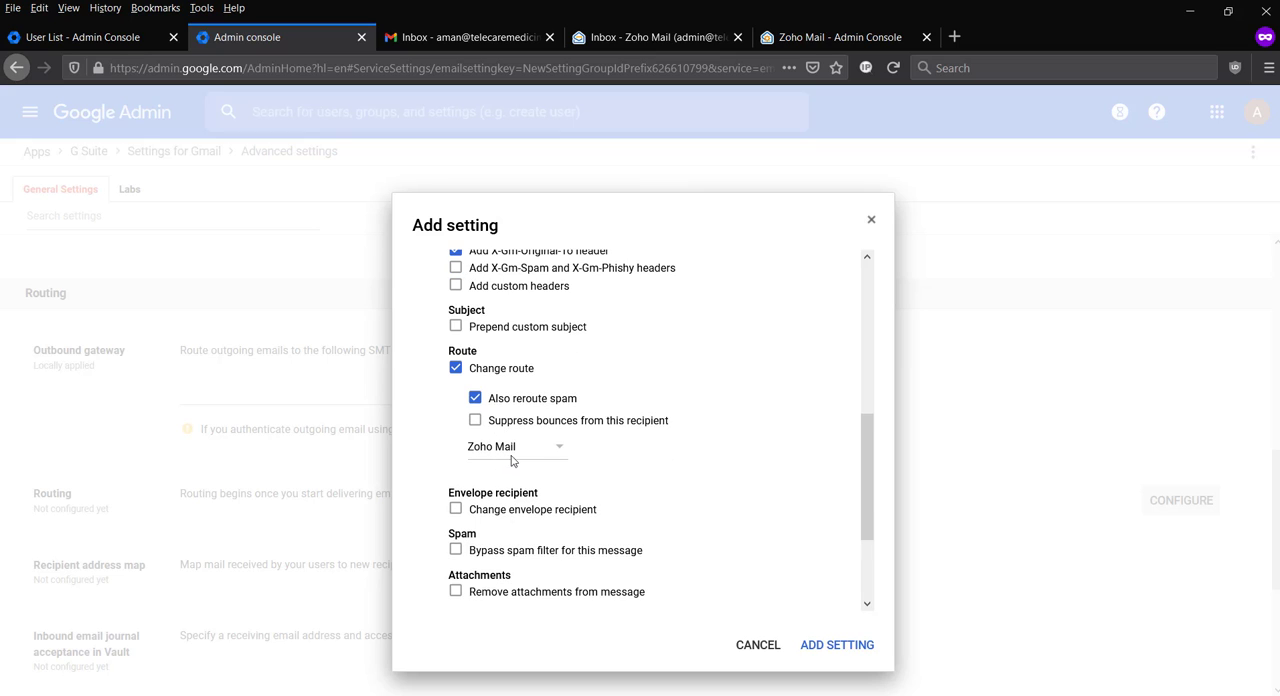
mouse_move(540, 430)
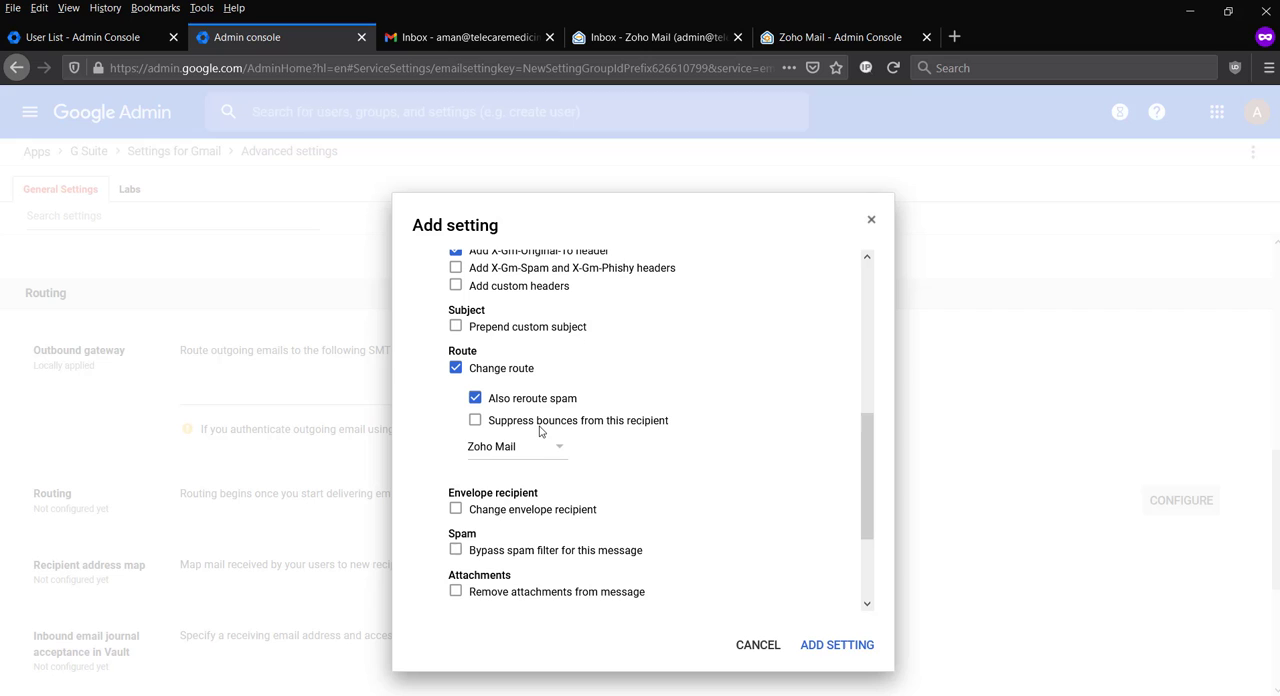
mouse_move(498, 432)
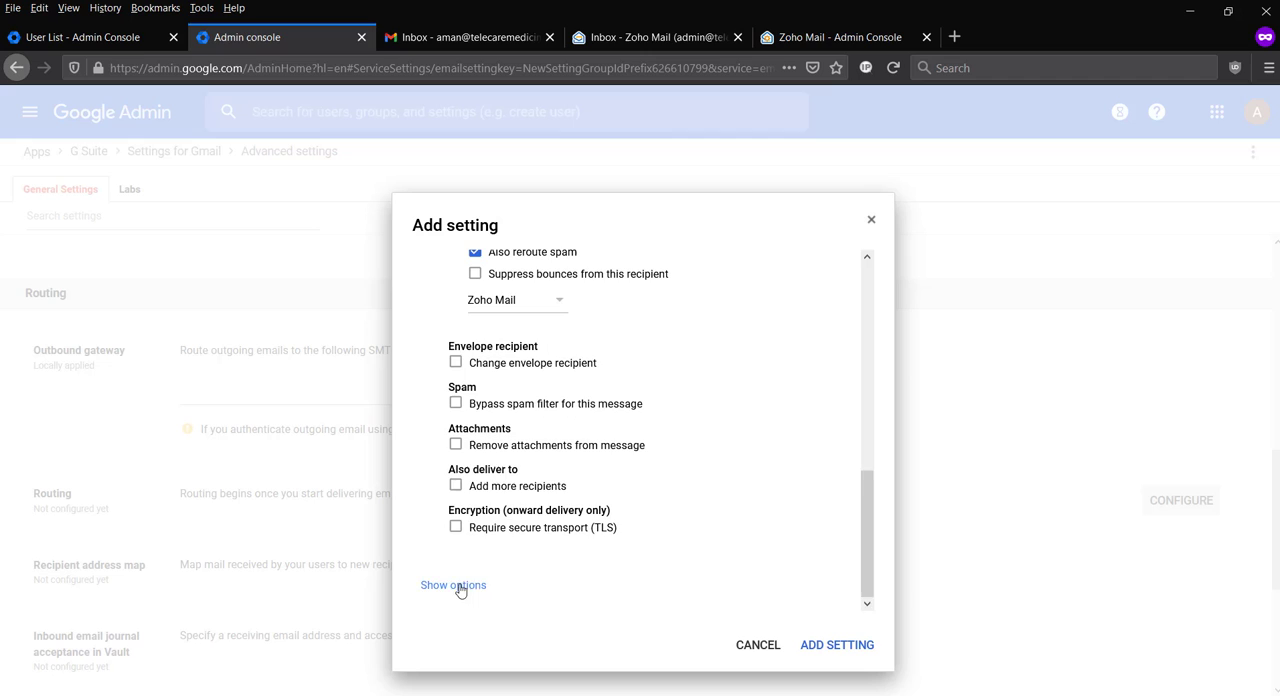
left_click(452, 584)
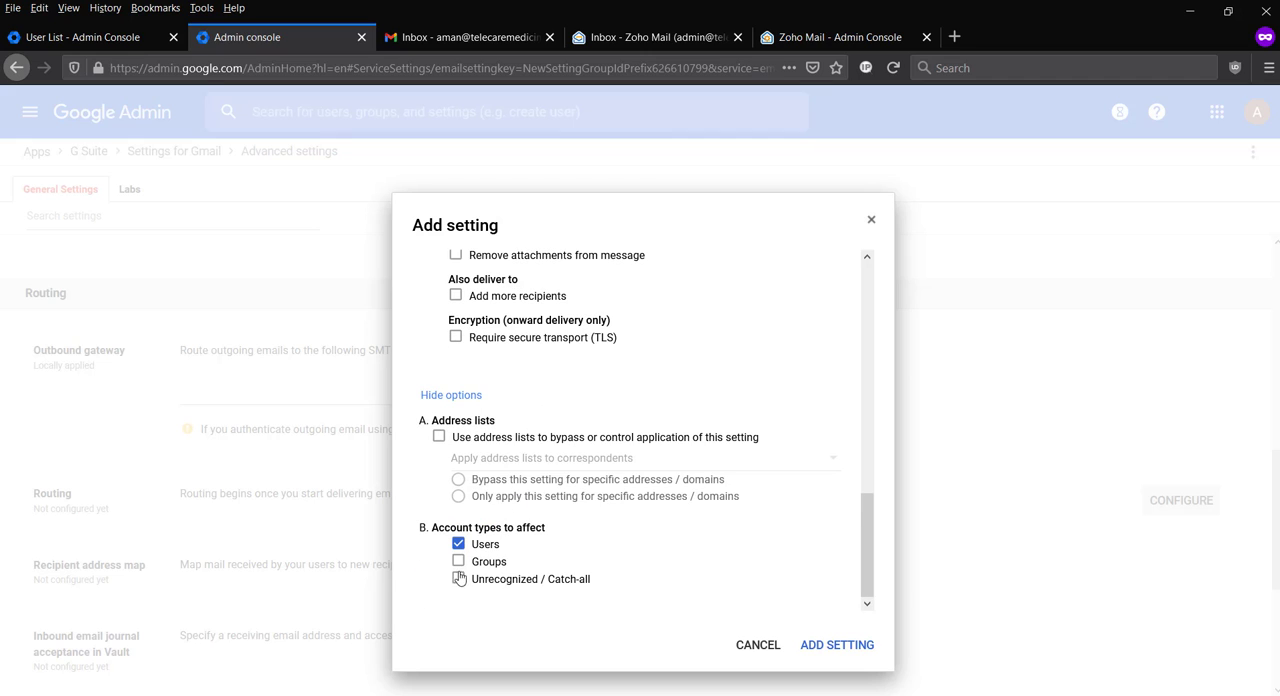
left_click(458, 578)
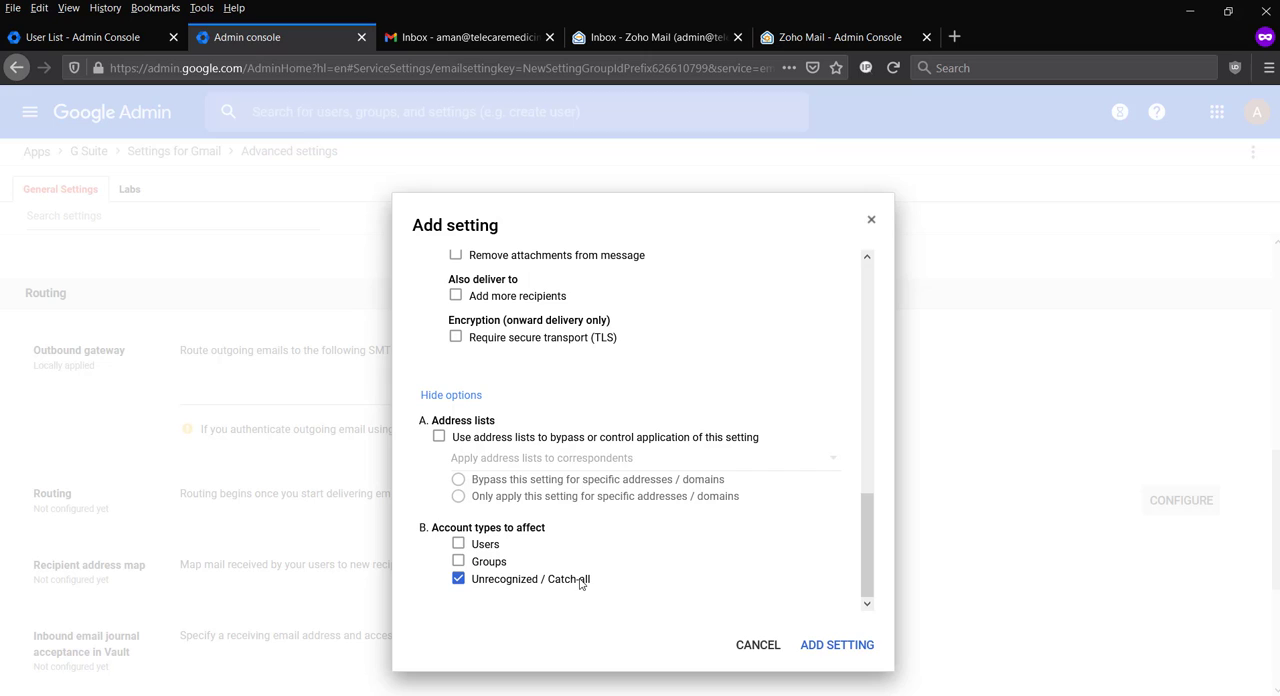
mouse_move(548, 592)
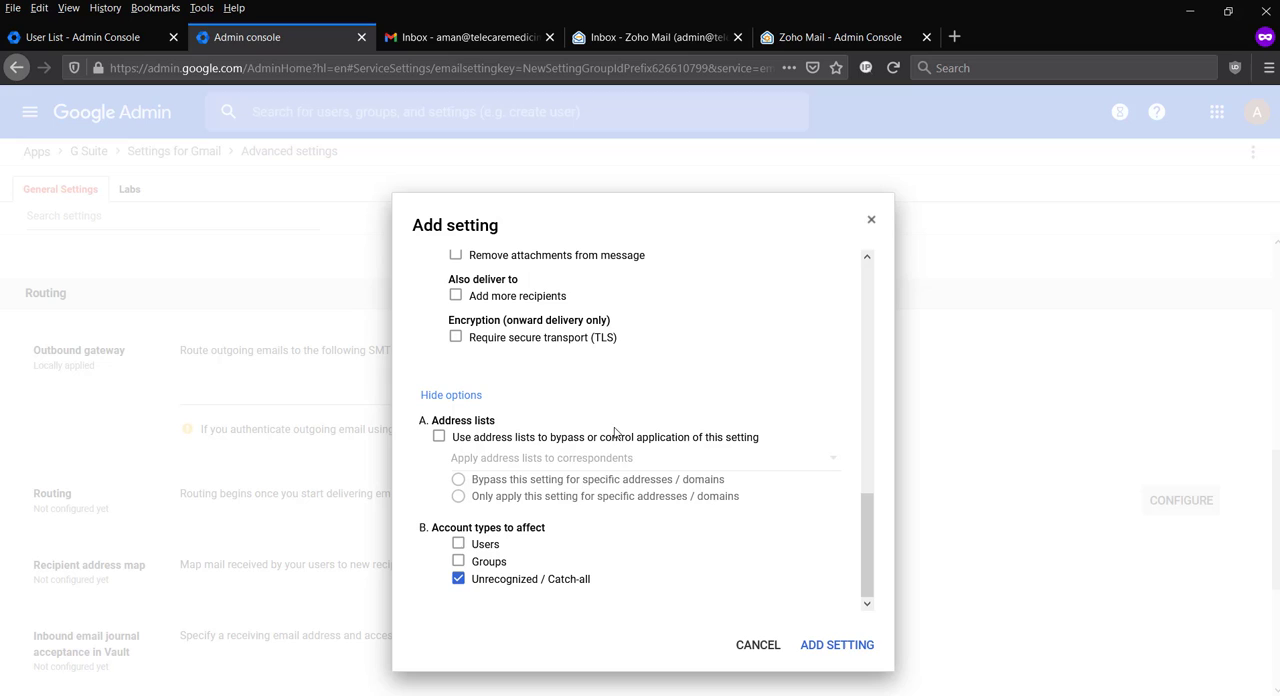
mouse_move(562, 582)
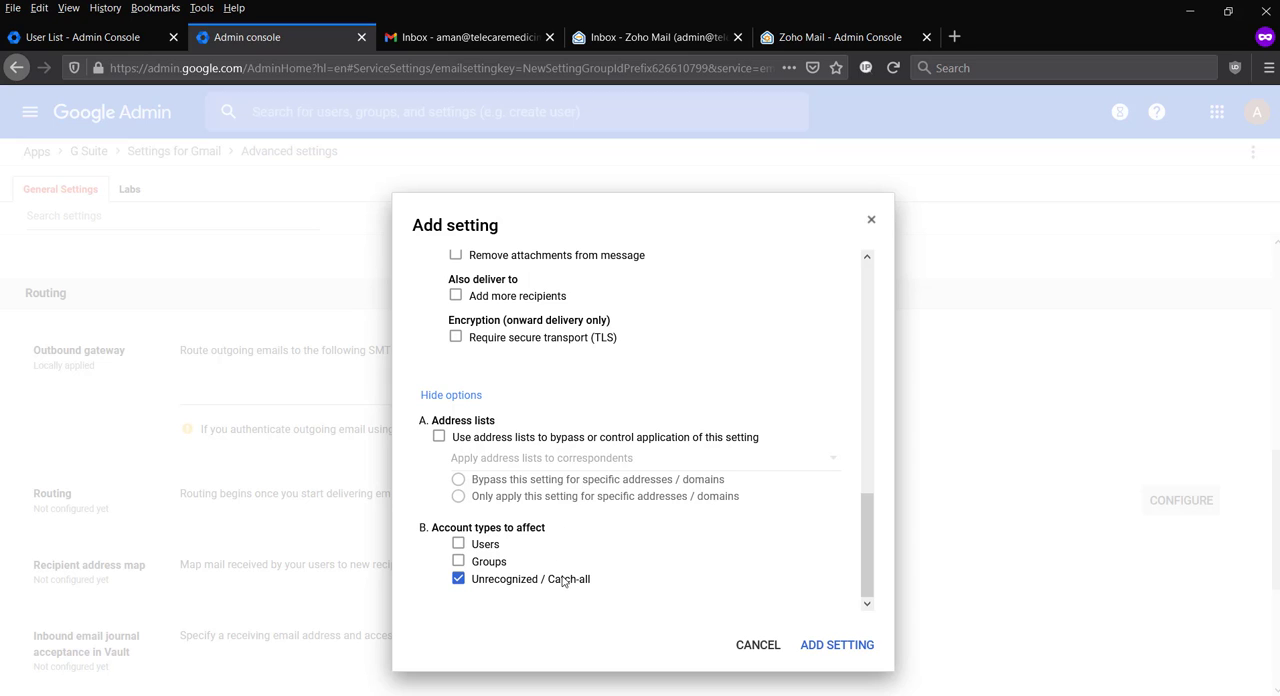
mouse_move(558, 580)
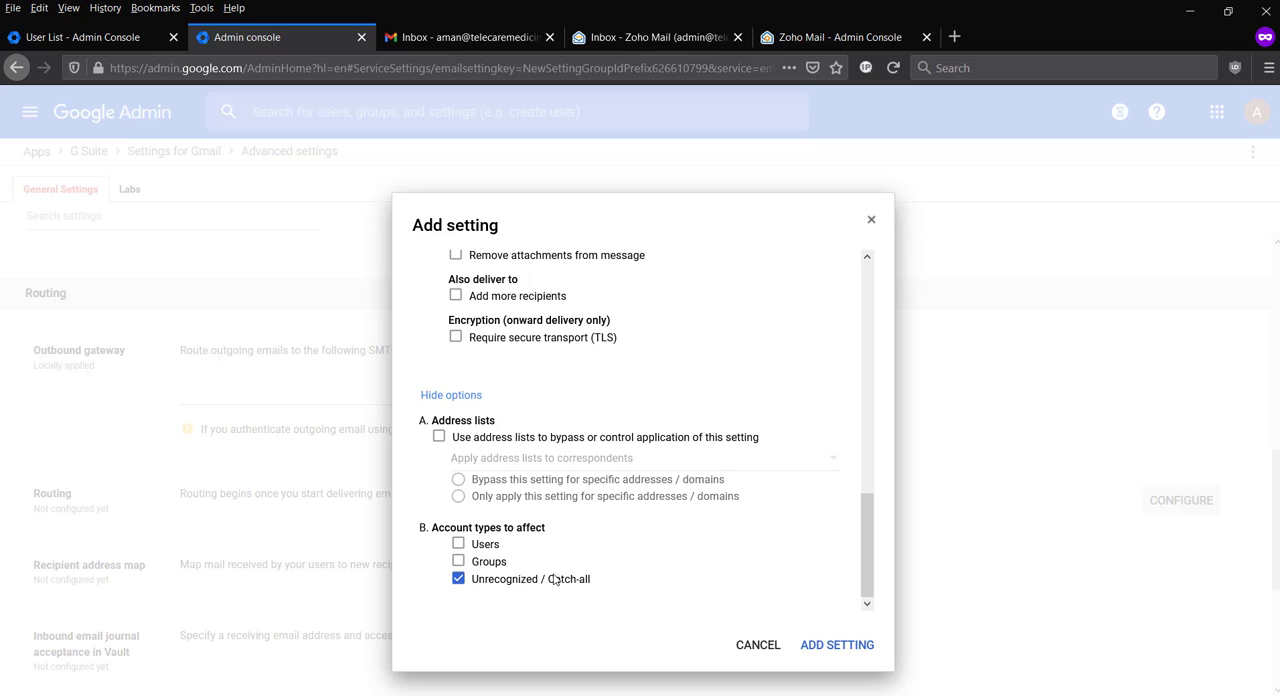
mouse_move(592, 576)
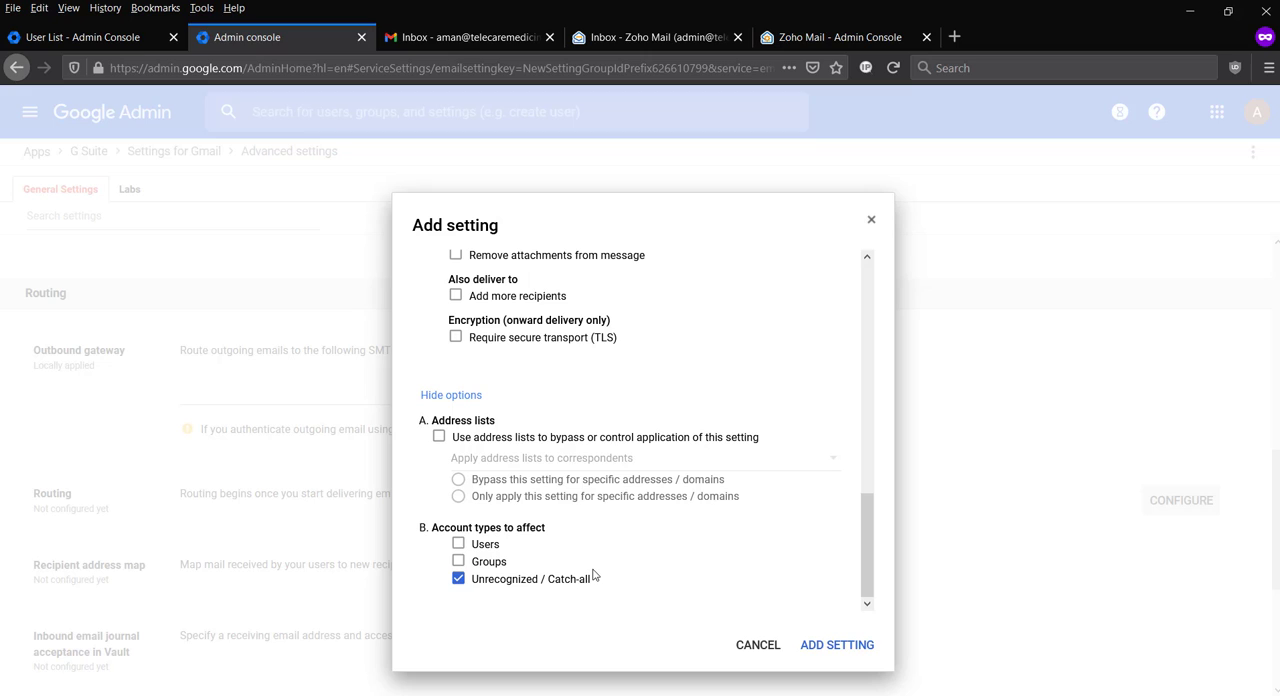
mouse_move(660, 424)
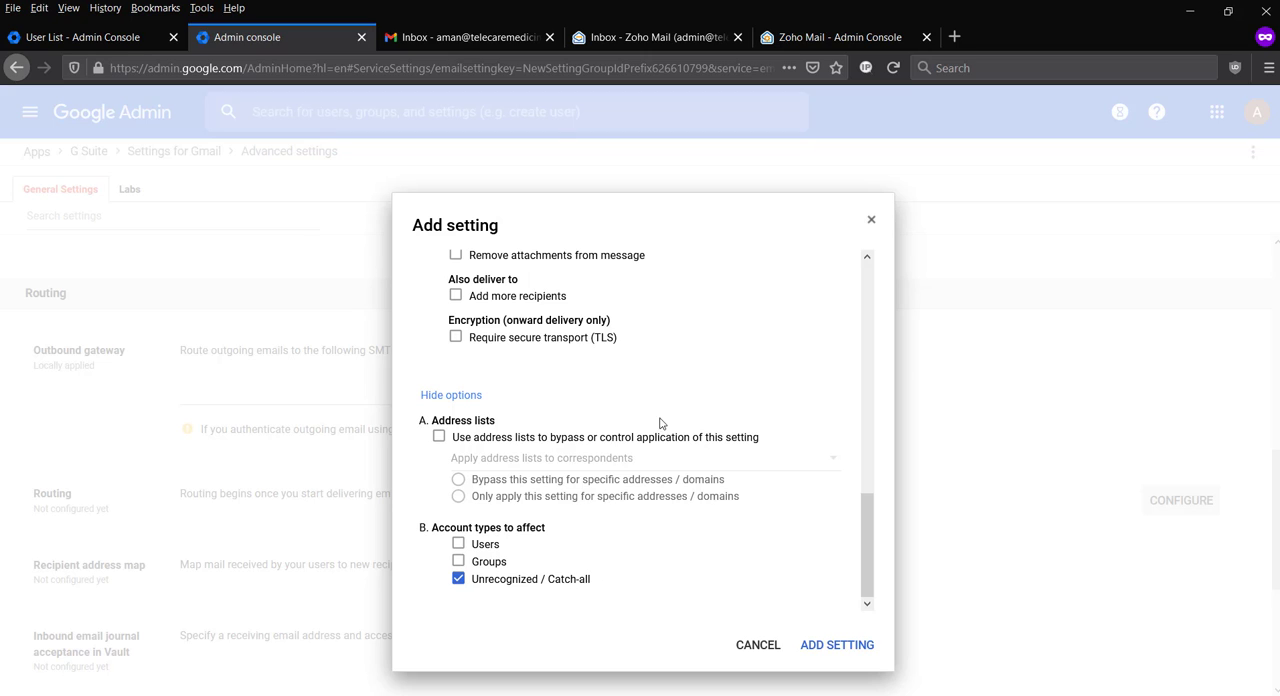
mouse_move(544, 558)
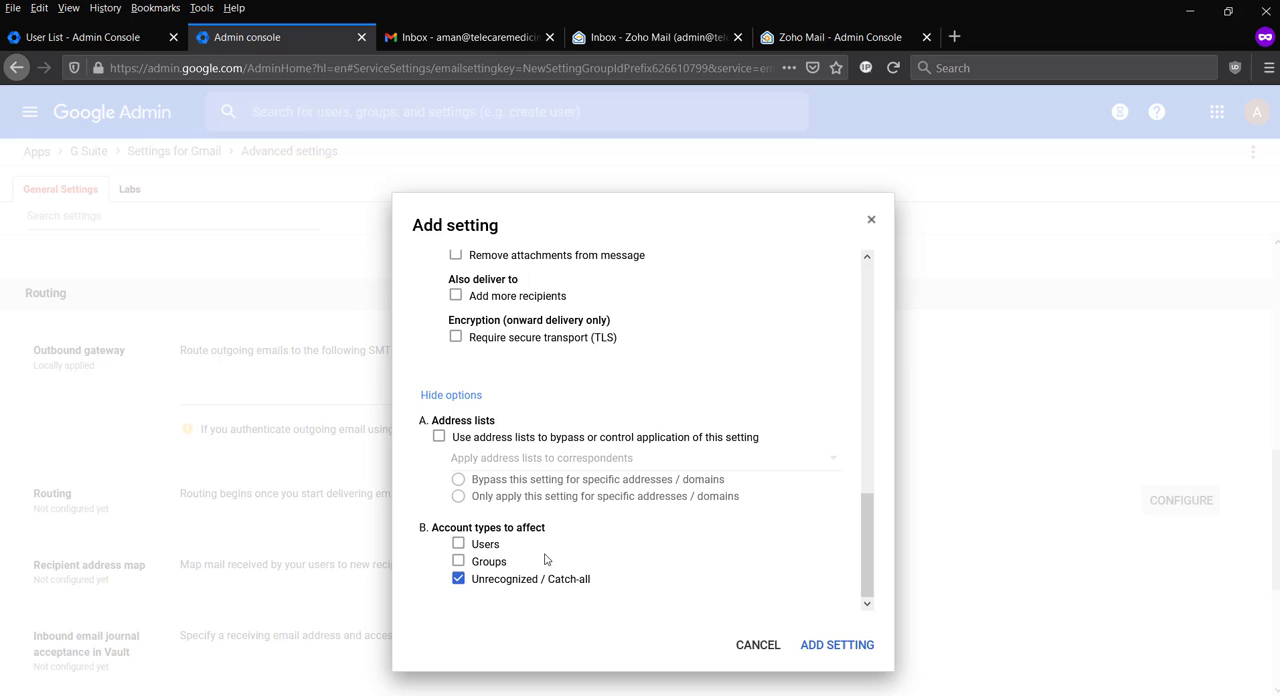
mouse_move(536, 538)
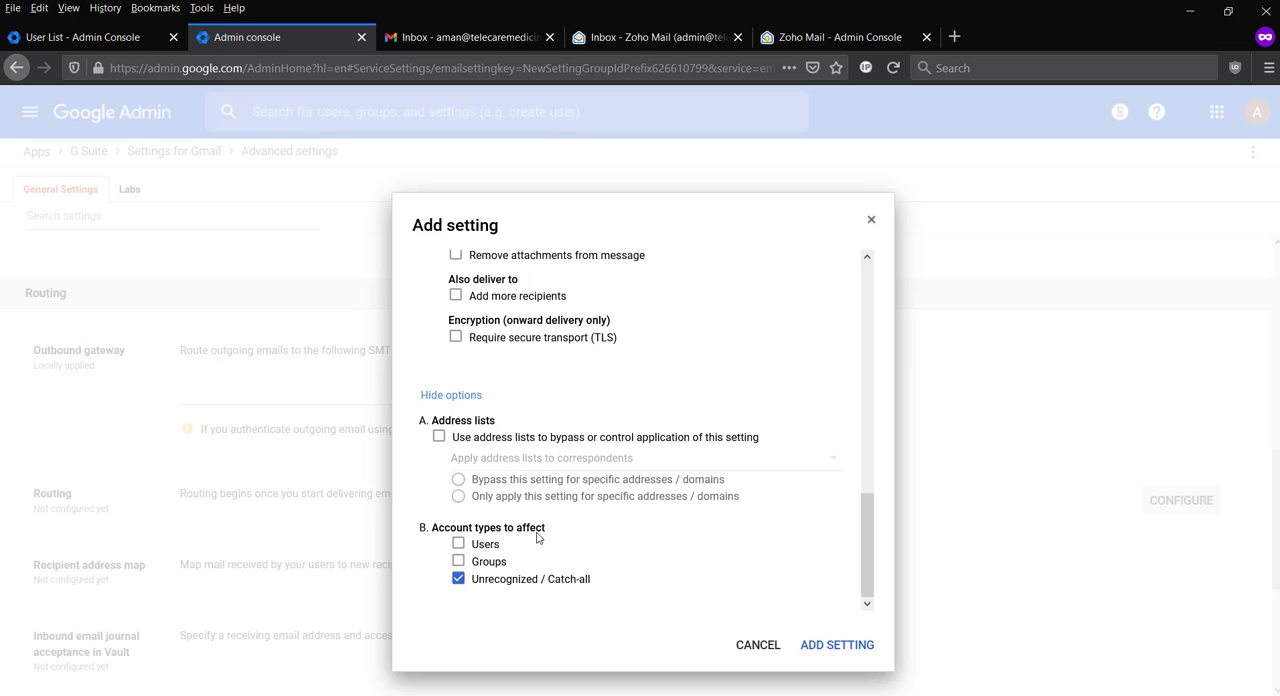
mouse_move(512, 484)
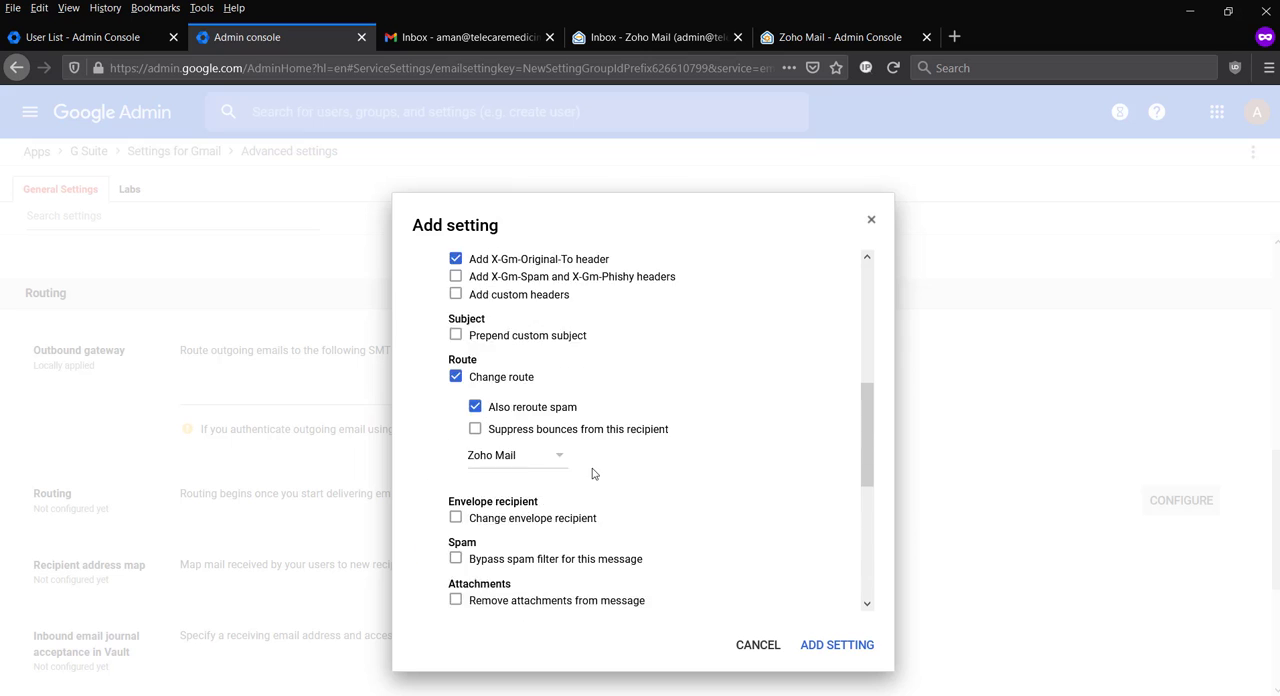
left_click(836, 644)
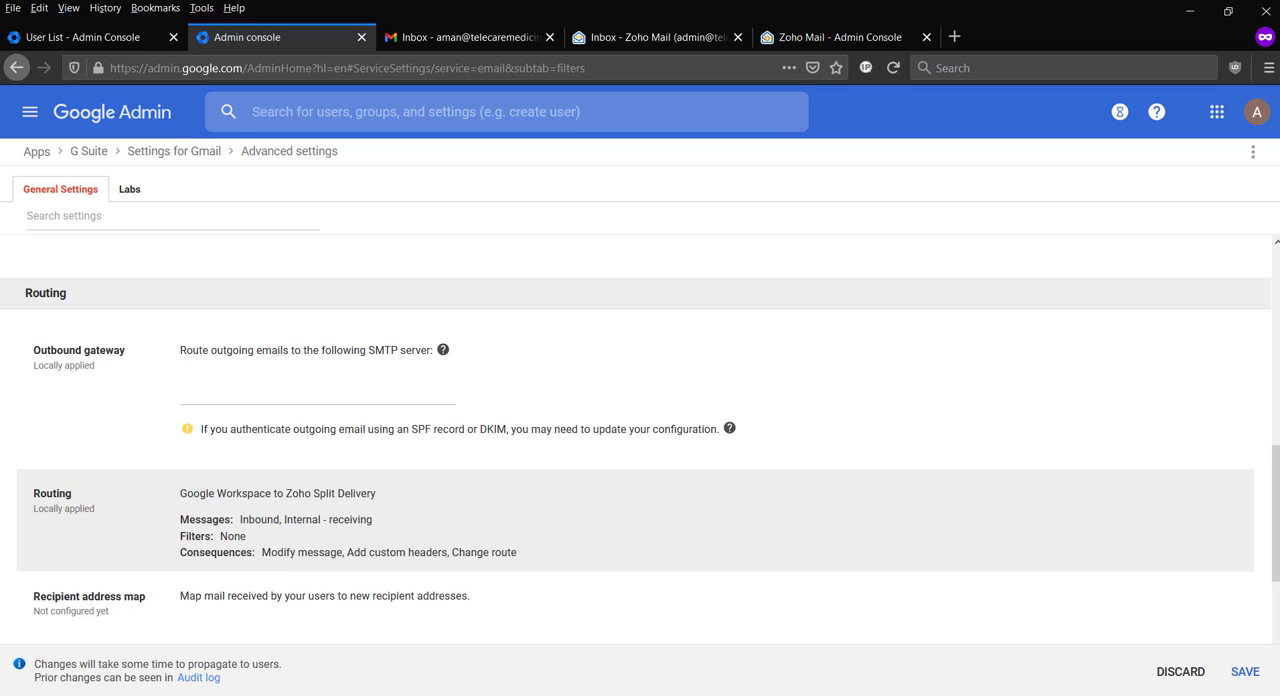
mouse_move(264, 510)
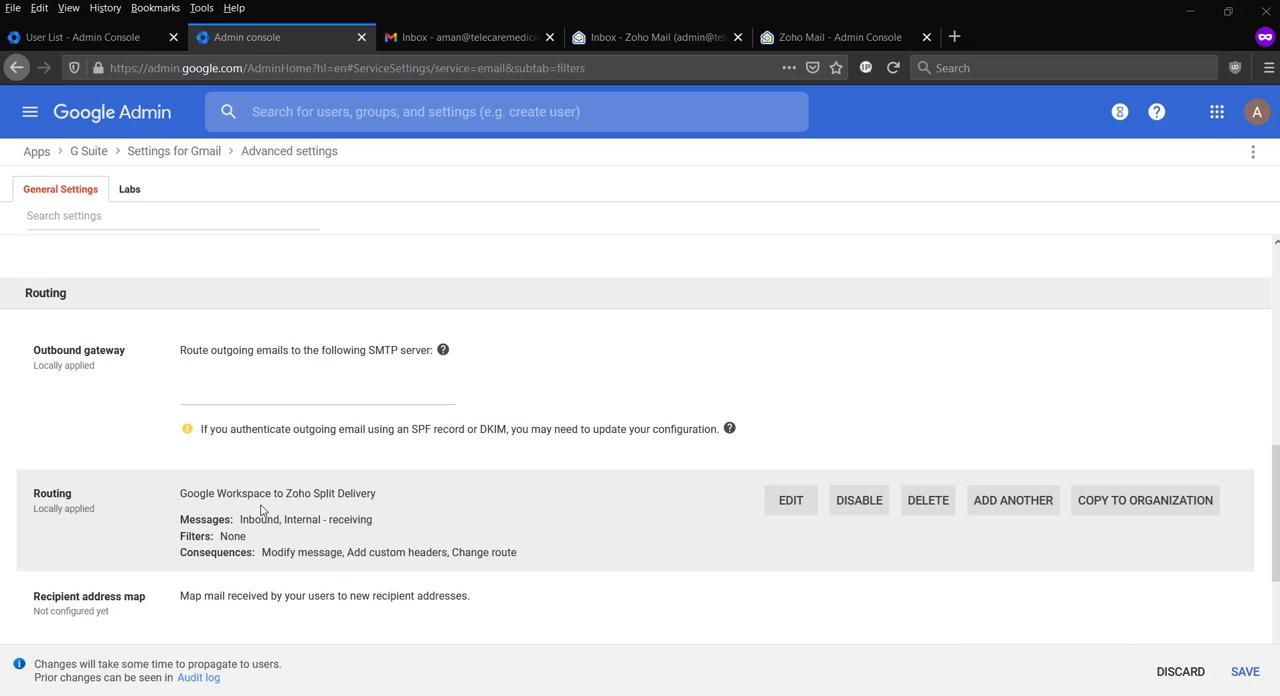
mouse_move(588, 556)
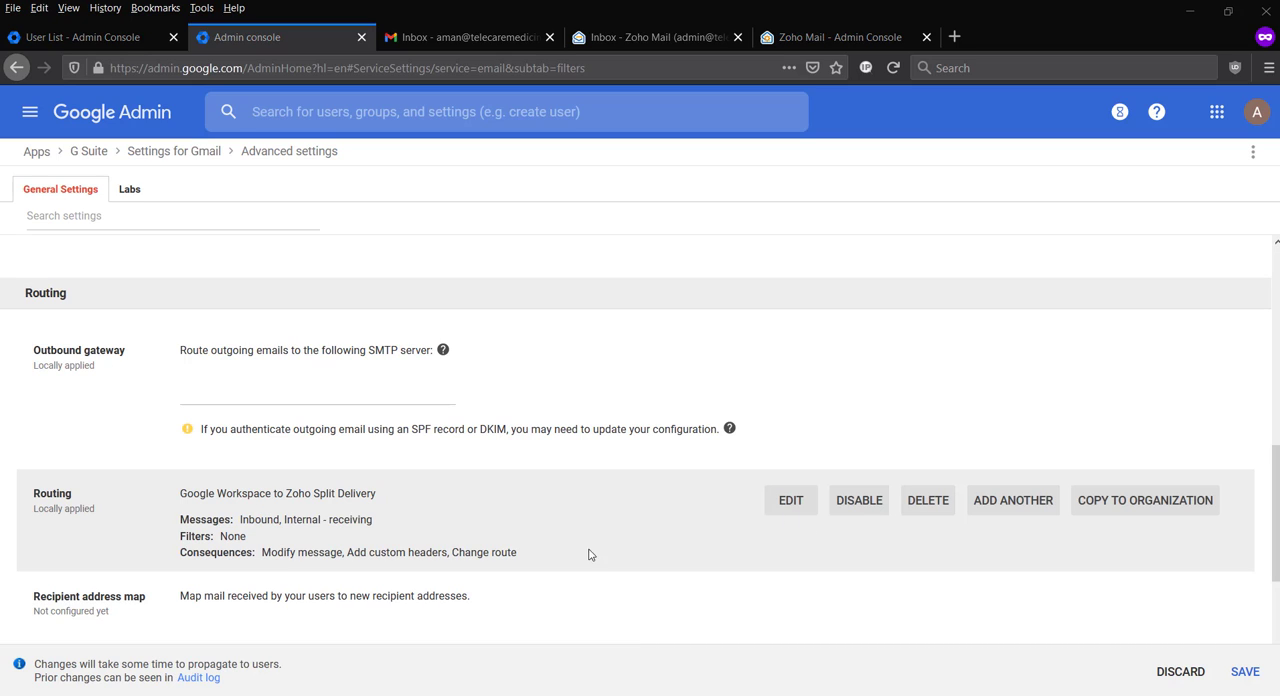
mouse_move(388, 512)
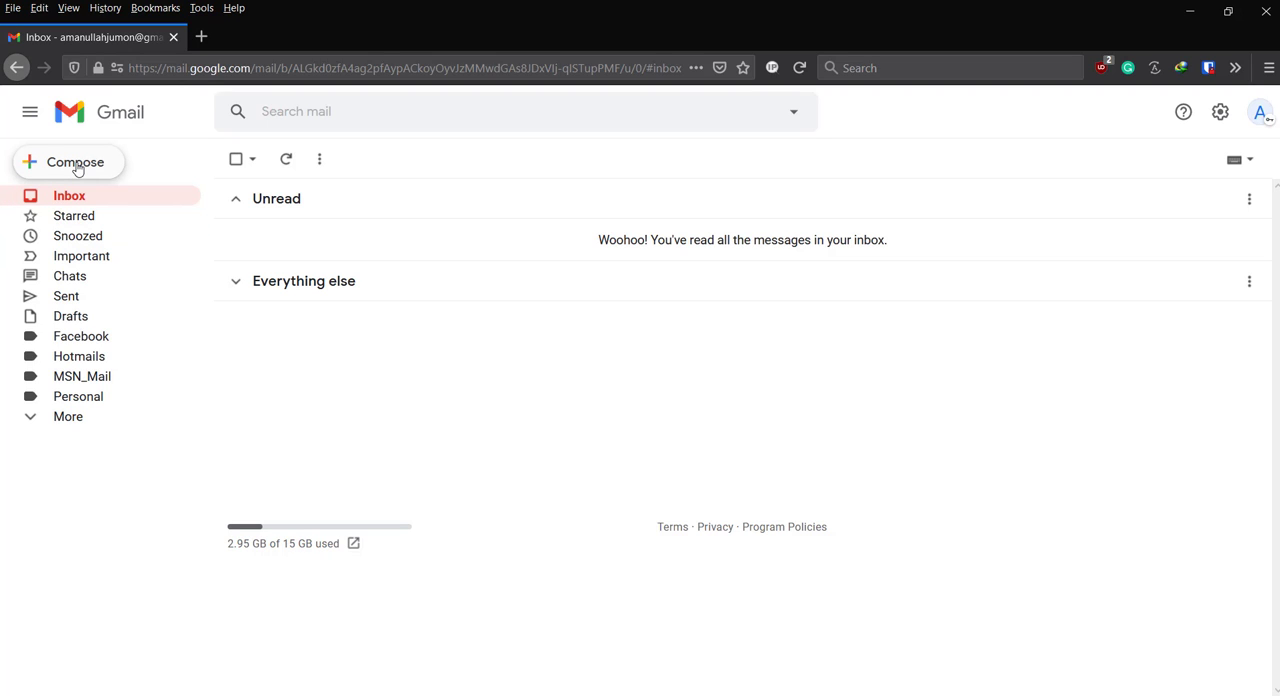
left_click(68, 160)
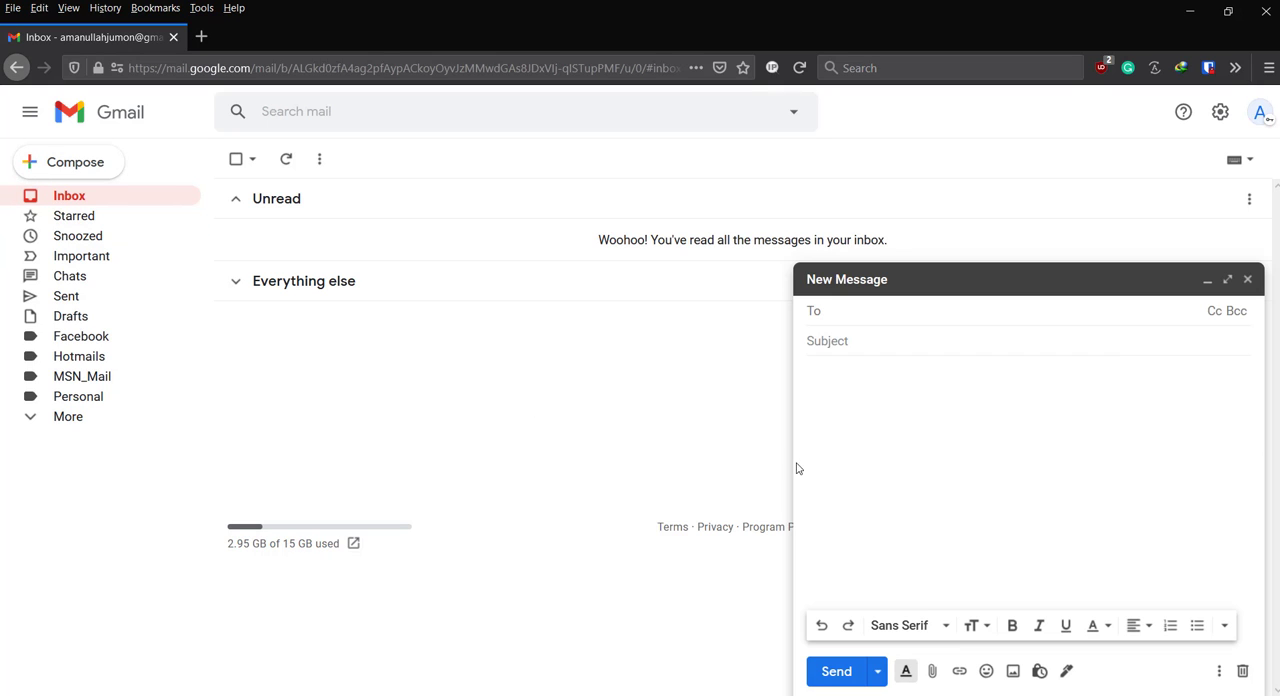
type("a")
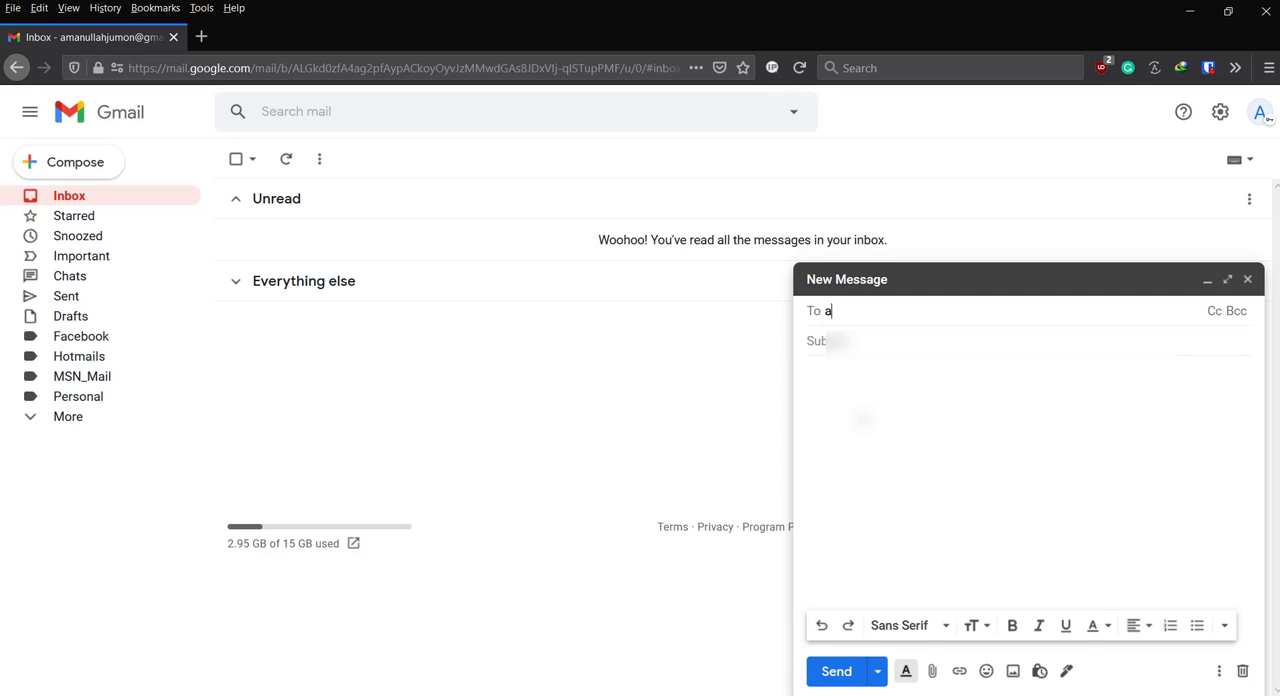
type("dmin")
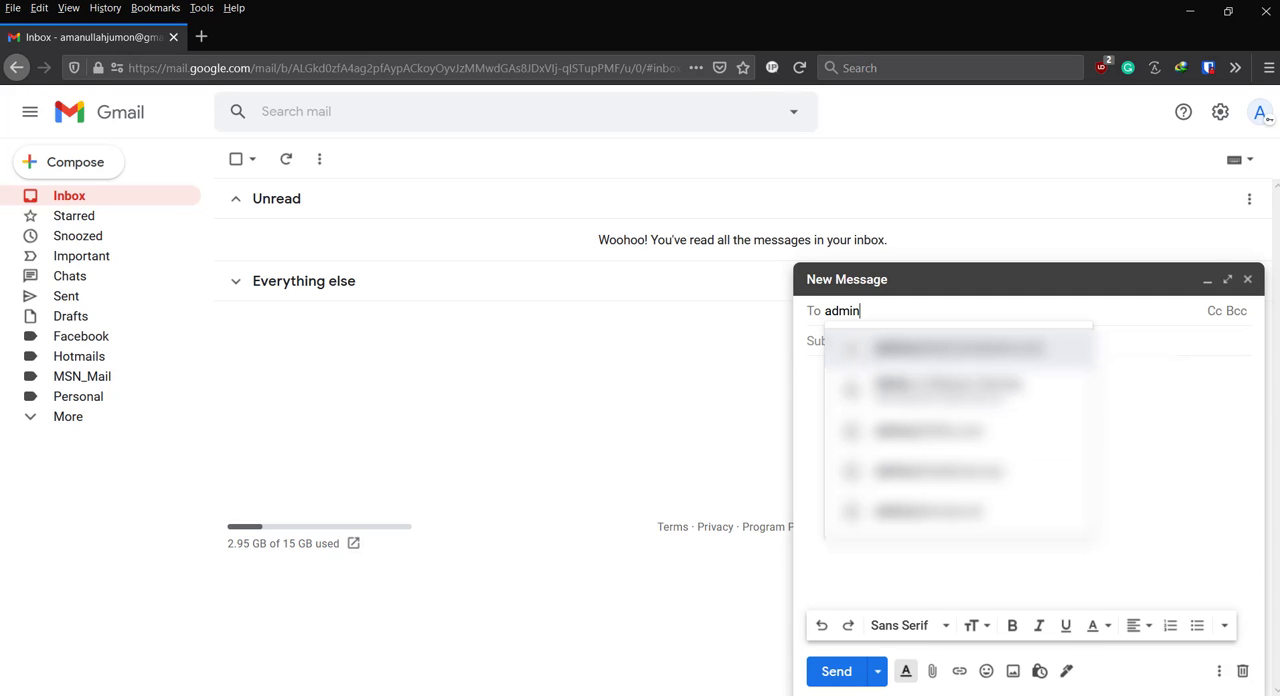
left_click(956, 348)
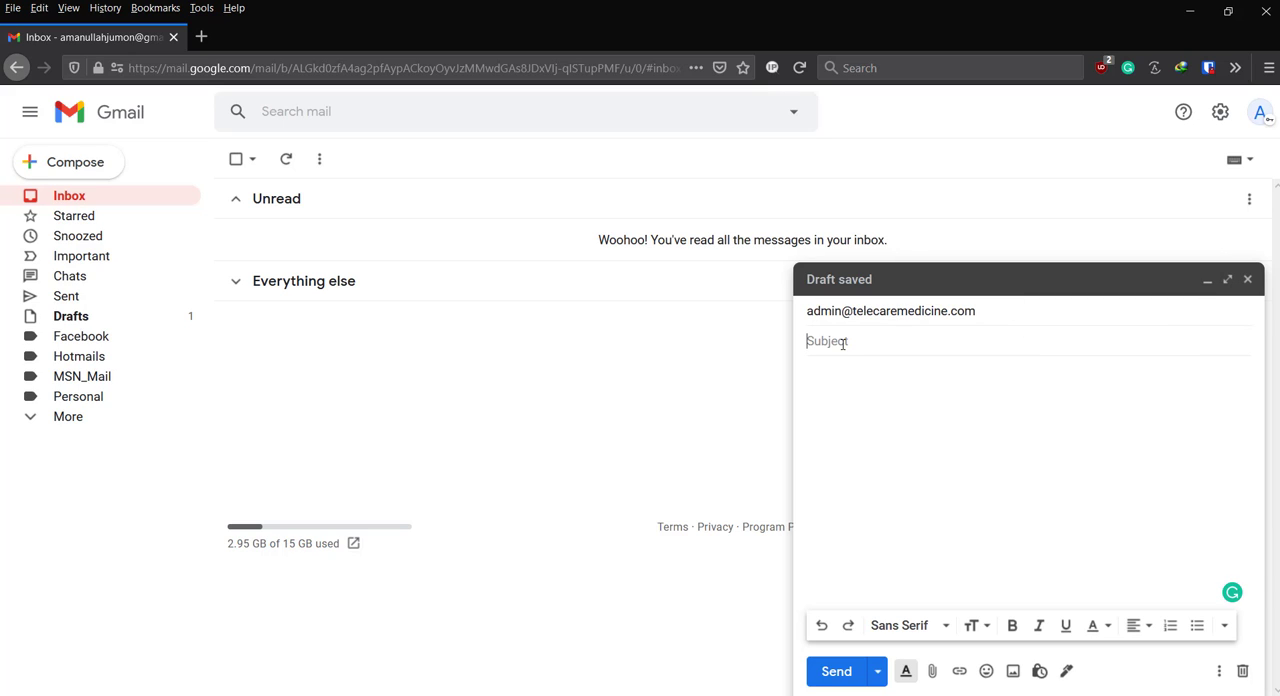
type("Mail Test #")
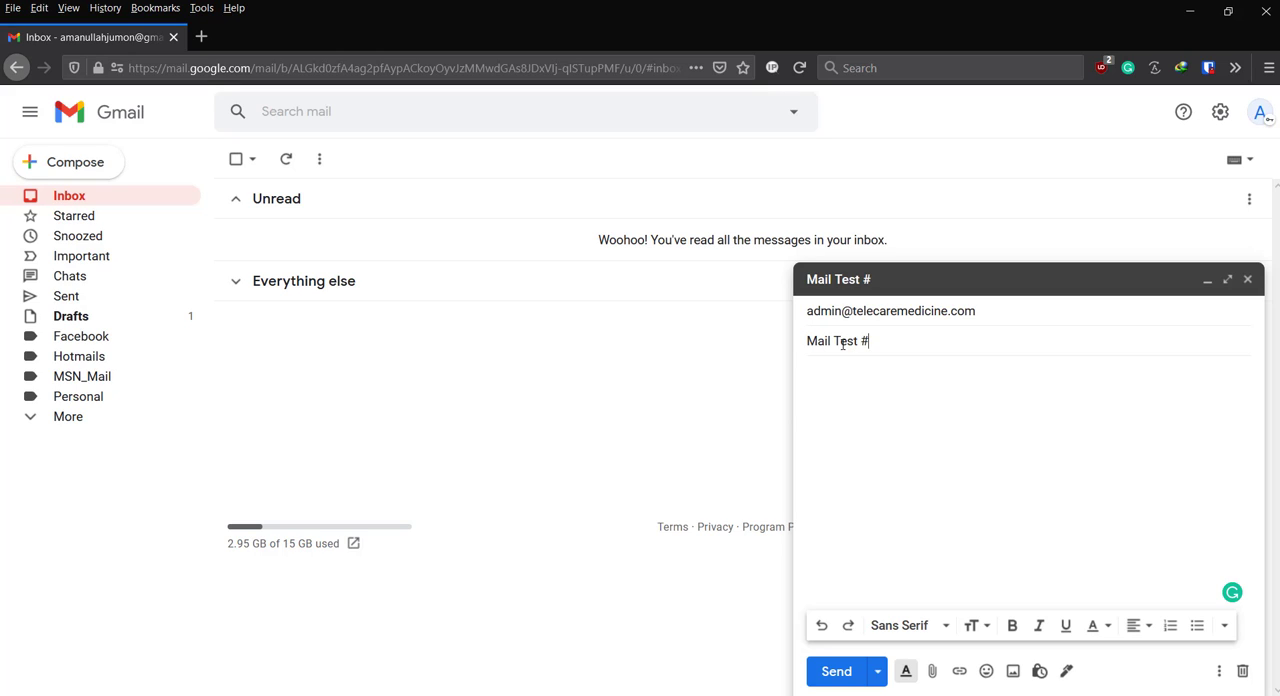
type("3")
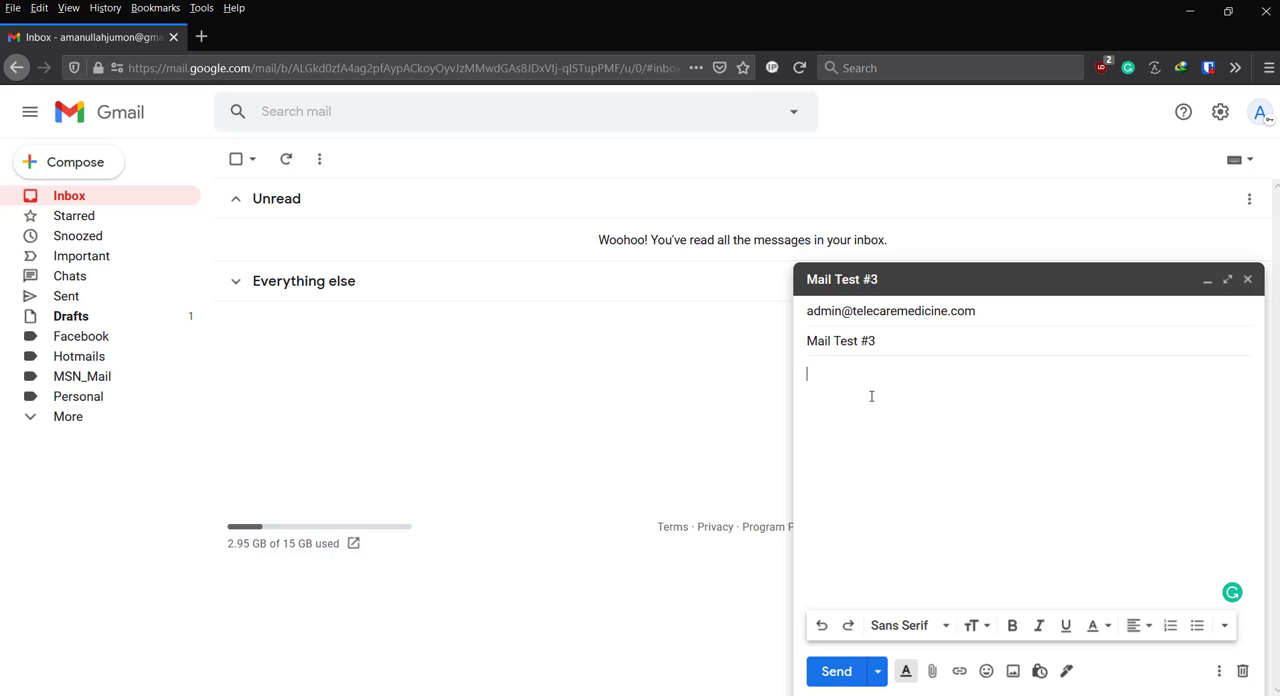
type("Mail Test #3")
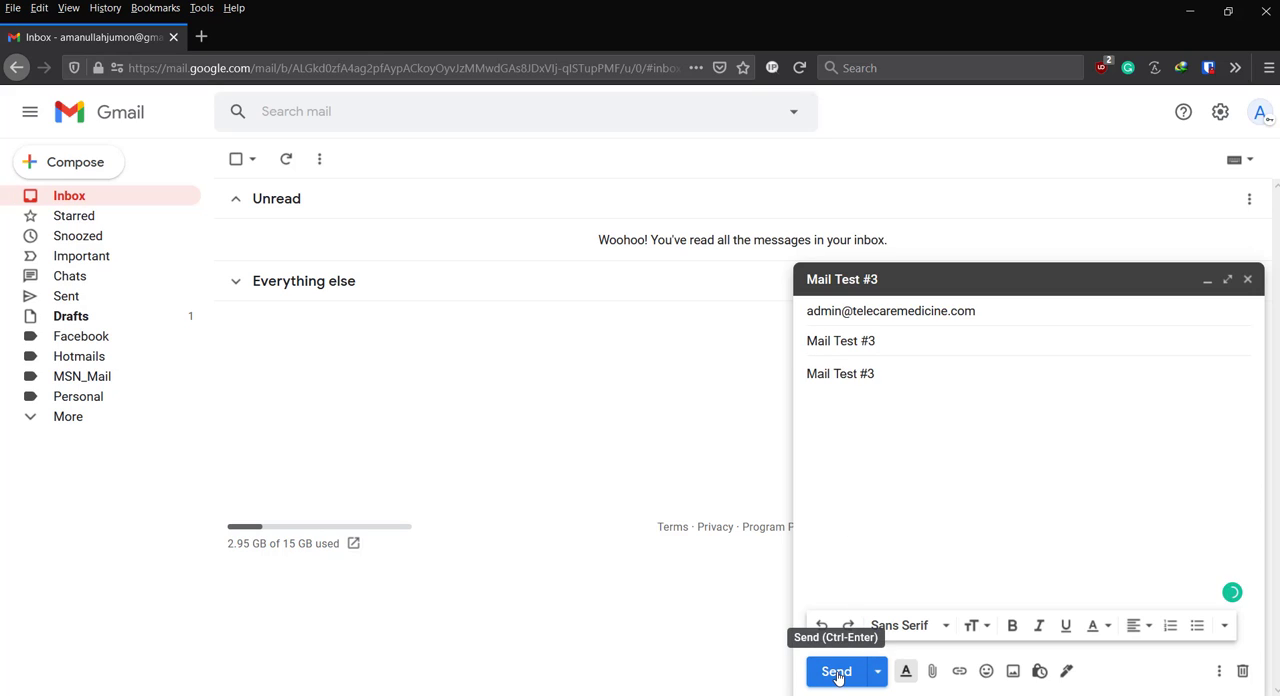
left_click(836, 672)
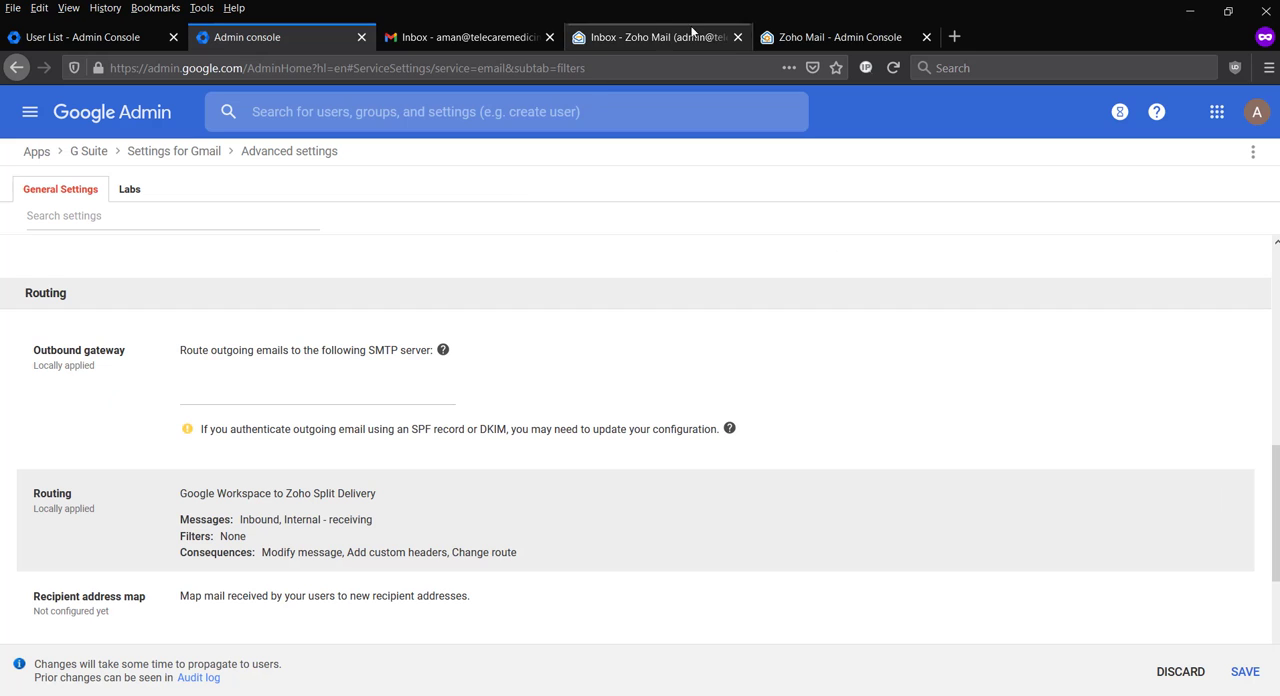
- Reload the Zoho Mail inbox, find no Mail Test #3, and return to Gmail
left_click(658, 36)
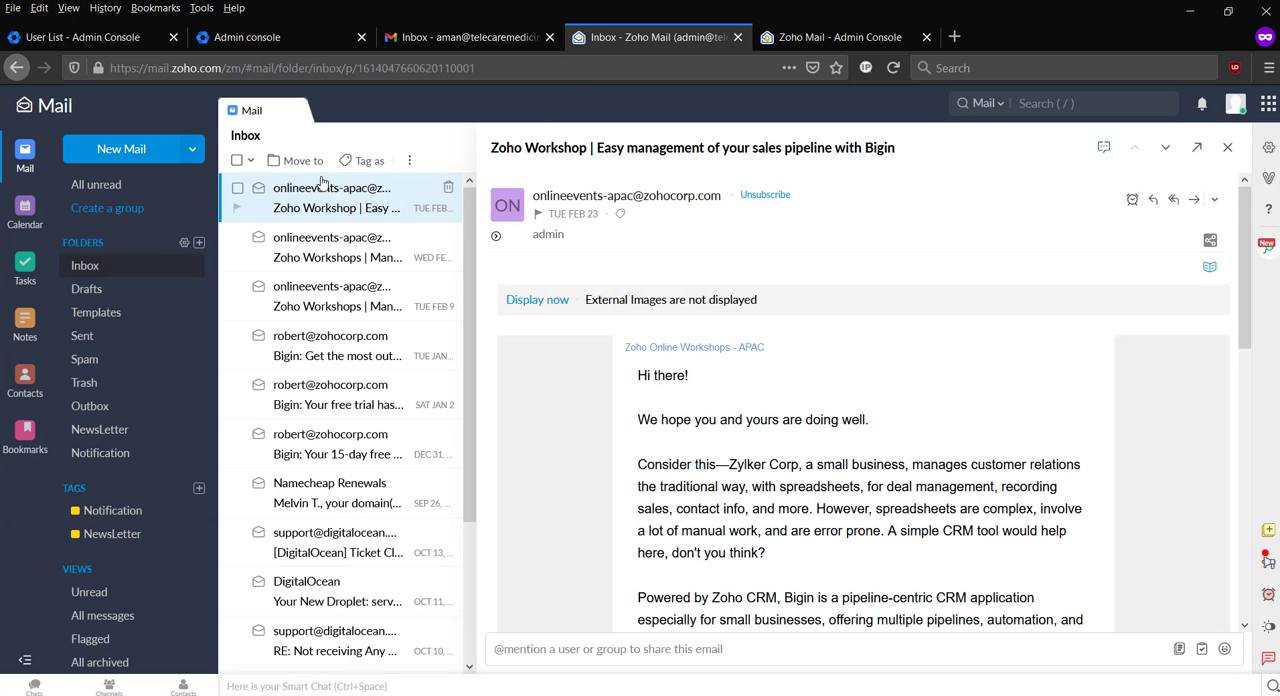
left_click(892, 68)
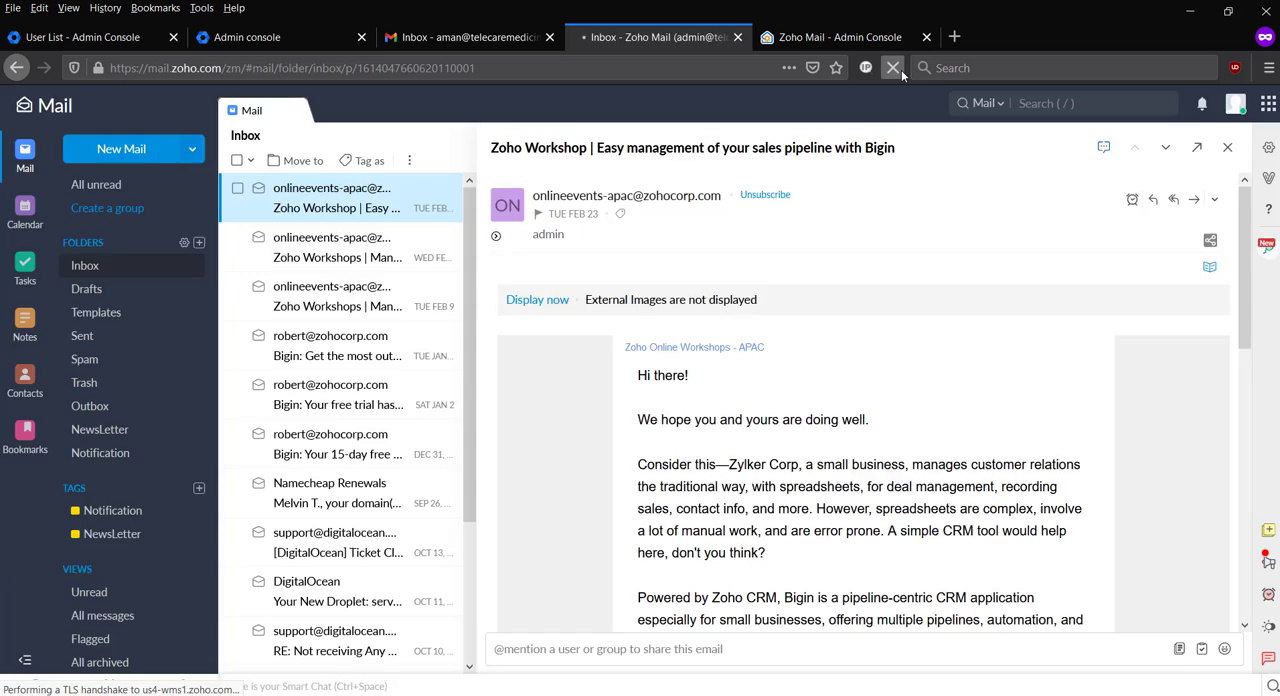
left_click(892, 68)
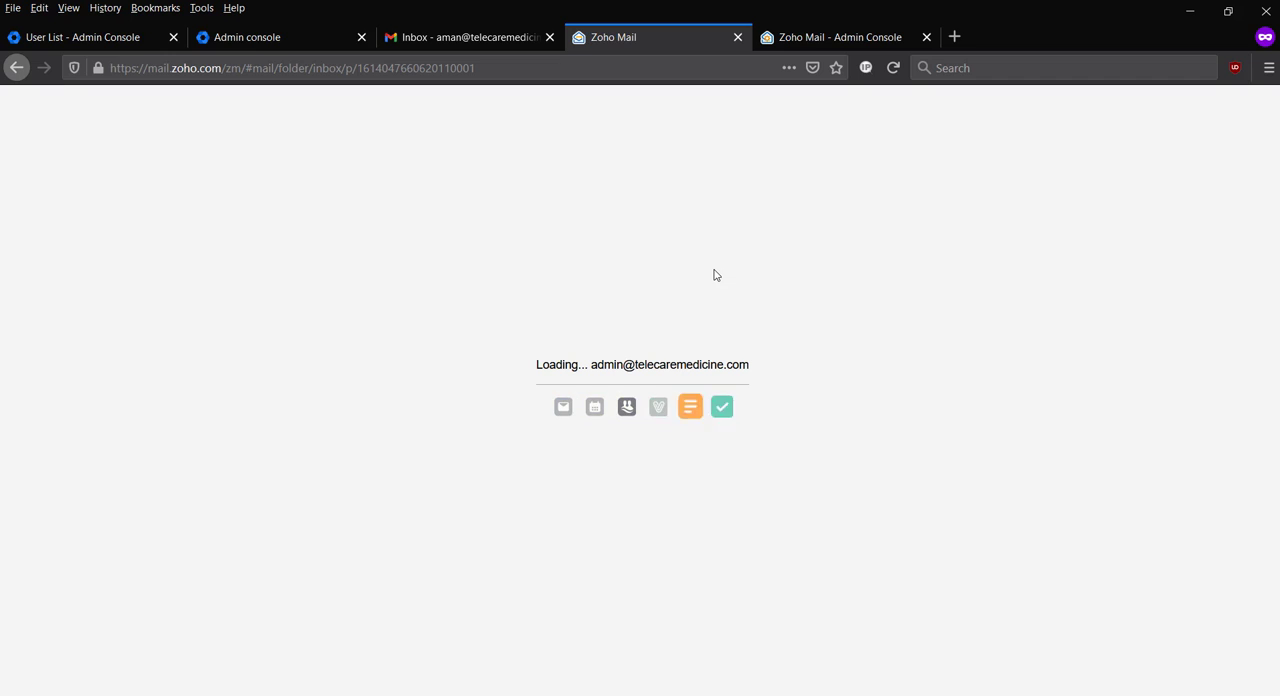
mouse_move(728, 274)
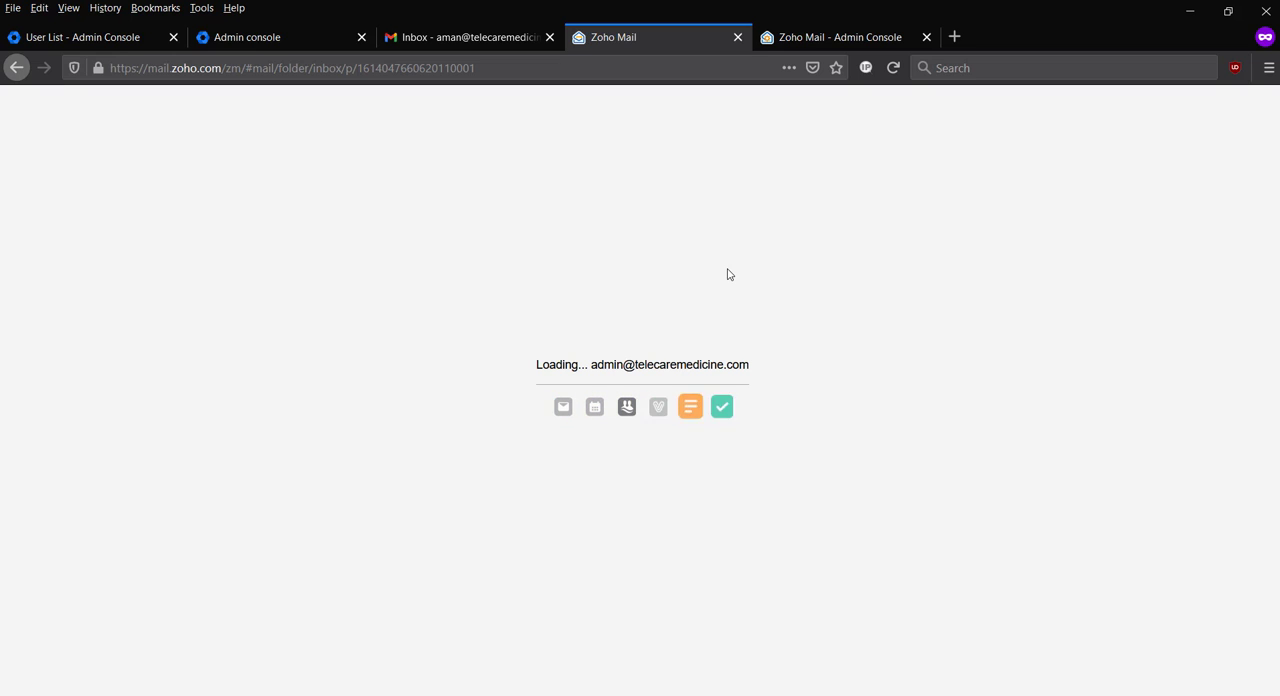
mouse_move(626, 240)
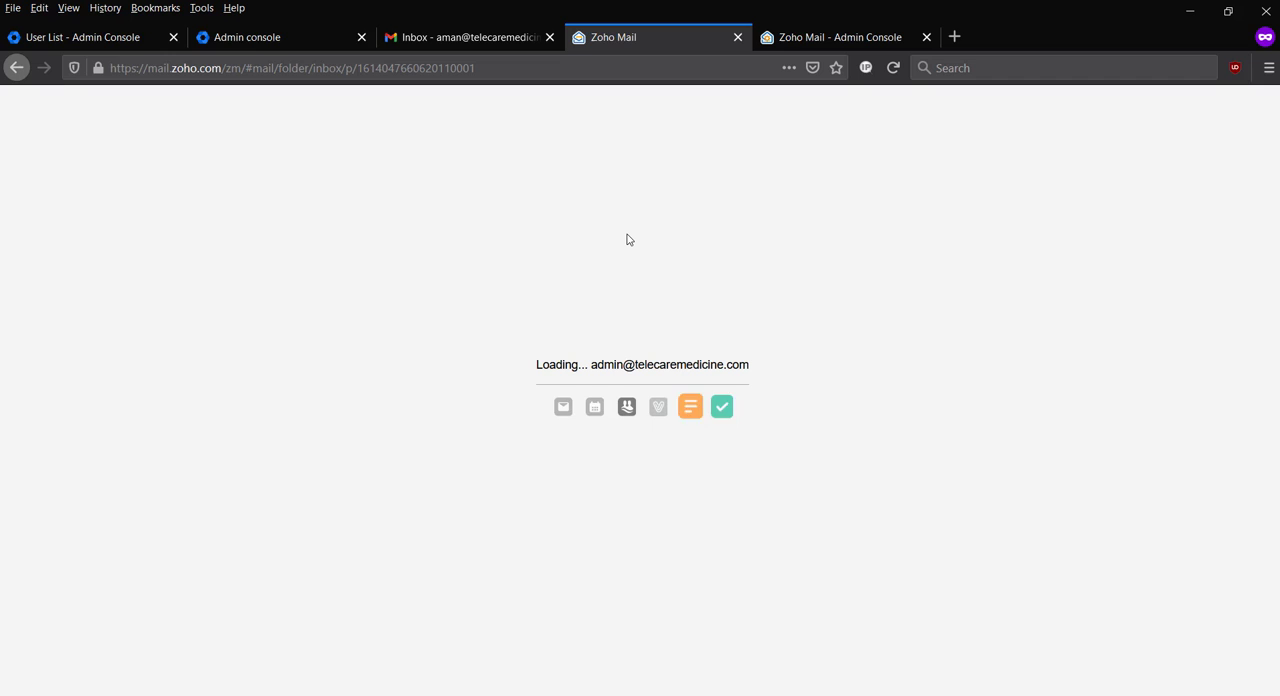
mouse_move(366, 630)
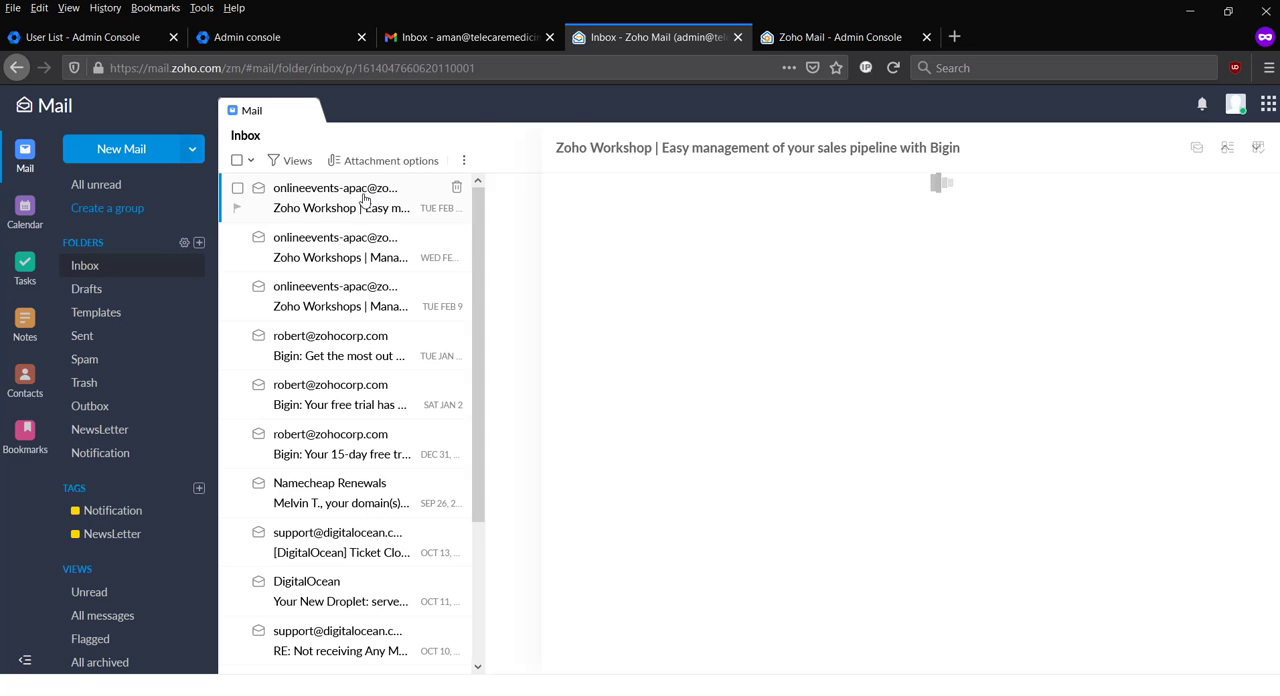
left_click(340, 196)
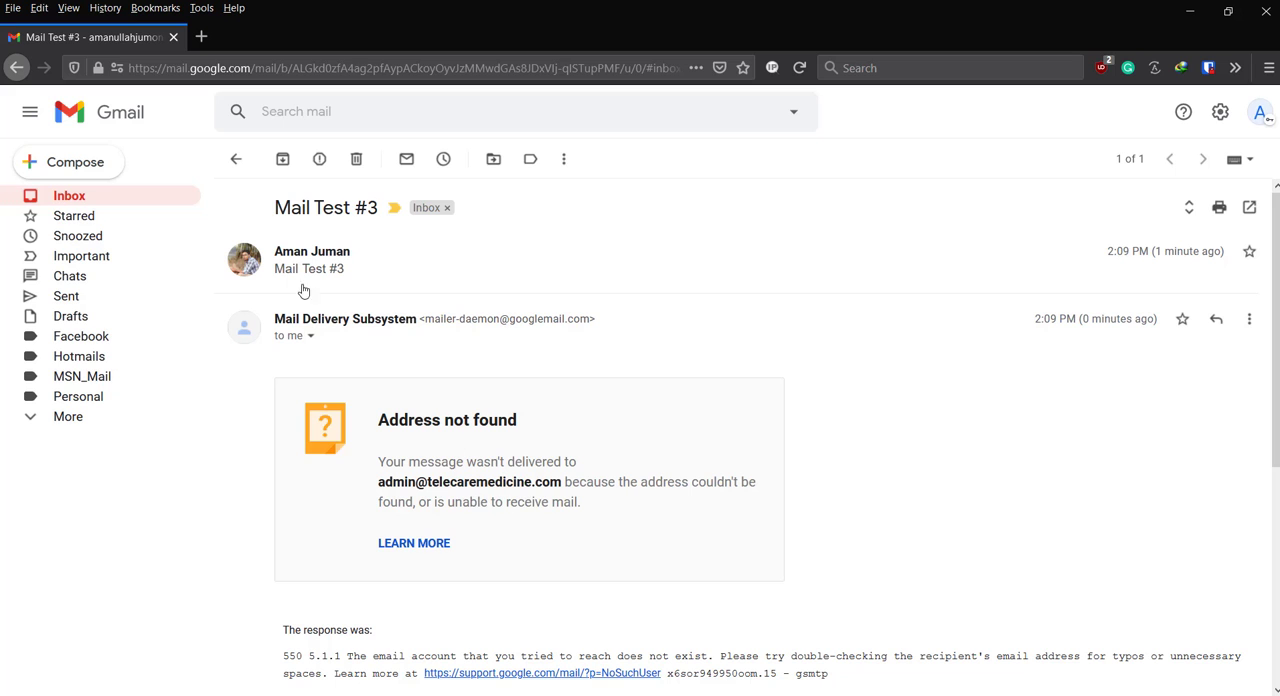
- Save the Zoho Split Delivery routing rule in the Gmail Routing settings
left_click(656, 36)
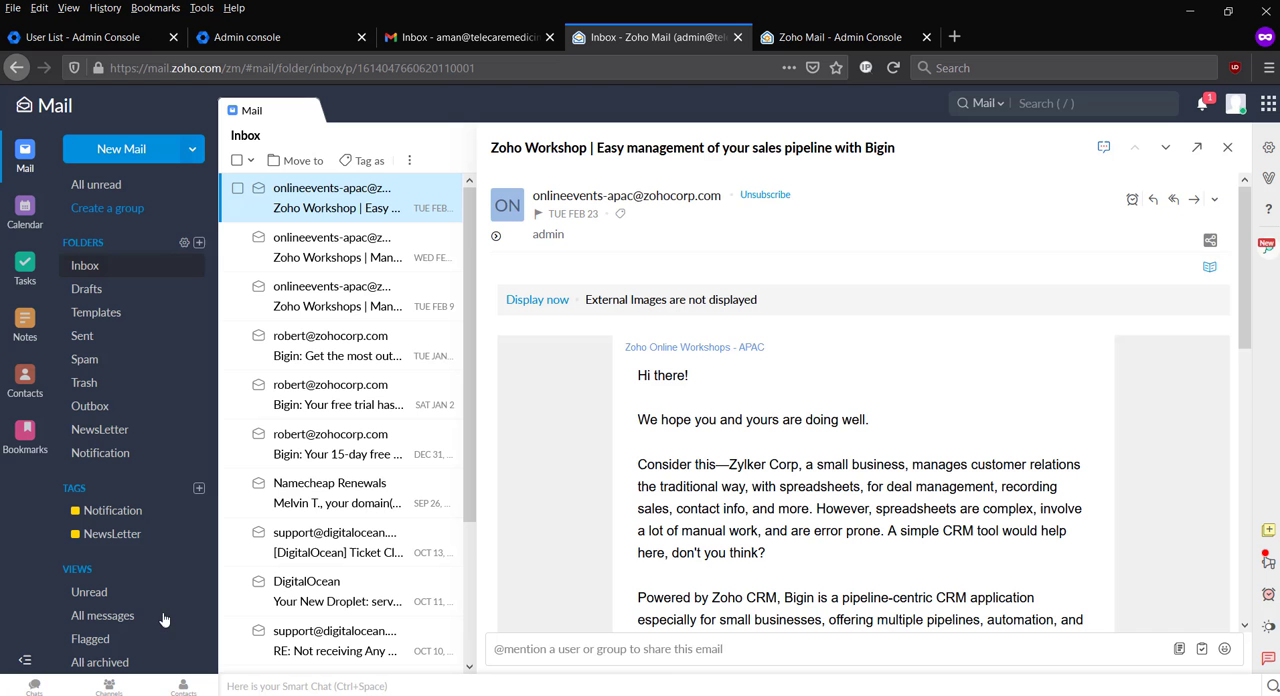
left_click(264, 36)
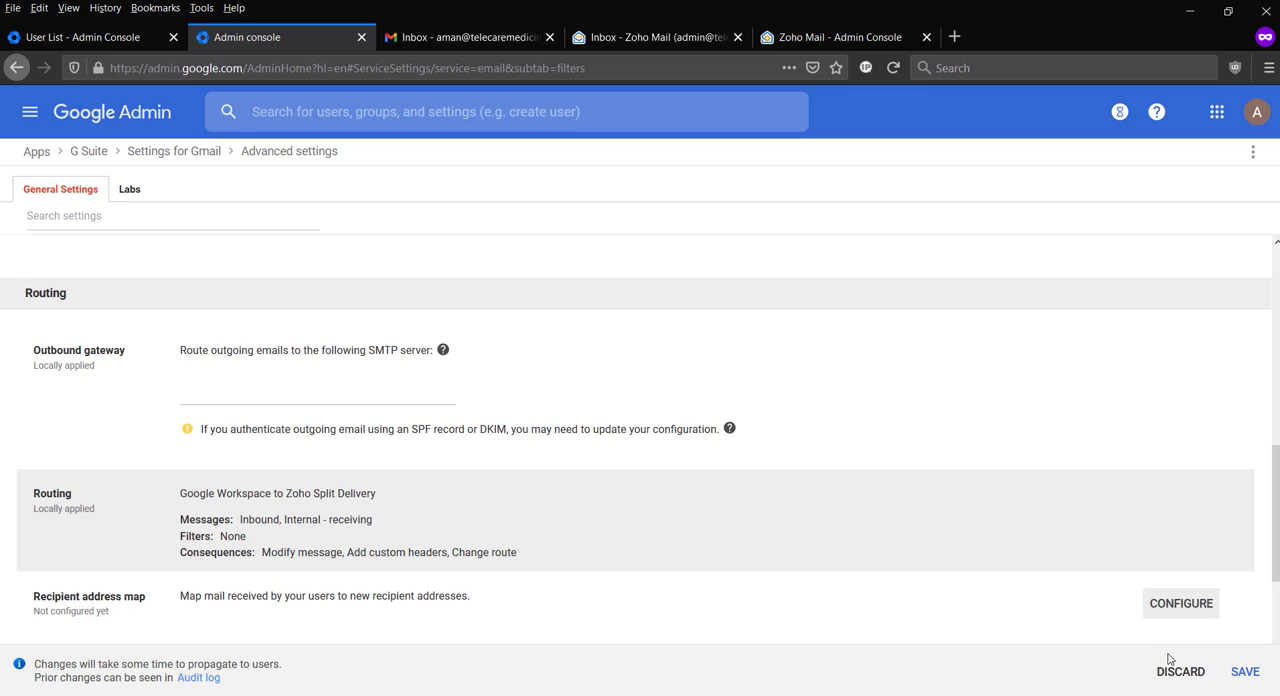
left_click(1244, 672)
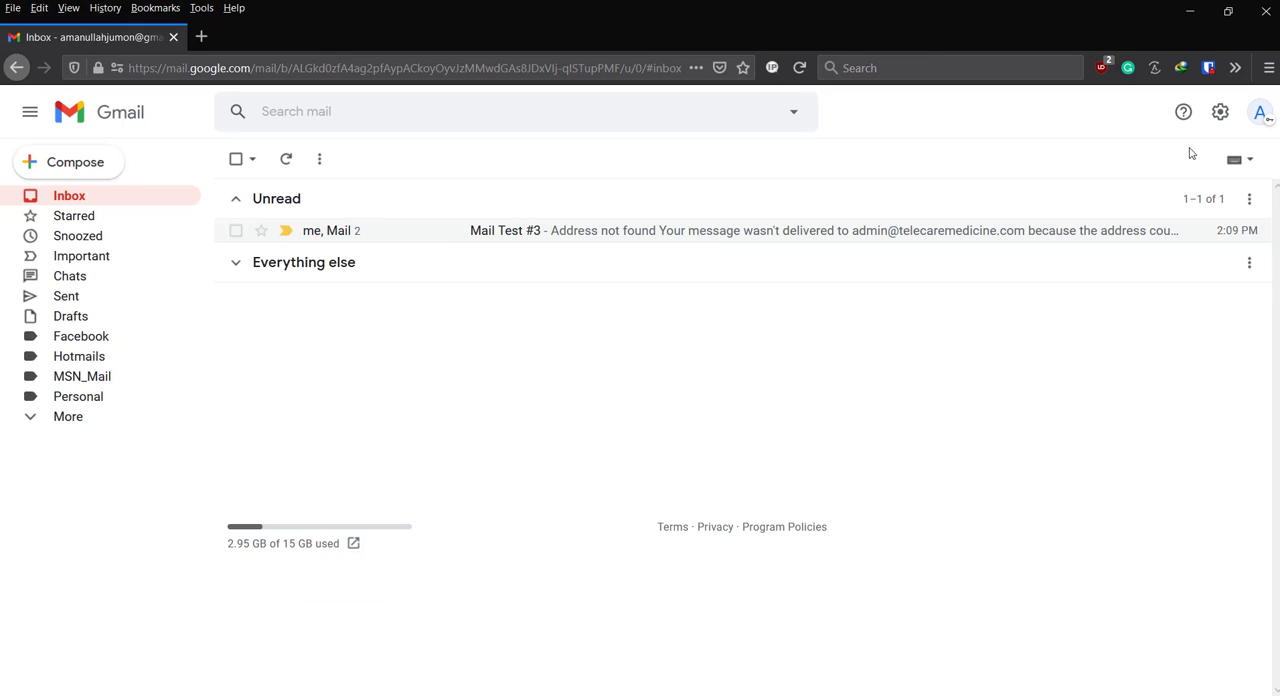
left_click(68, 160)
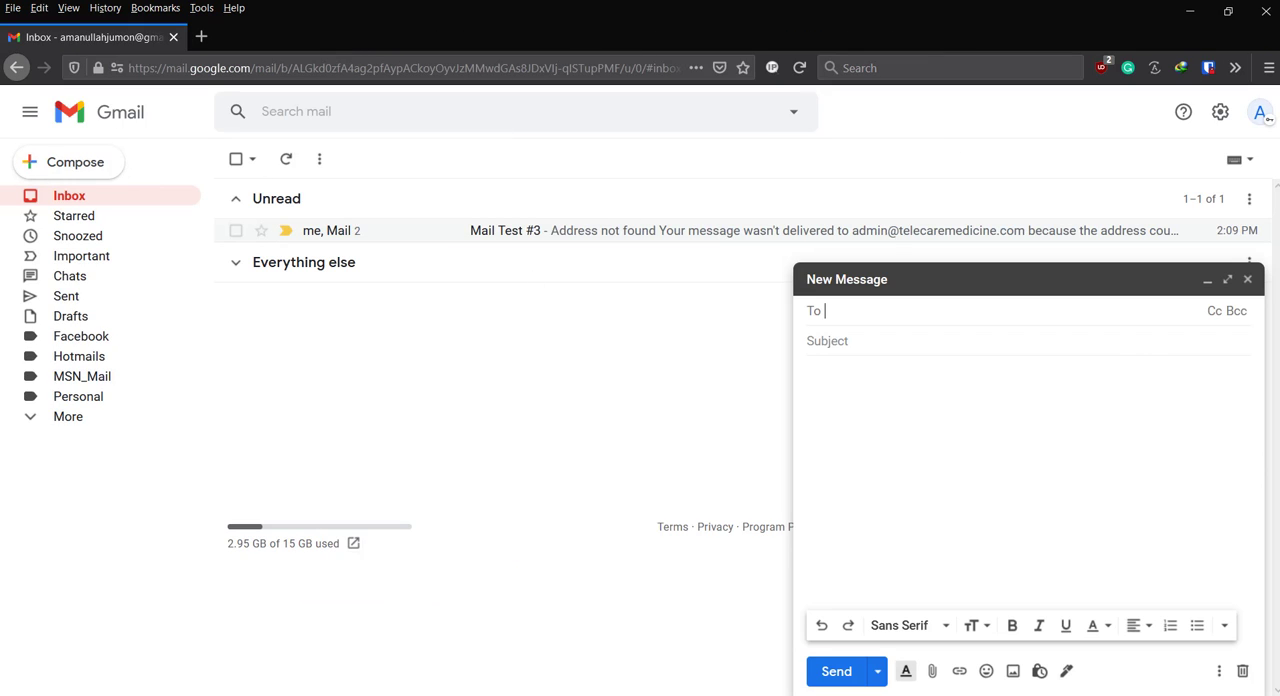
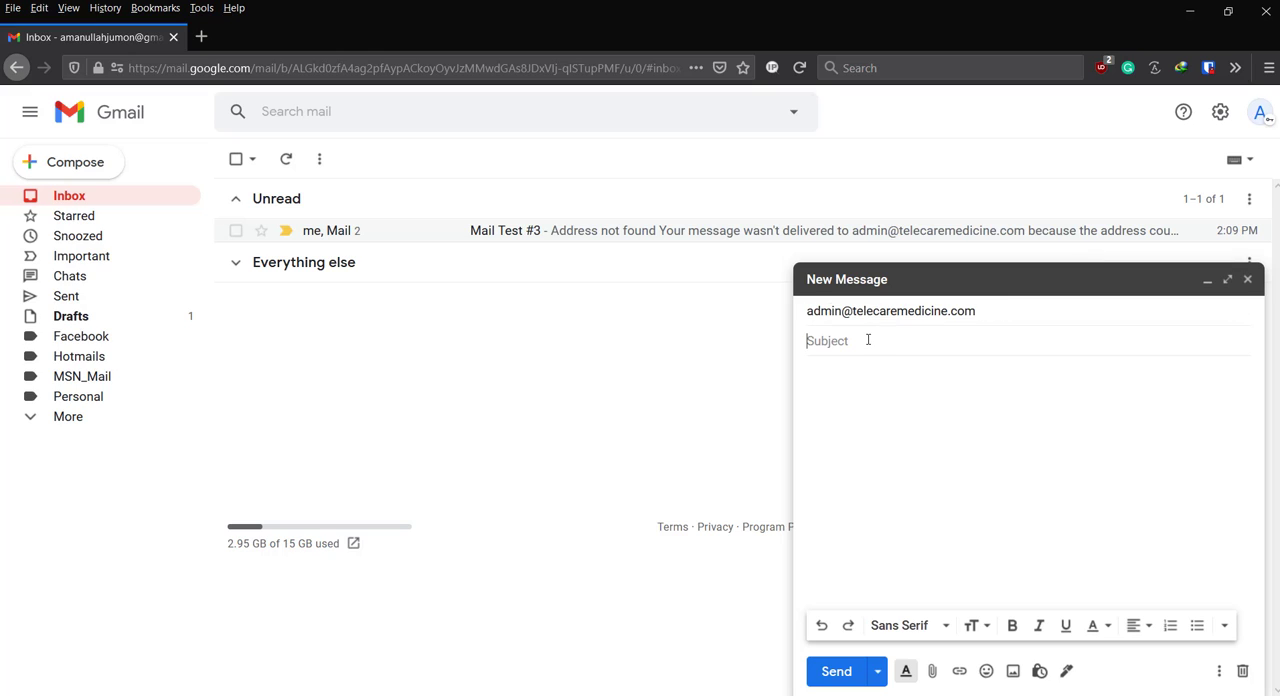
type("Mail Test")
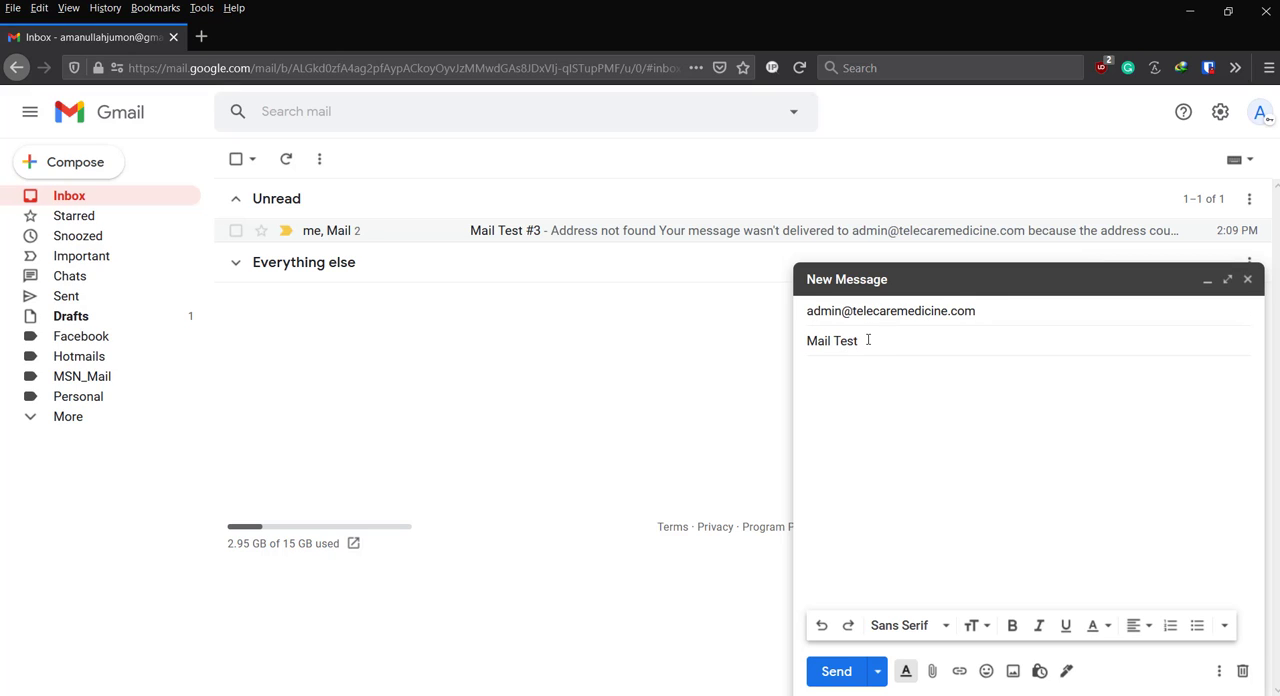
type("#4")
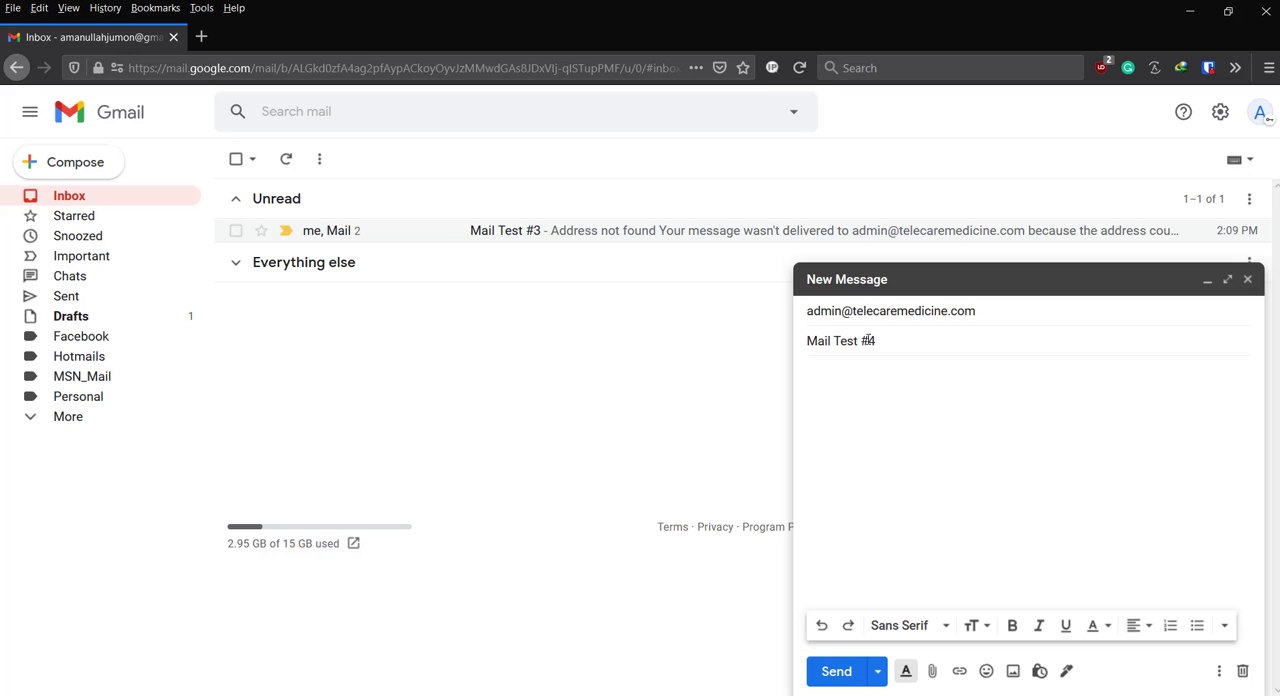
type("Mail Test #4")
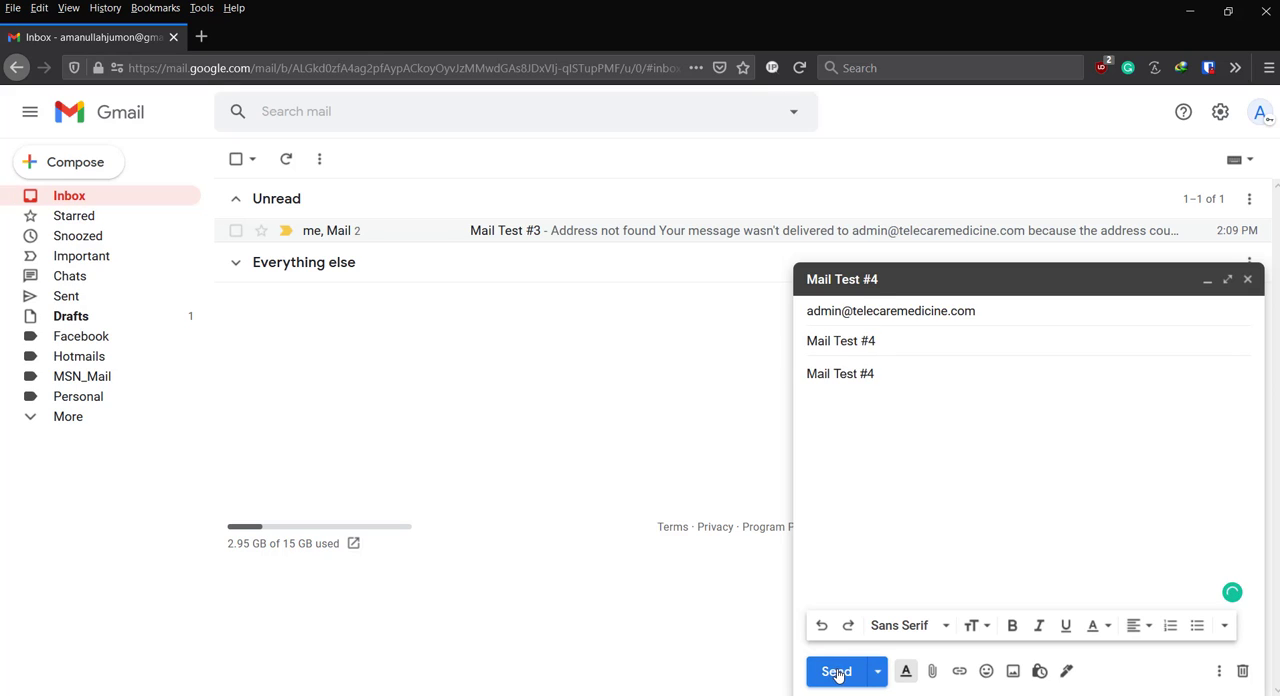
left_click(836, 672)
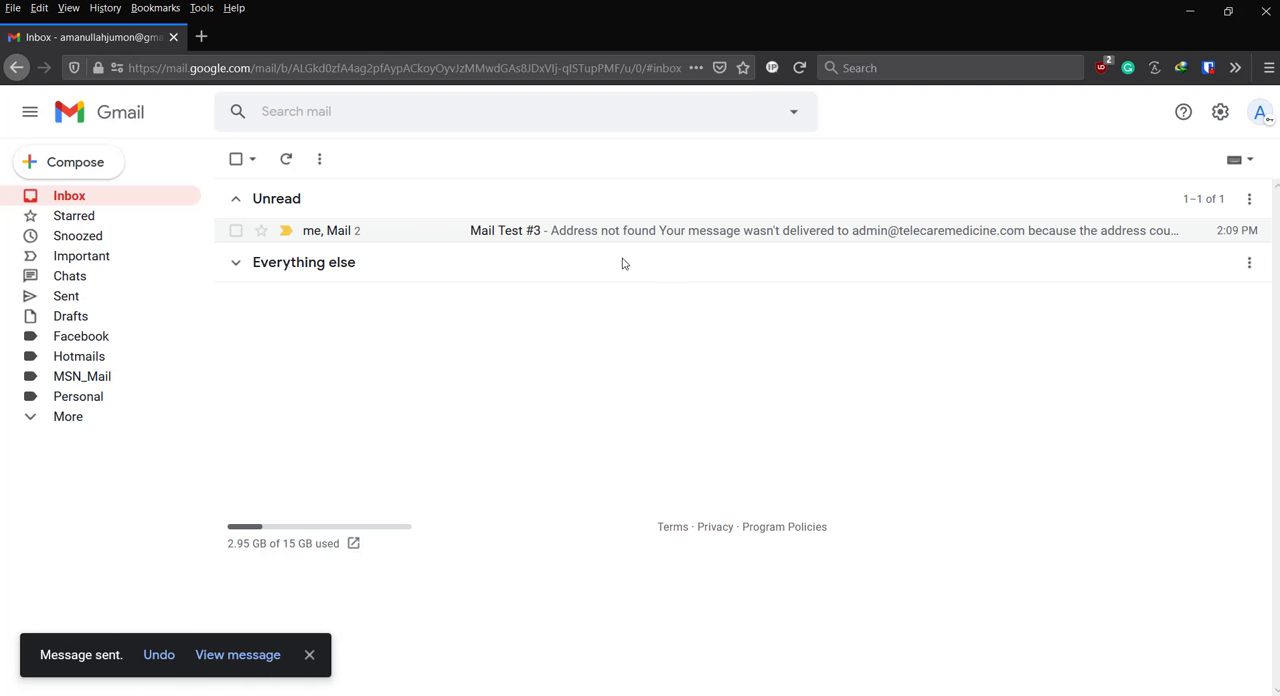
left_click(250, 36)
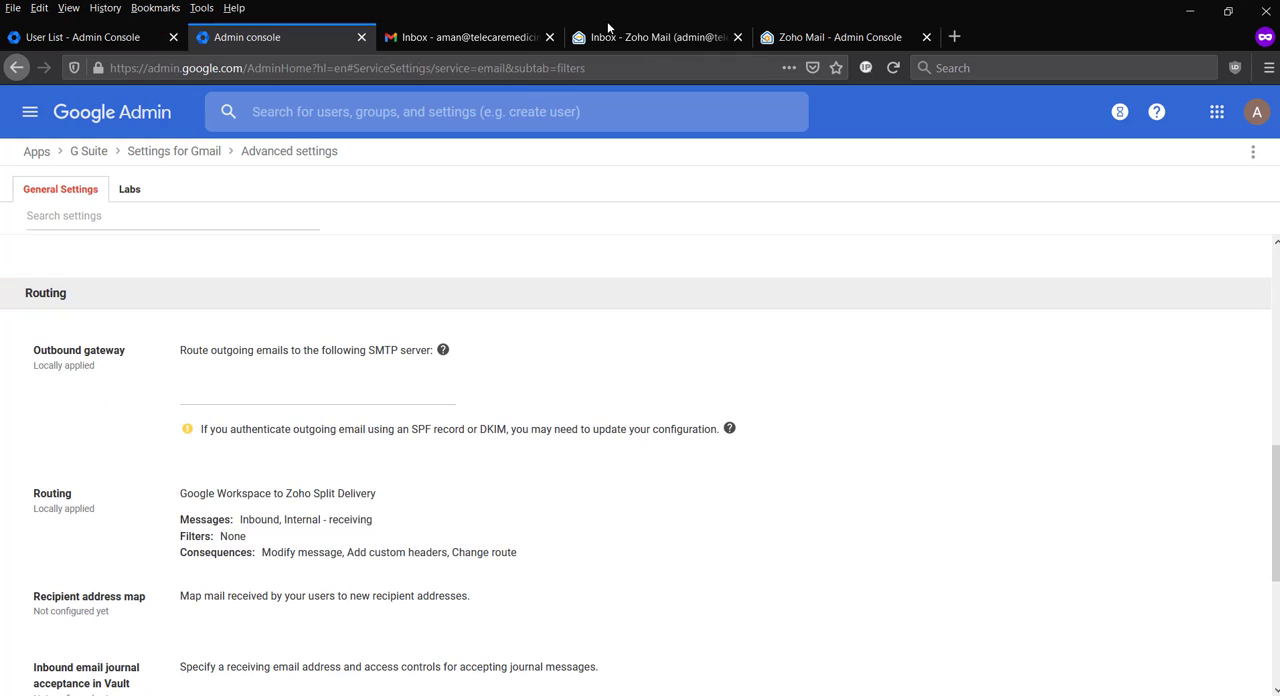
- Open the newly arrived Mail Test #4 message in the Zoho Mail inbox
left_click(656, 36)
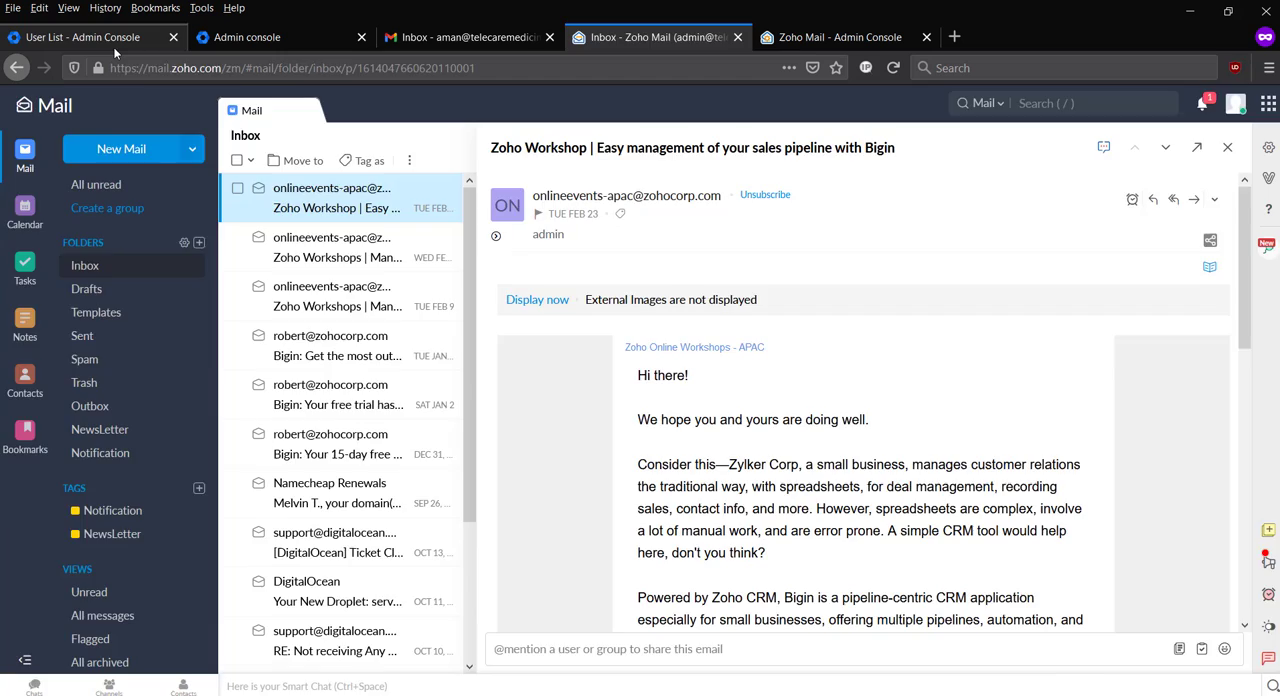
left_click(90, 36)
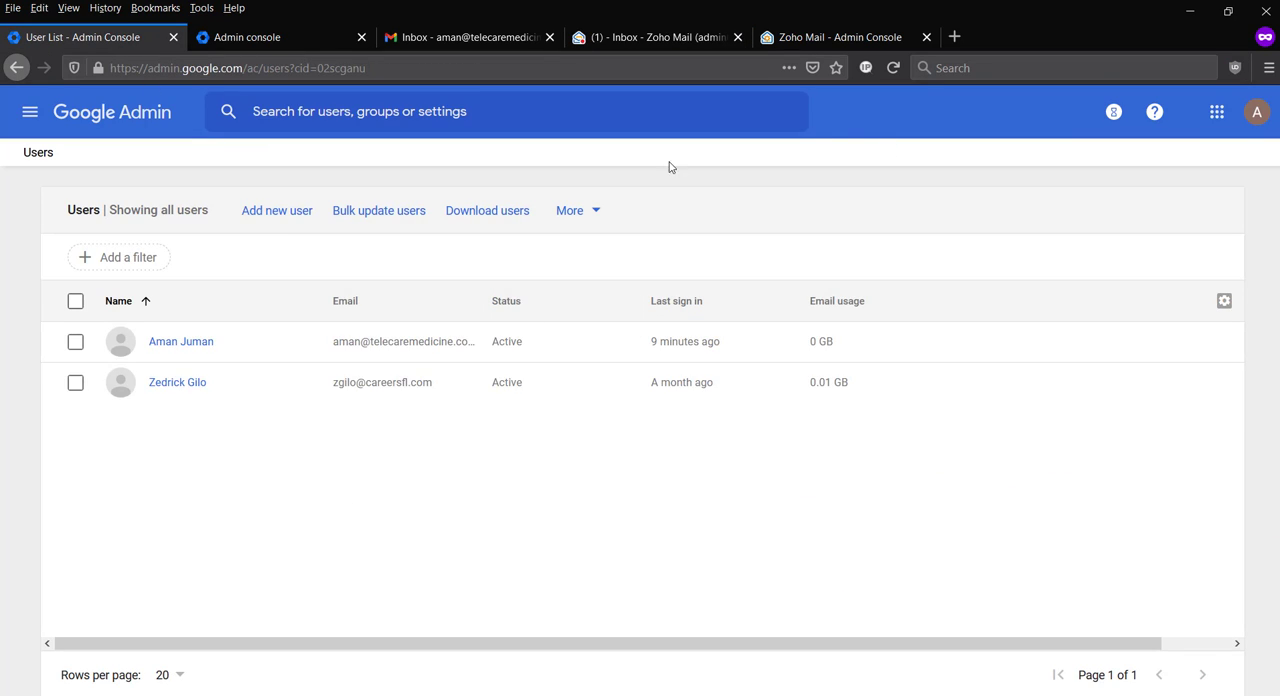
left_click(656, 36)
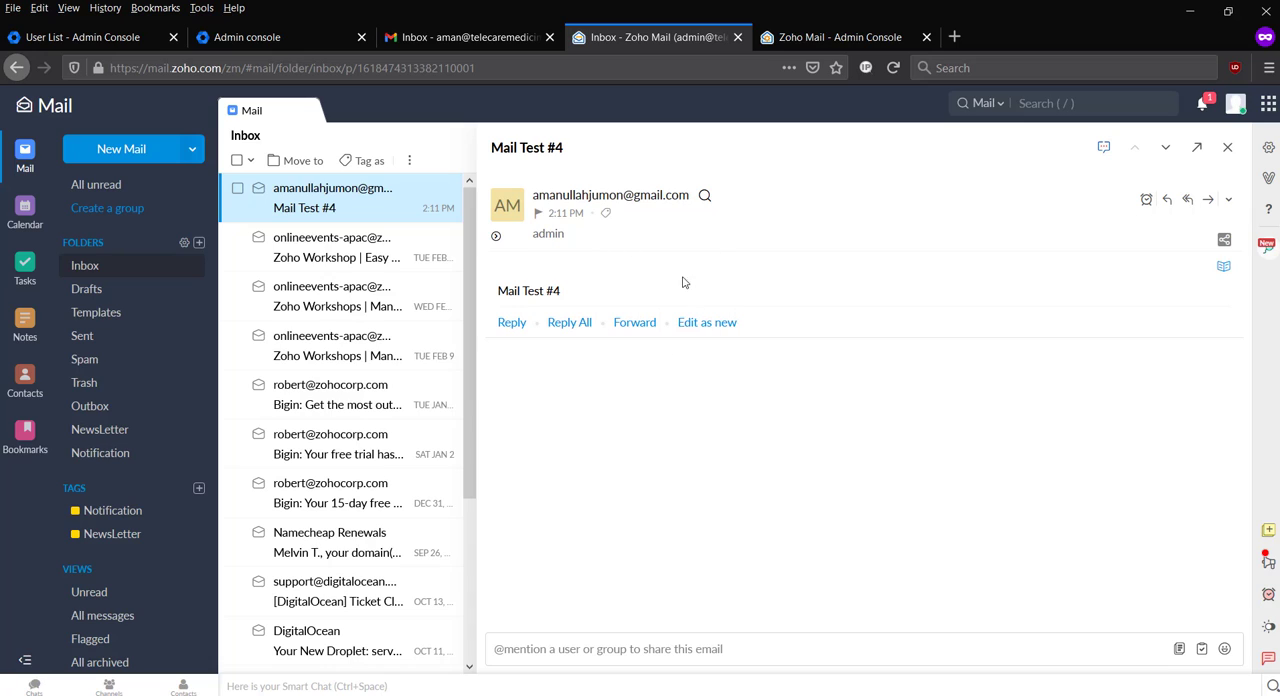
mouse_move(764, 284)
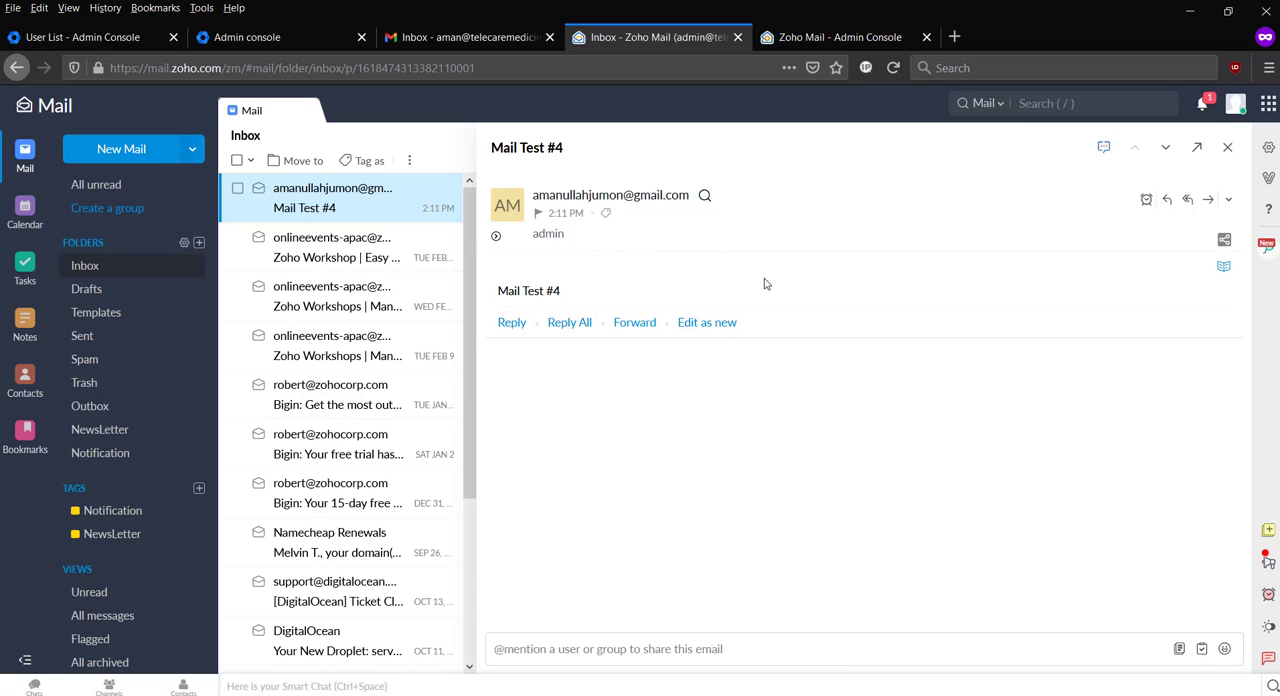
mouse_move(800, 270)
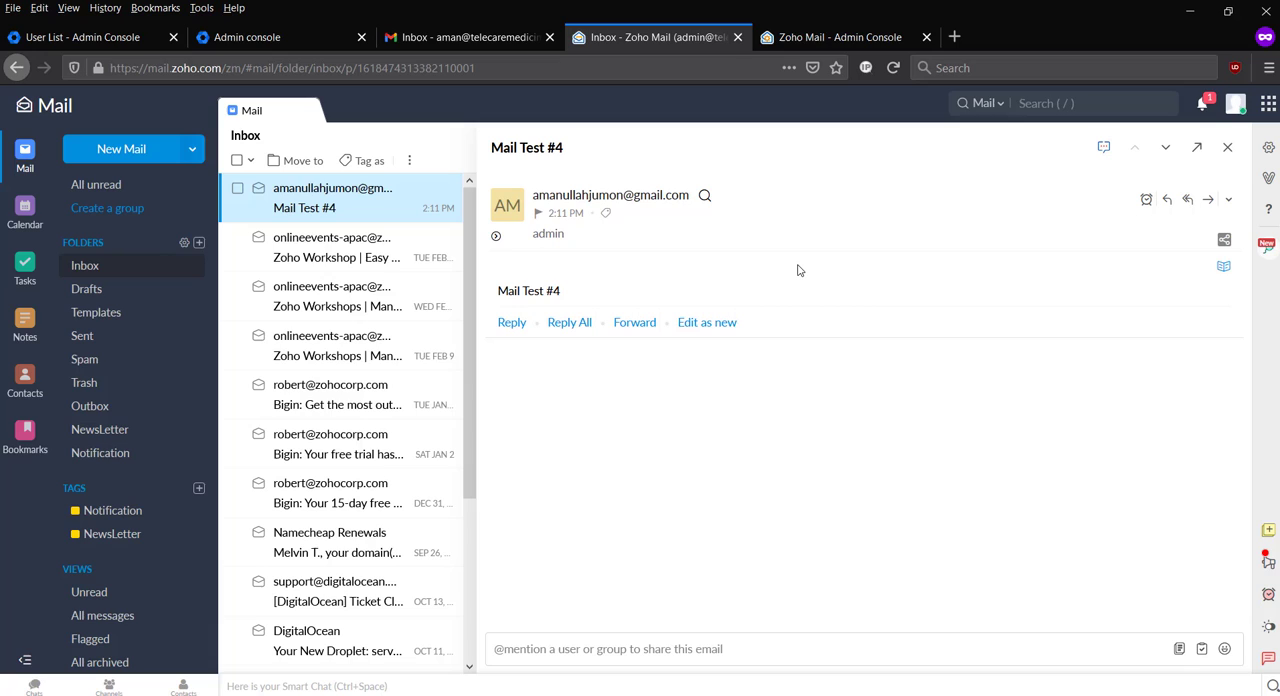
mouse_move(644, 198)
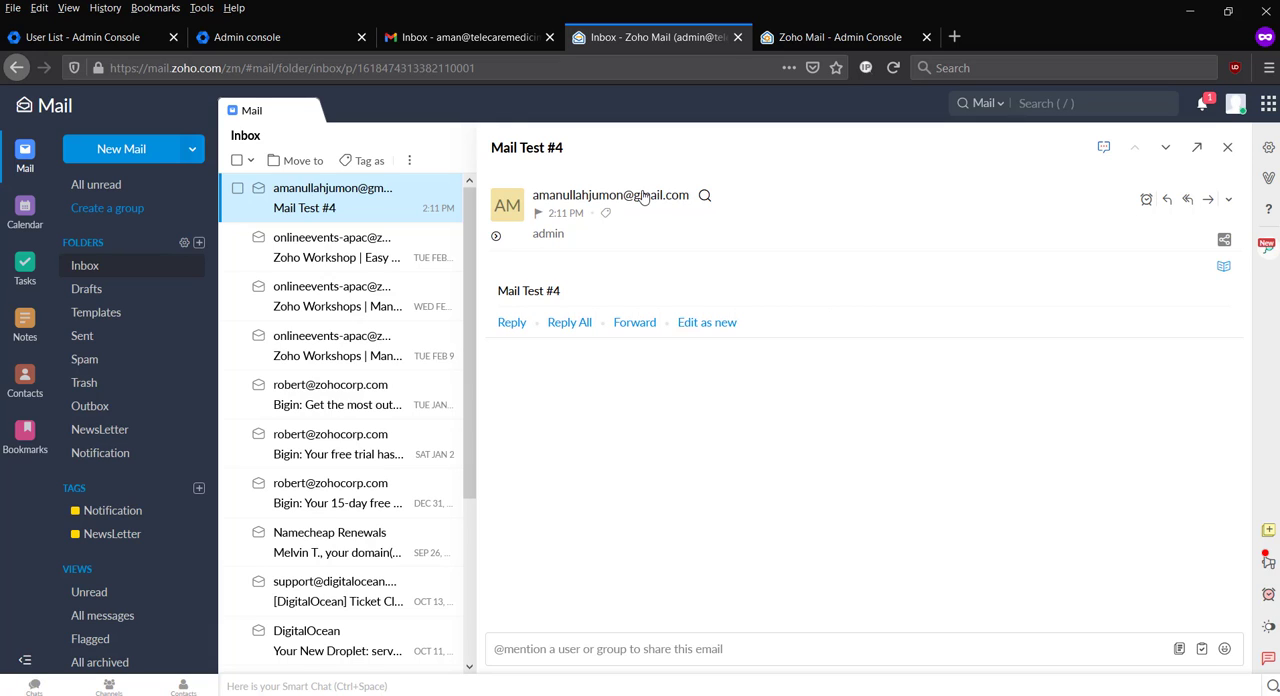
mouse_move(838, 328)
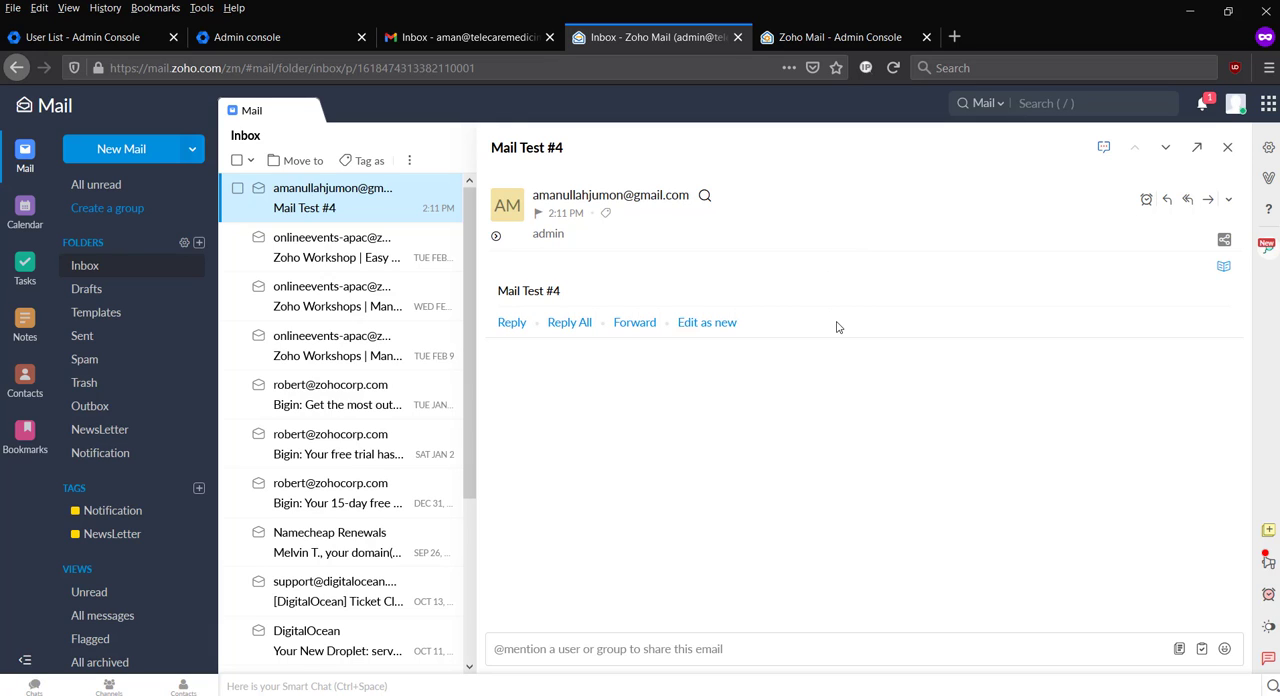